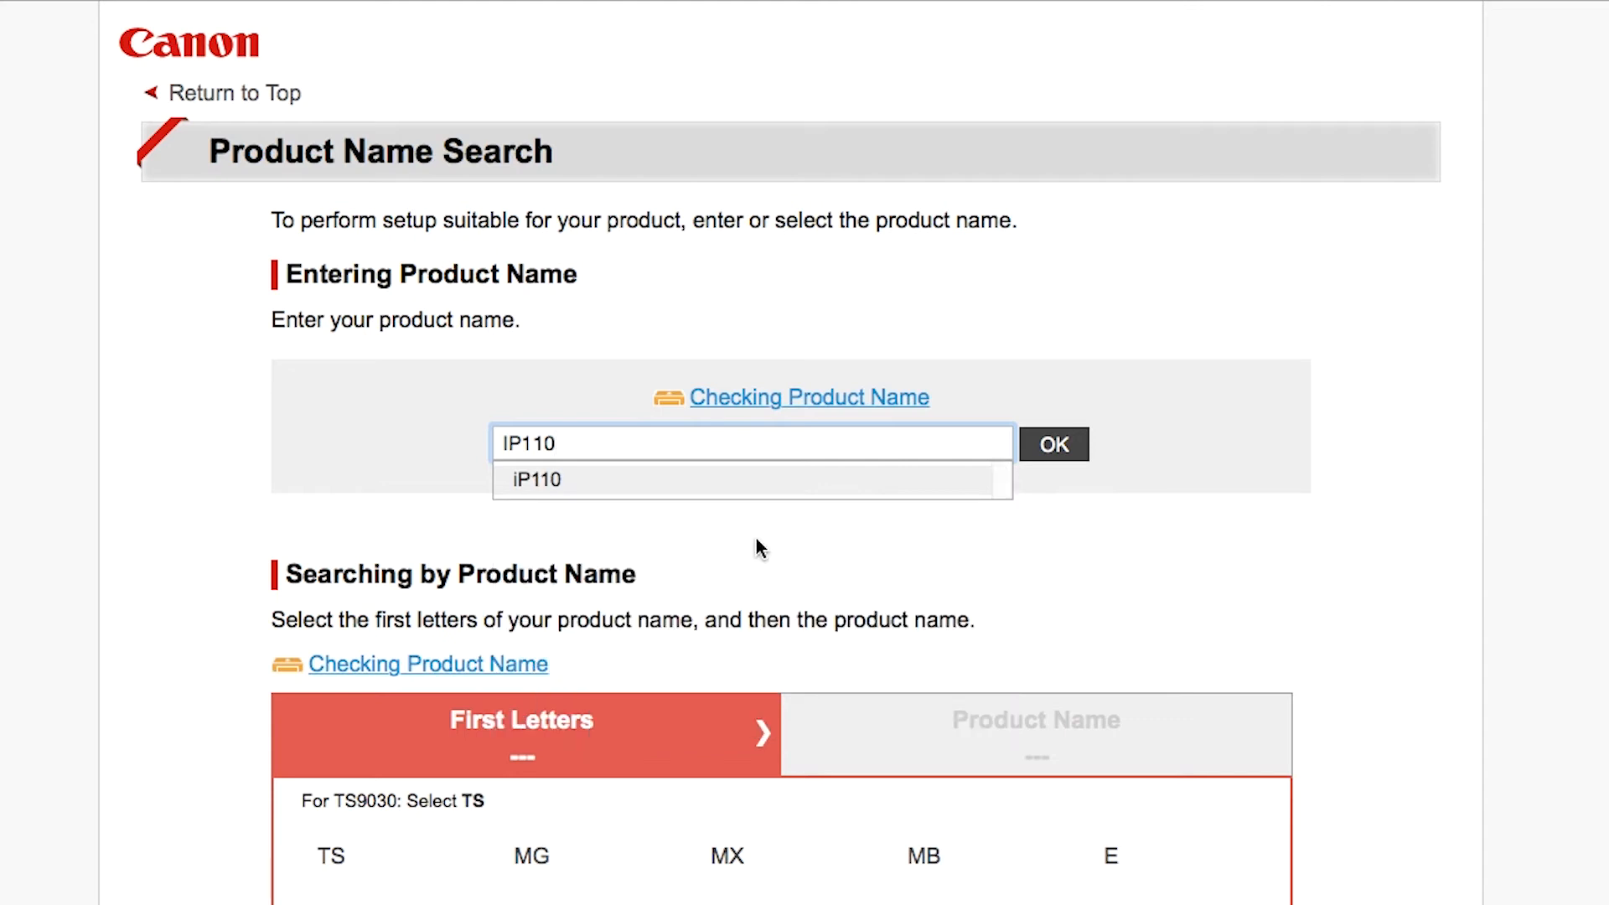
Step: Confirm iP110 as the product and choose U.S.A. as the purchase region
click(537, 479)
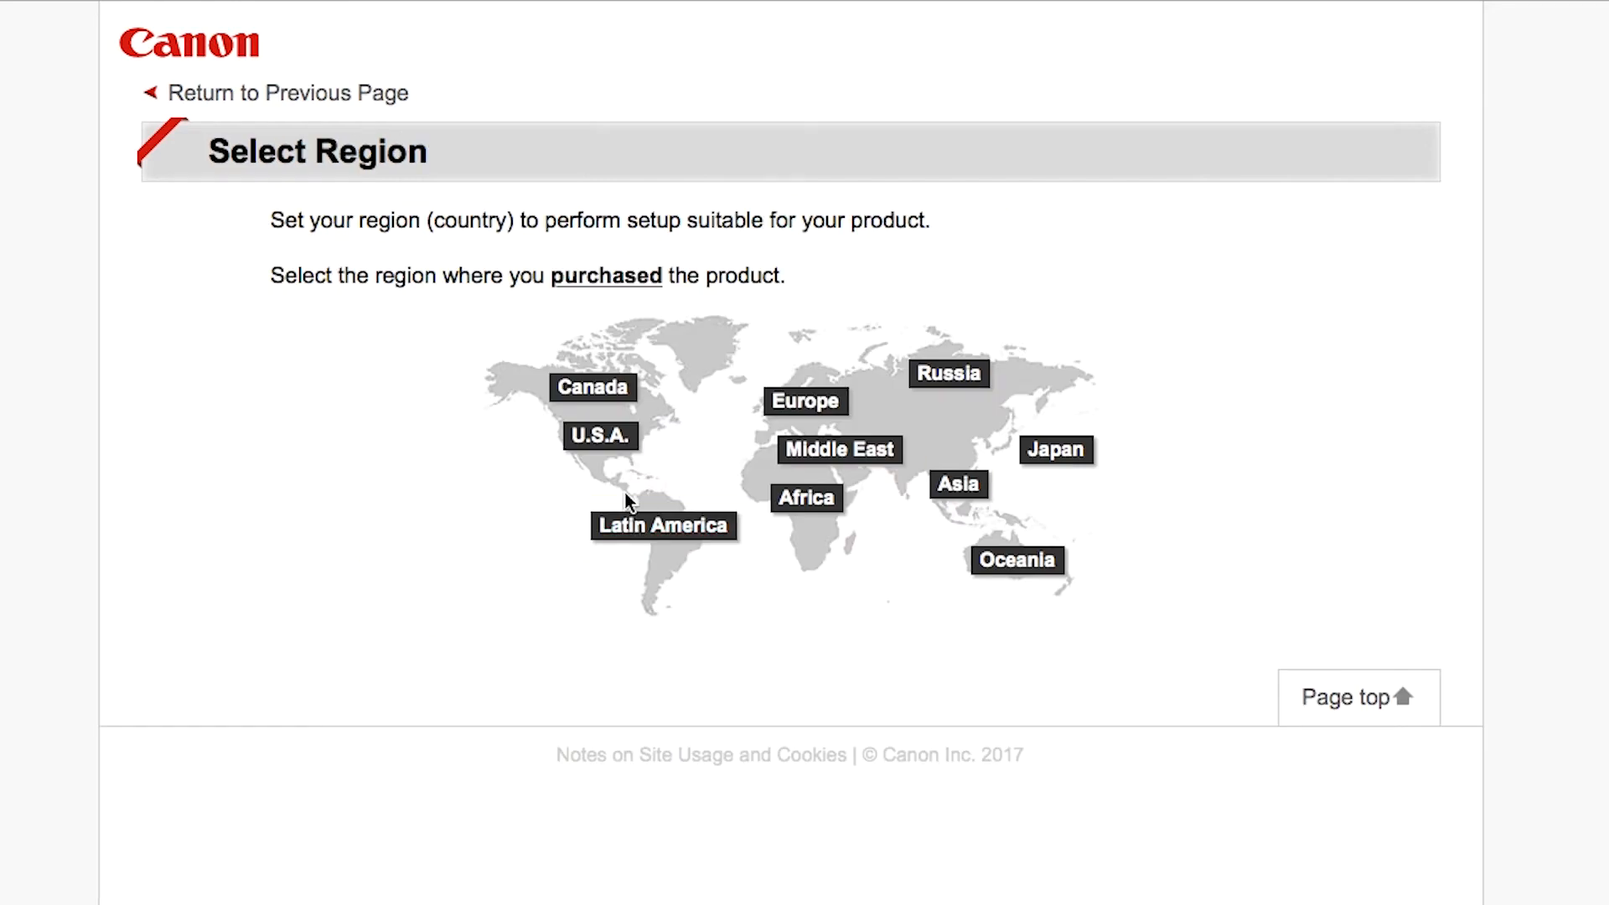
mouse_move(600, 436)
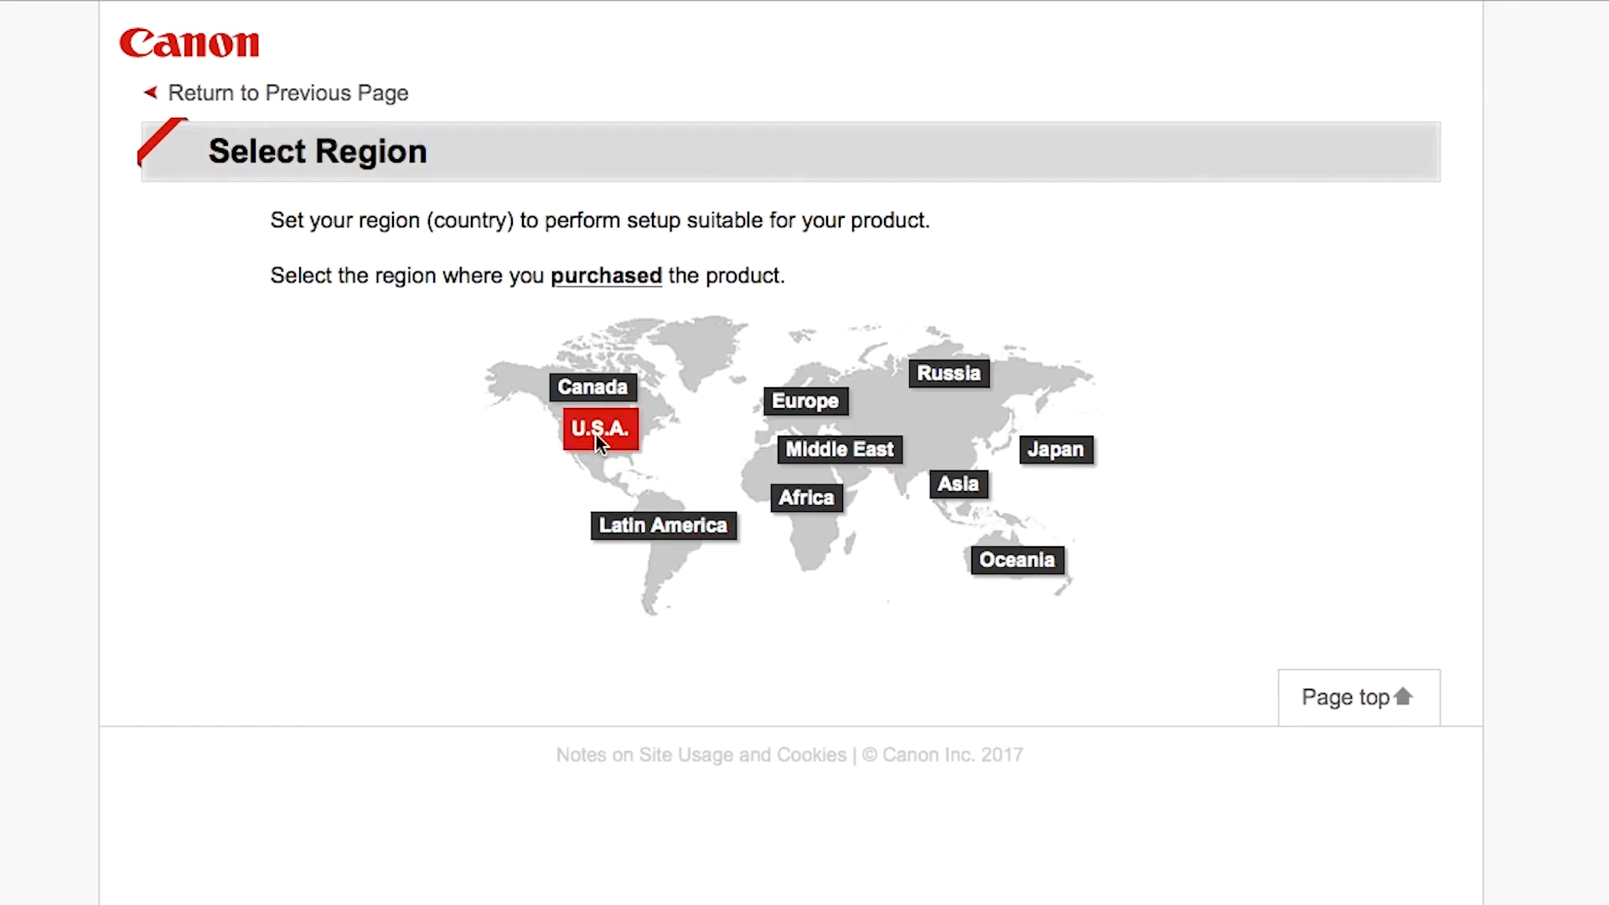
click(598, 427)
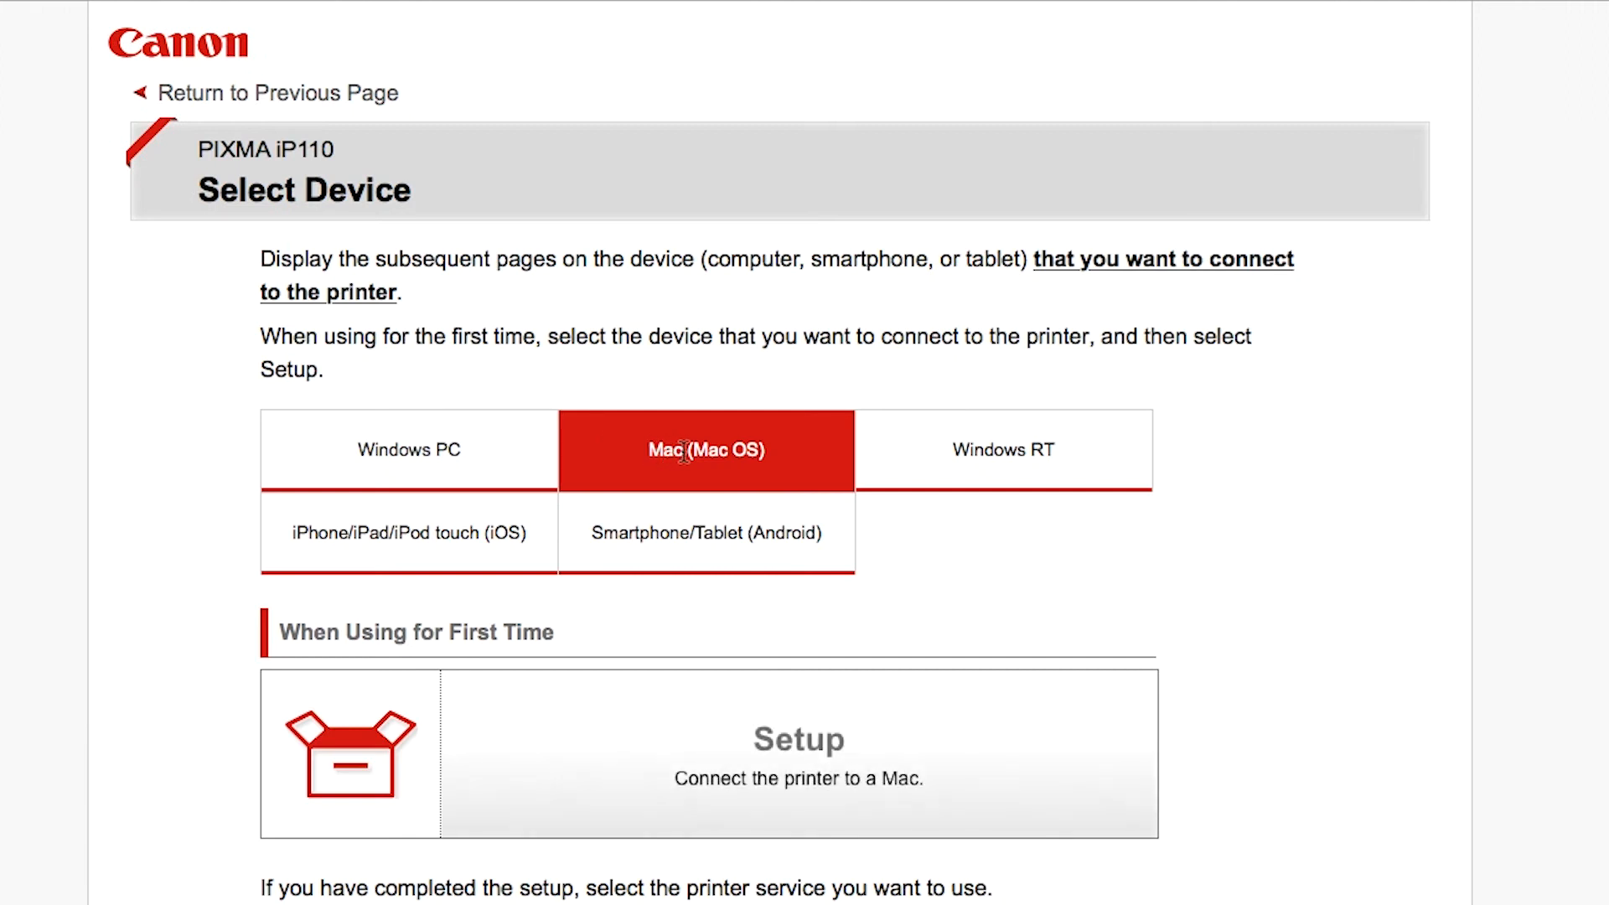
scroll(down, 3)
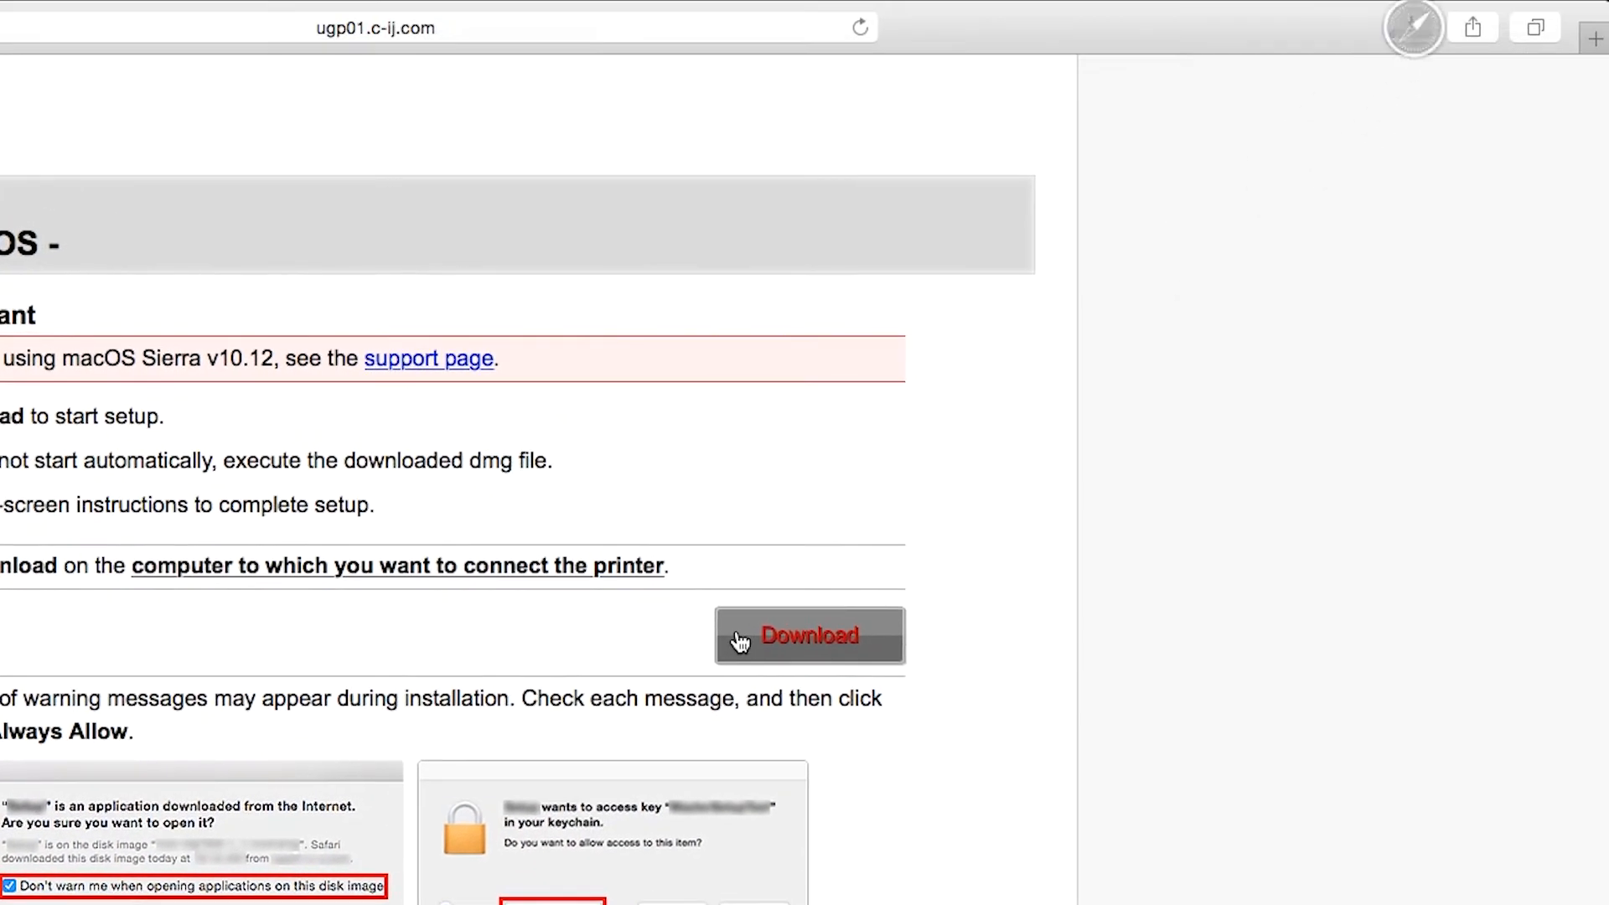
Step: Download the Mac setup software and show Safari's downloads list
click(808, 636)
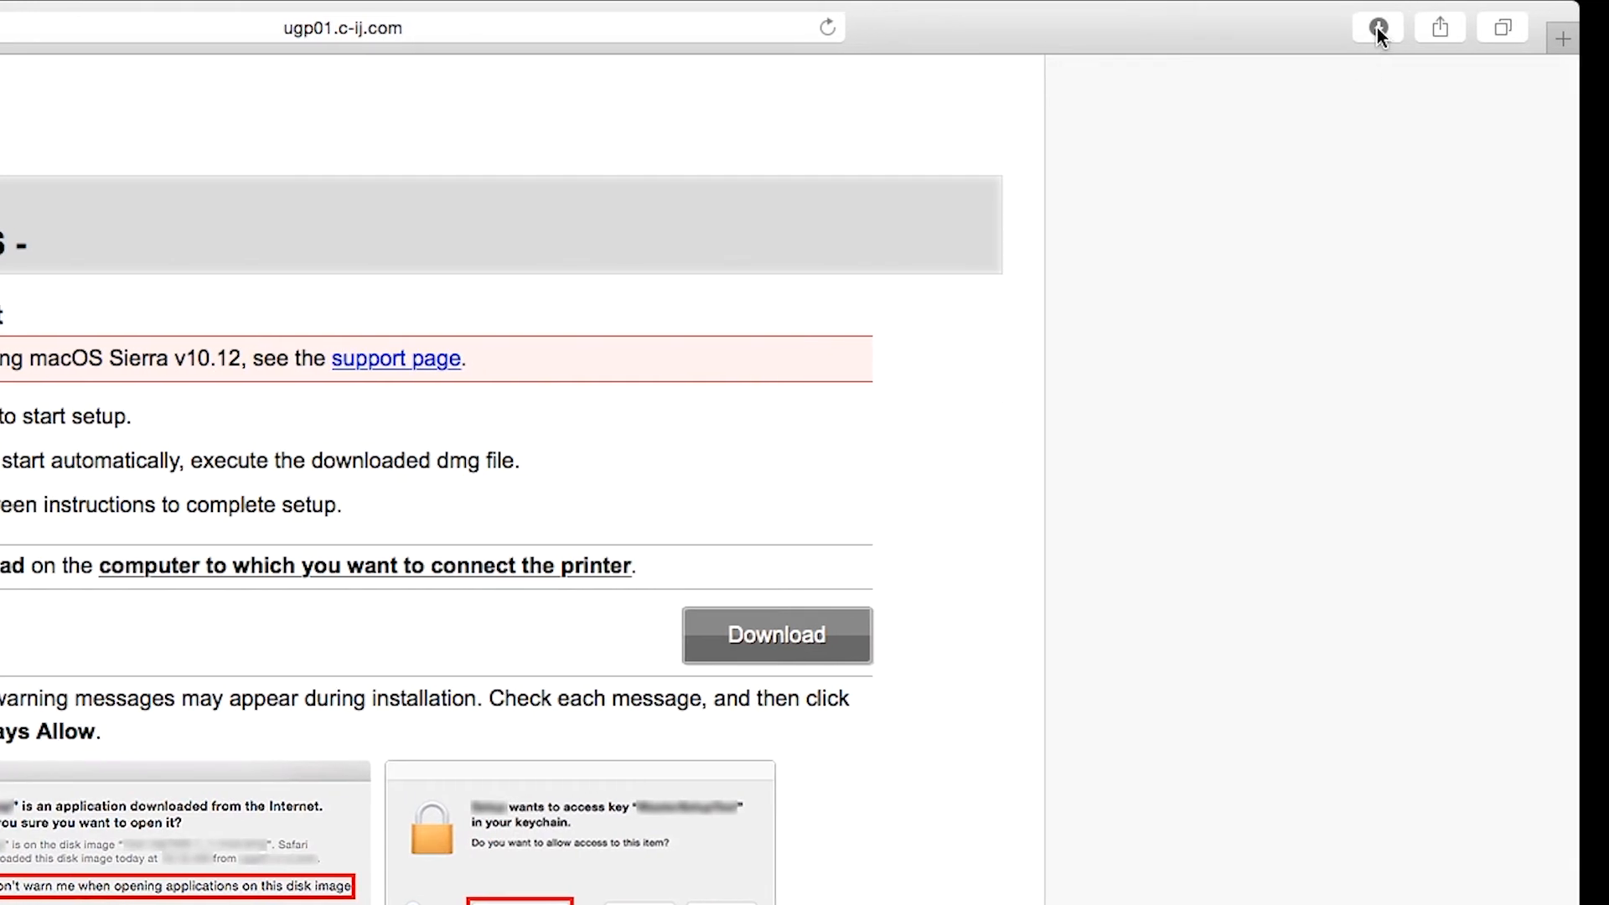
click(1378, 27)
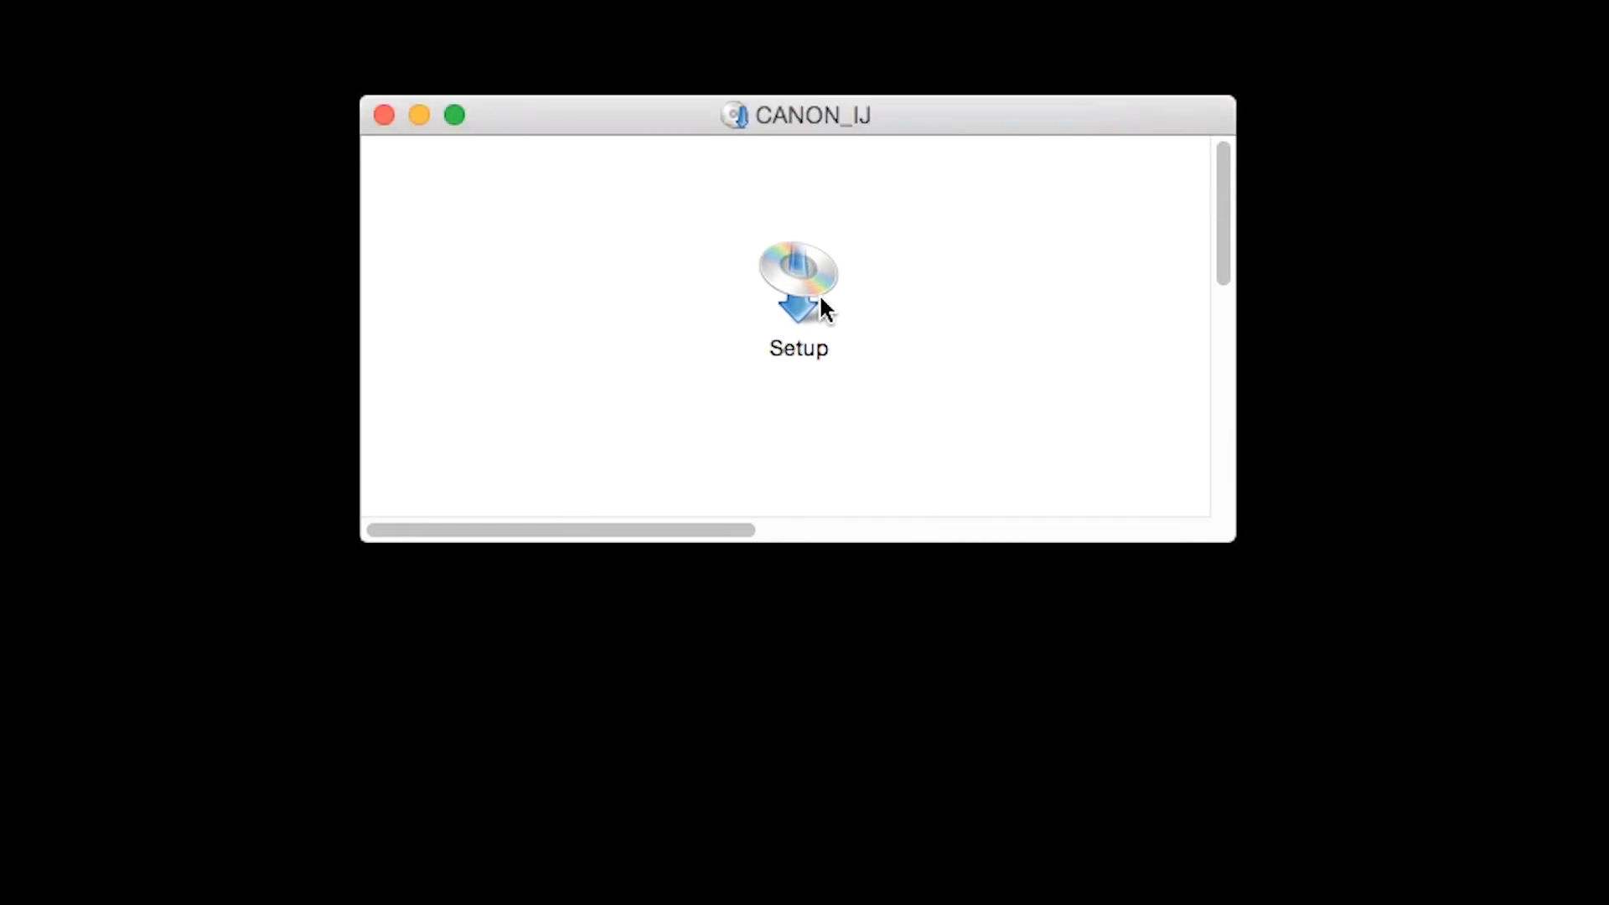
Step: Launch Setup from the CANON_IJ disk image and allow the downloaded app to open
double_click(798, 275)
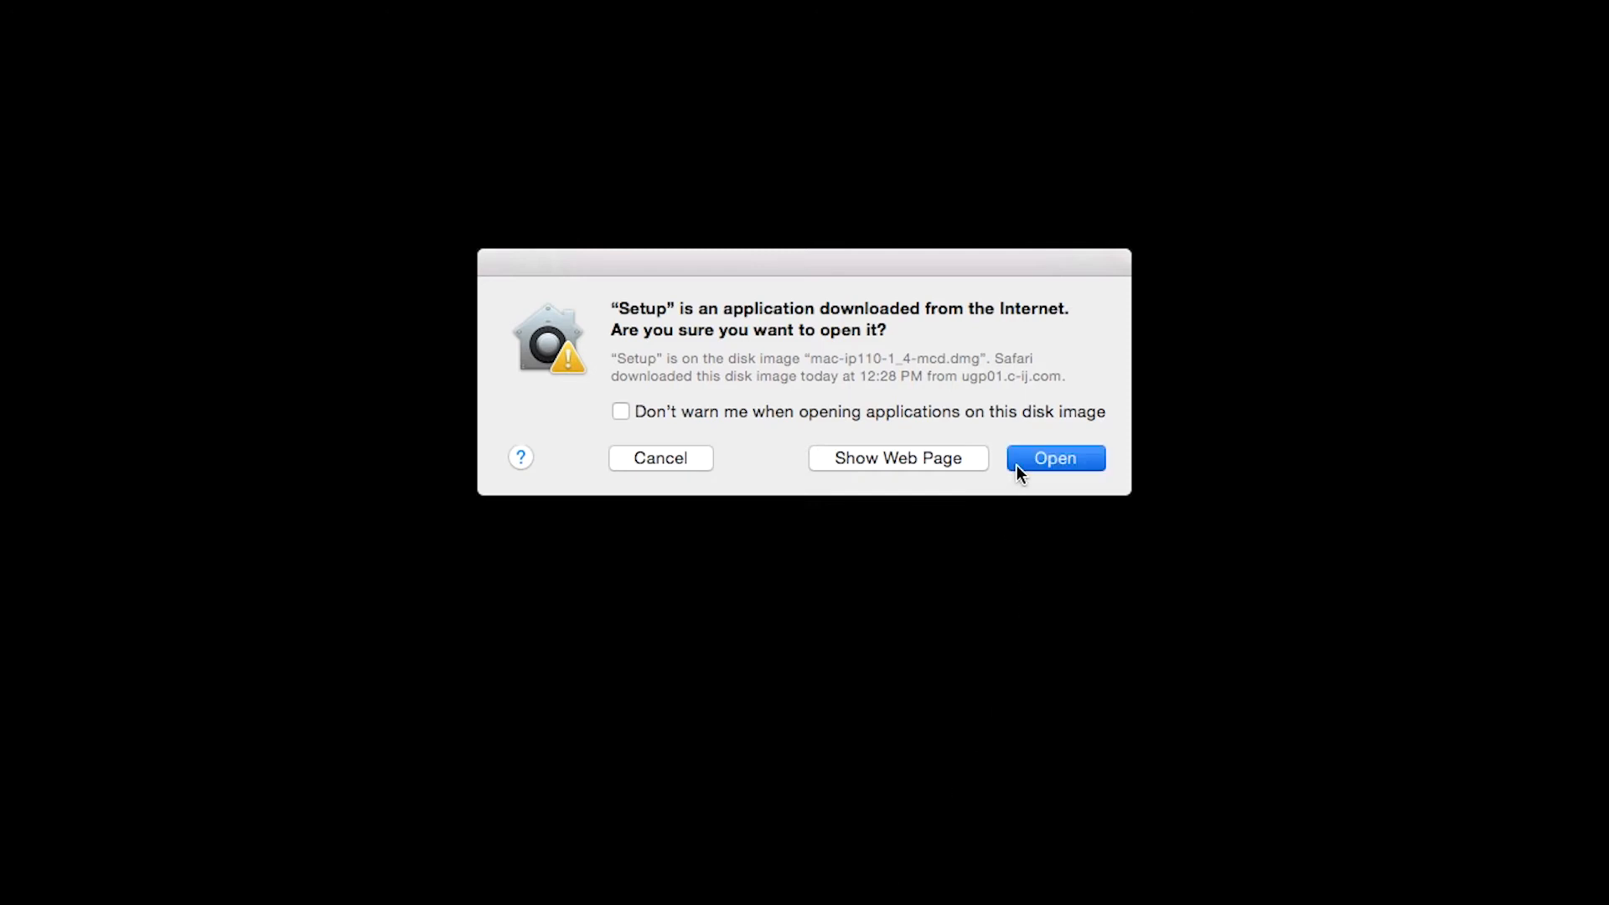
click(1054, 458)
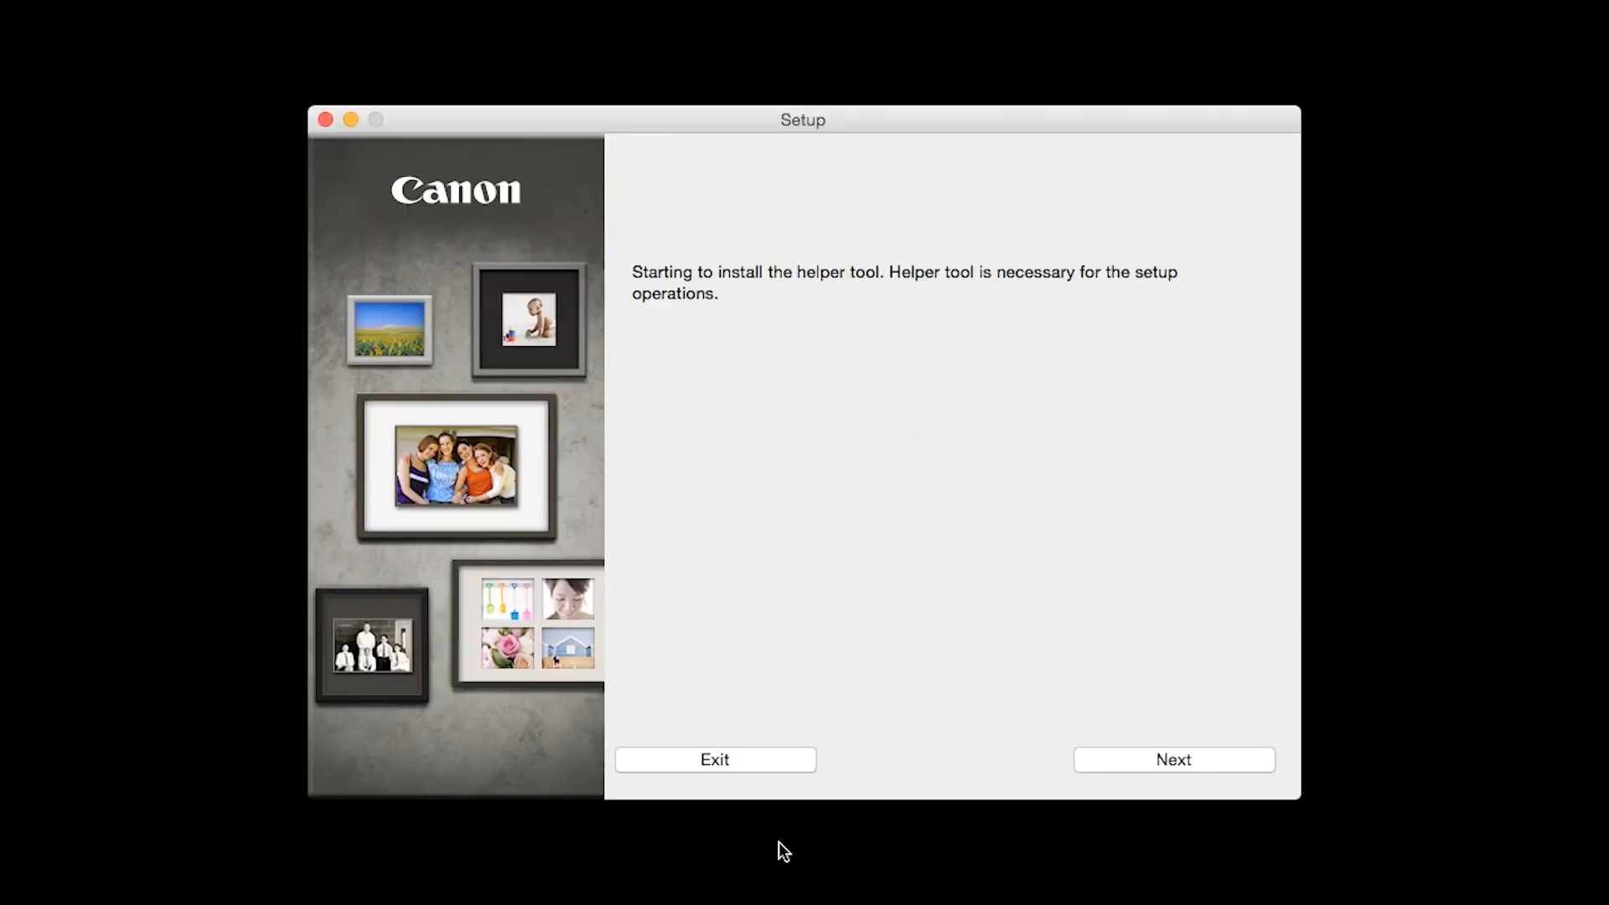
mouse_move(831, 865)
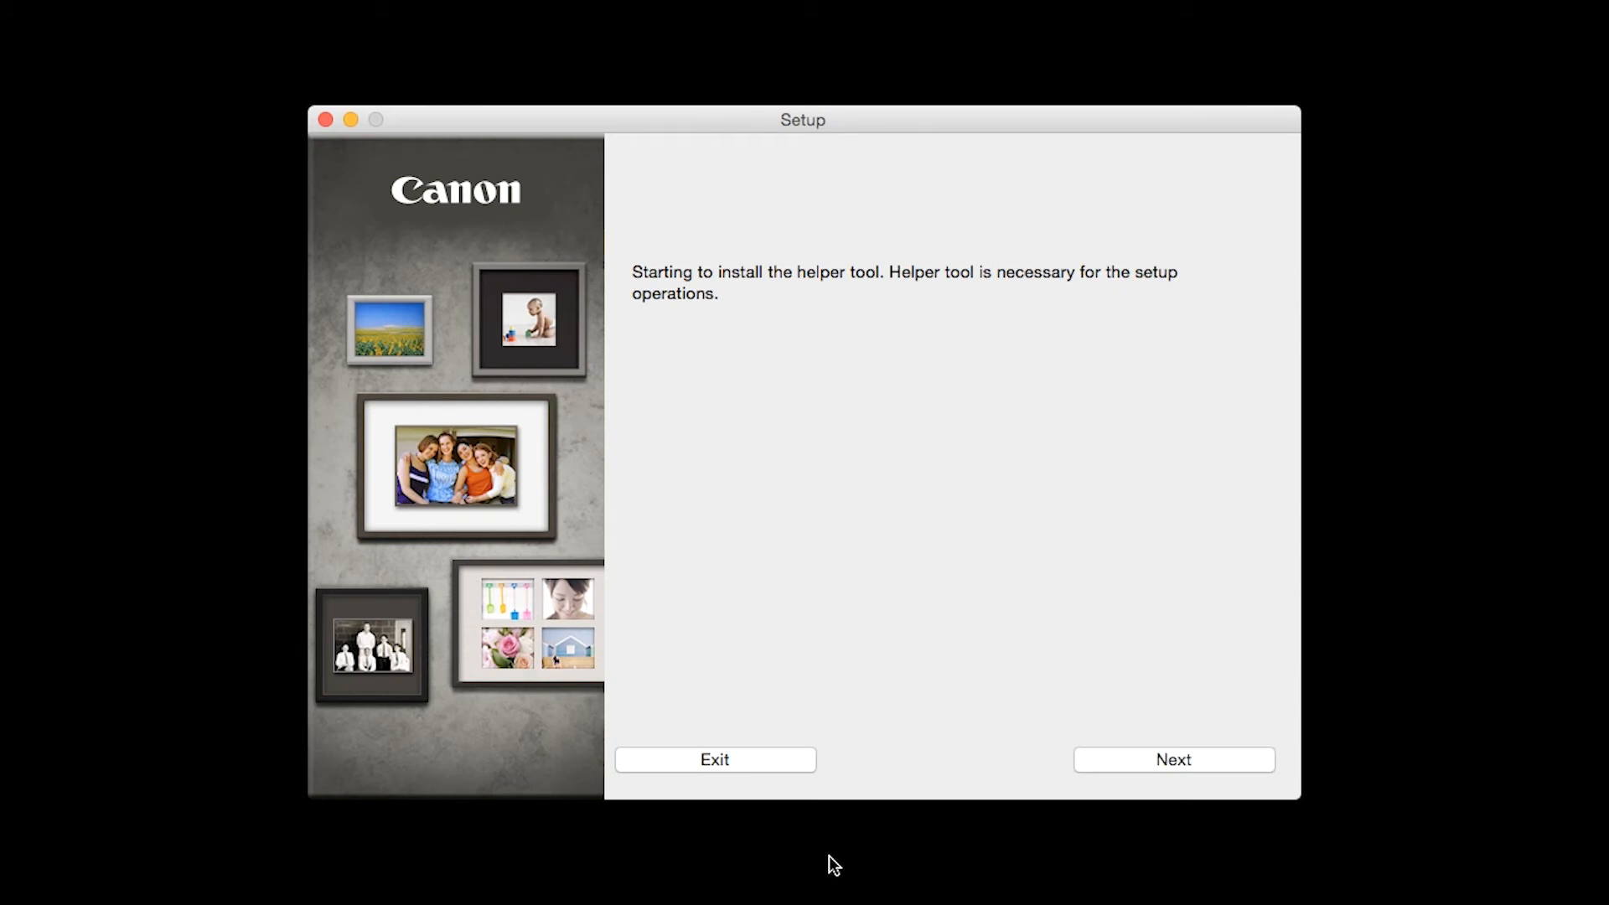
Step: Authorize and install the helper tool, then continue past the PIXMA iP110 start screen
click(1172, 760)
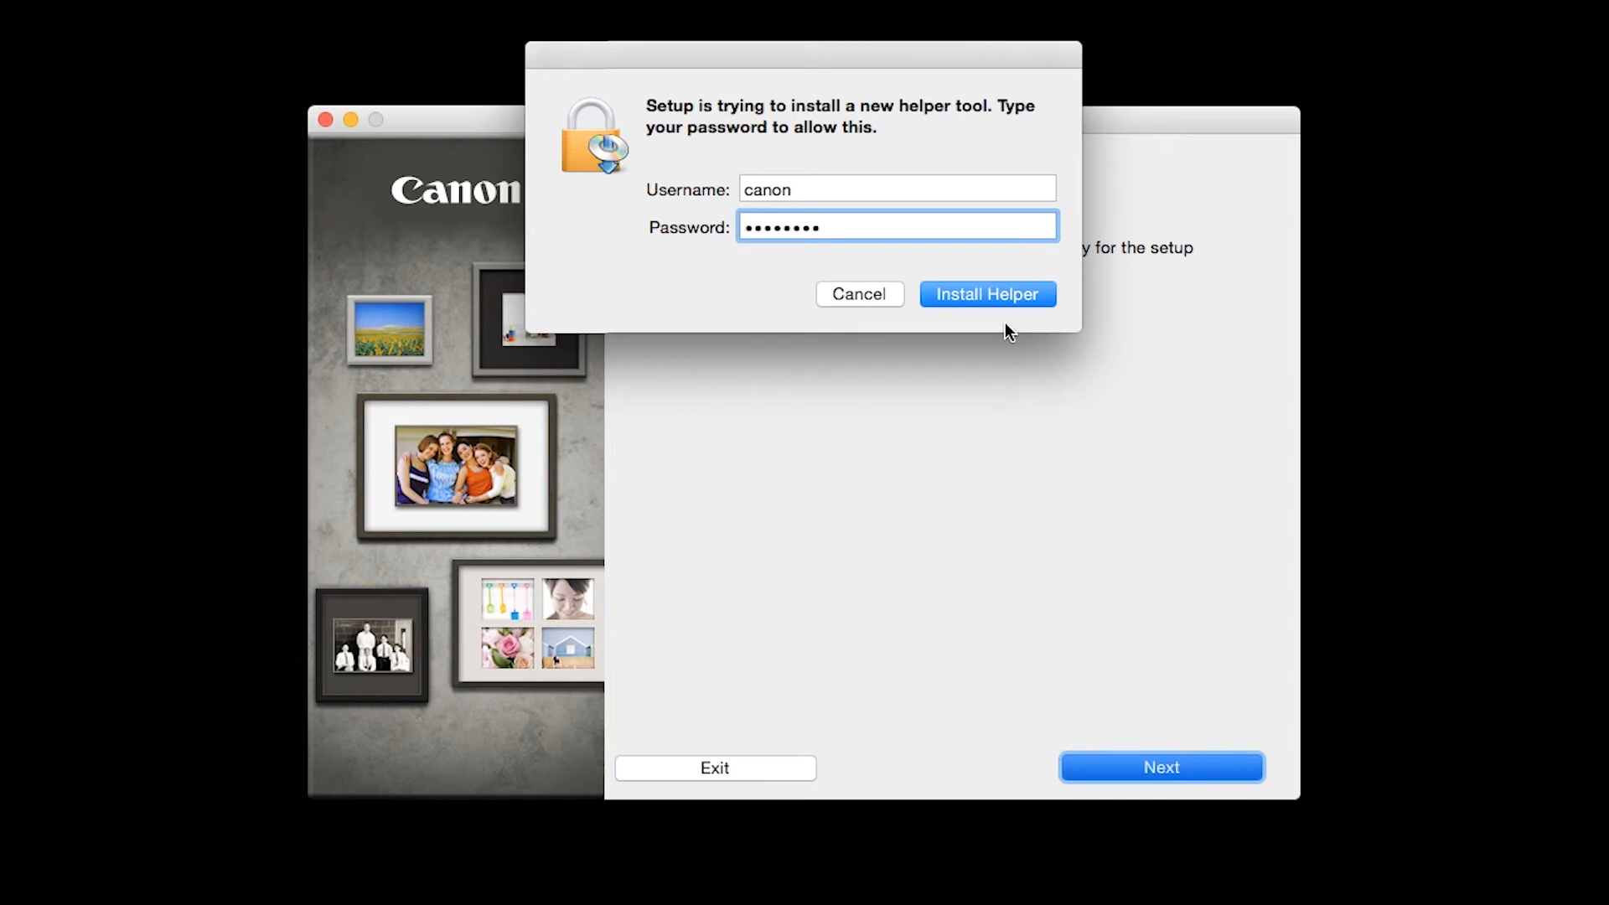
click(985, 295)
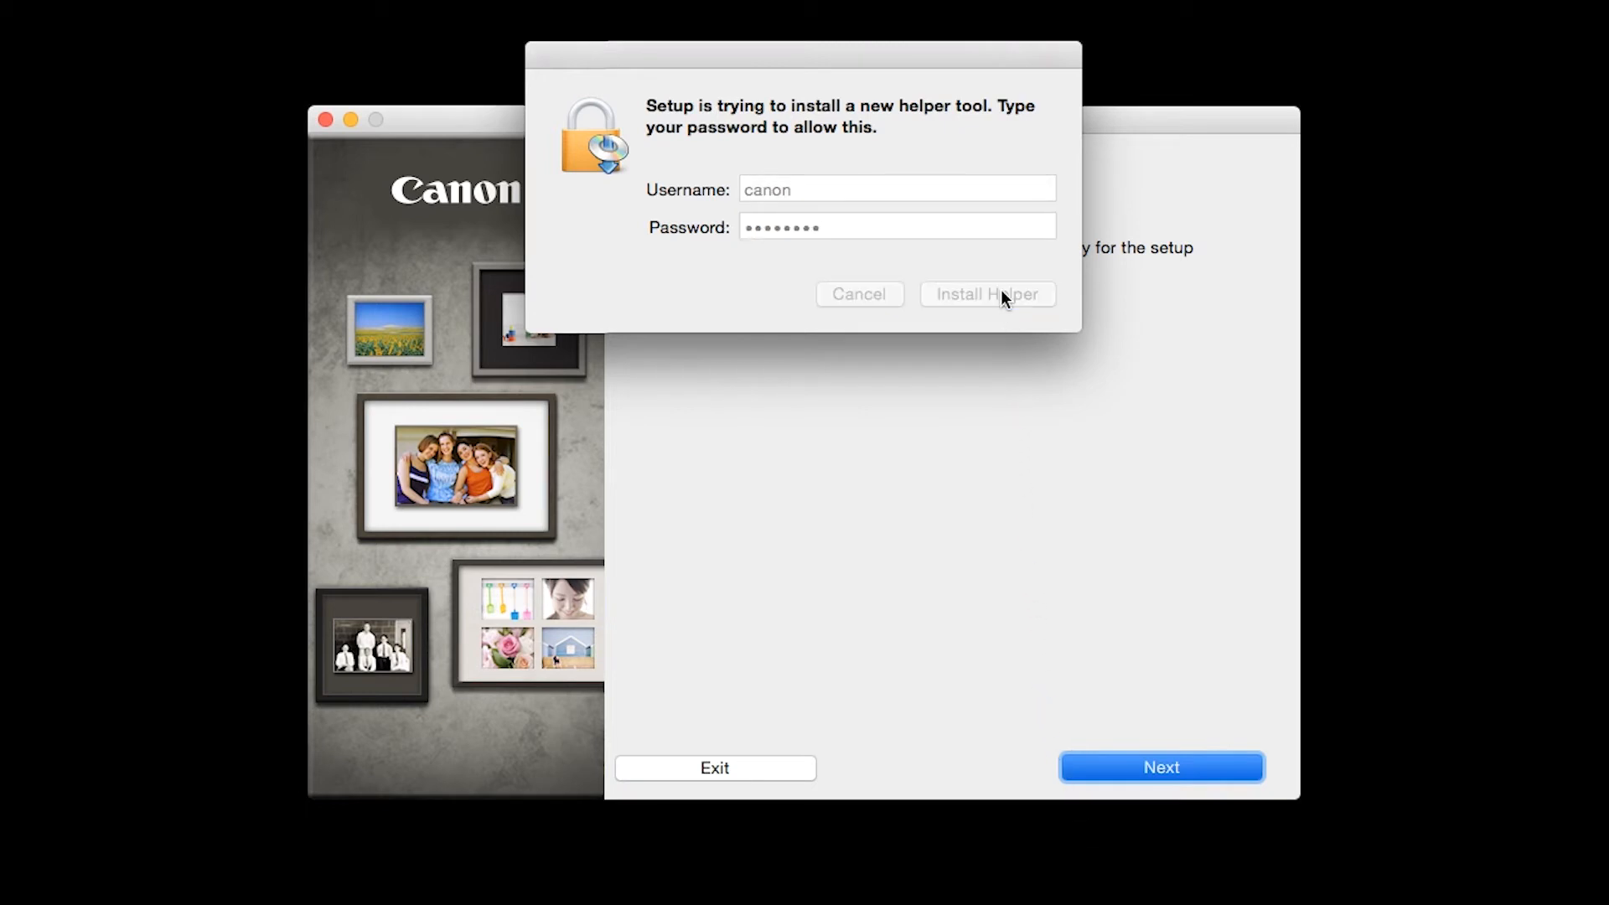
click(986, 295)
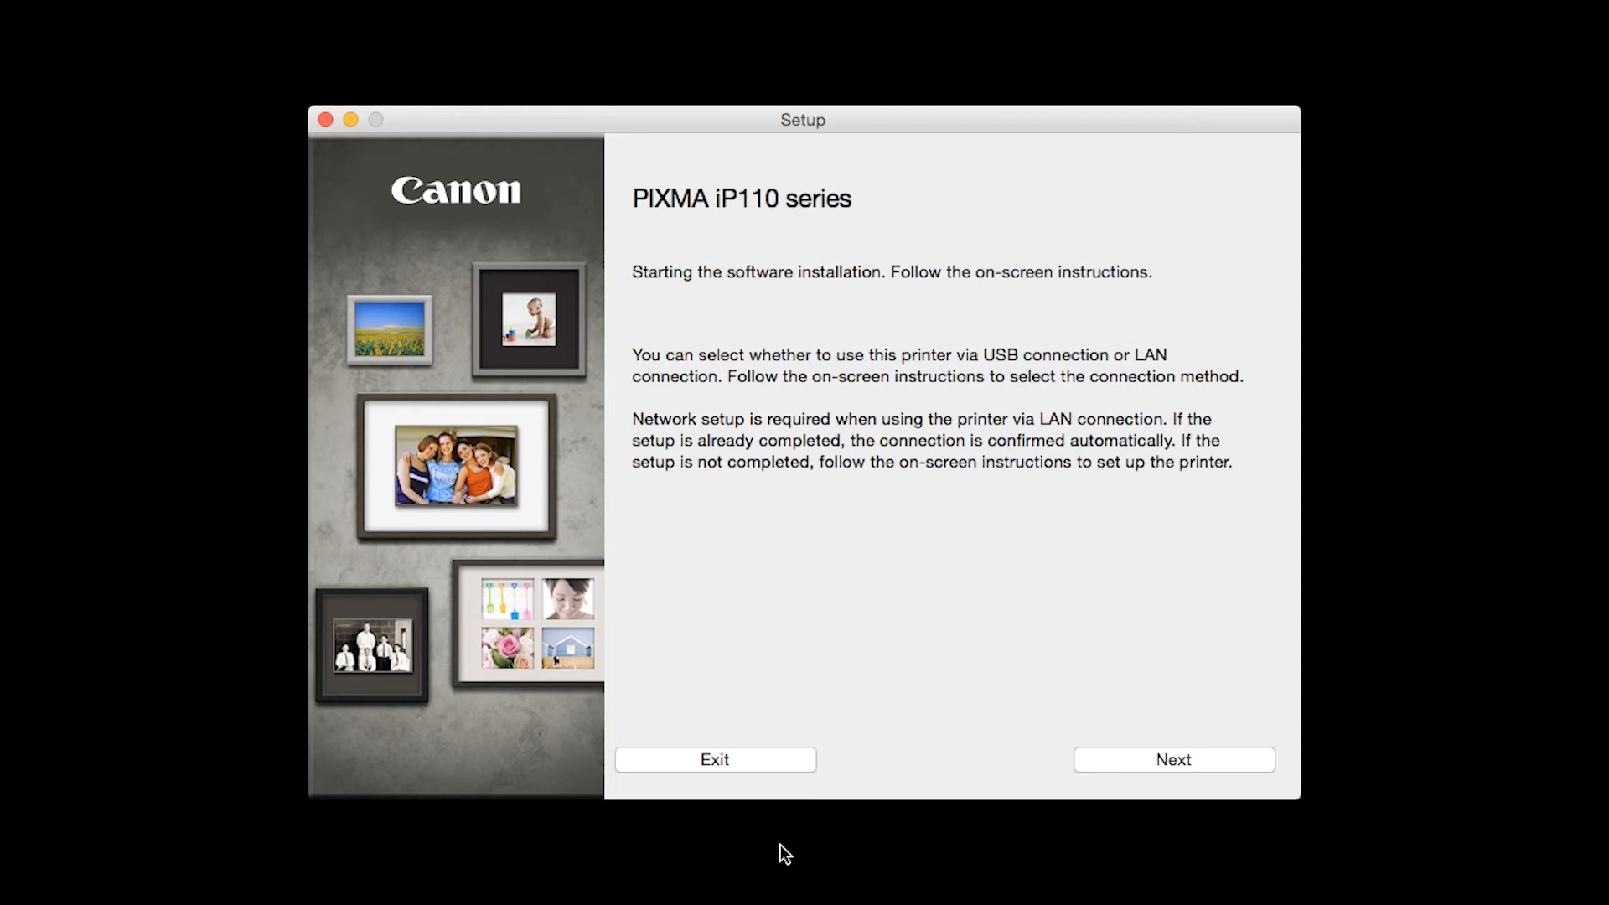
click(1173, 760)
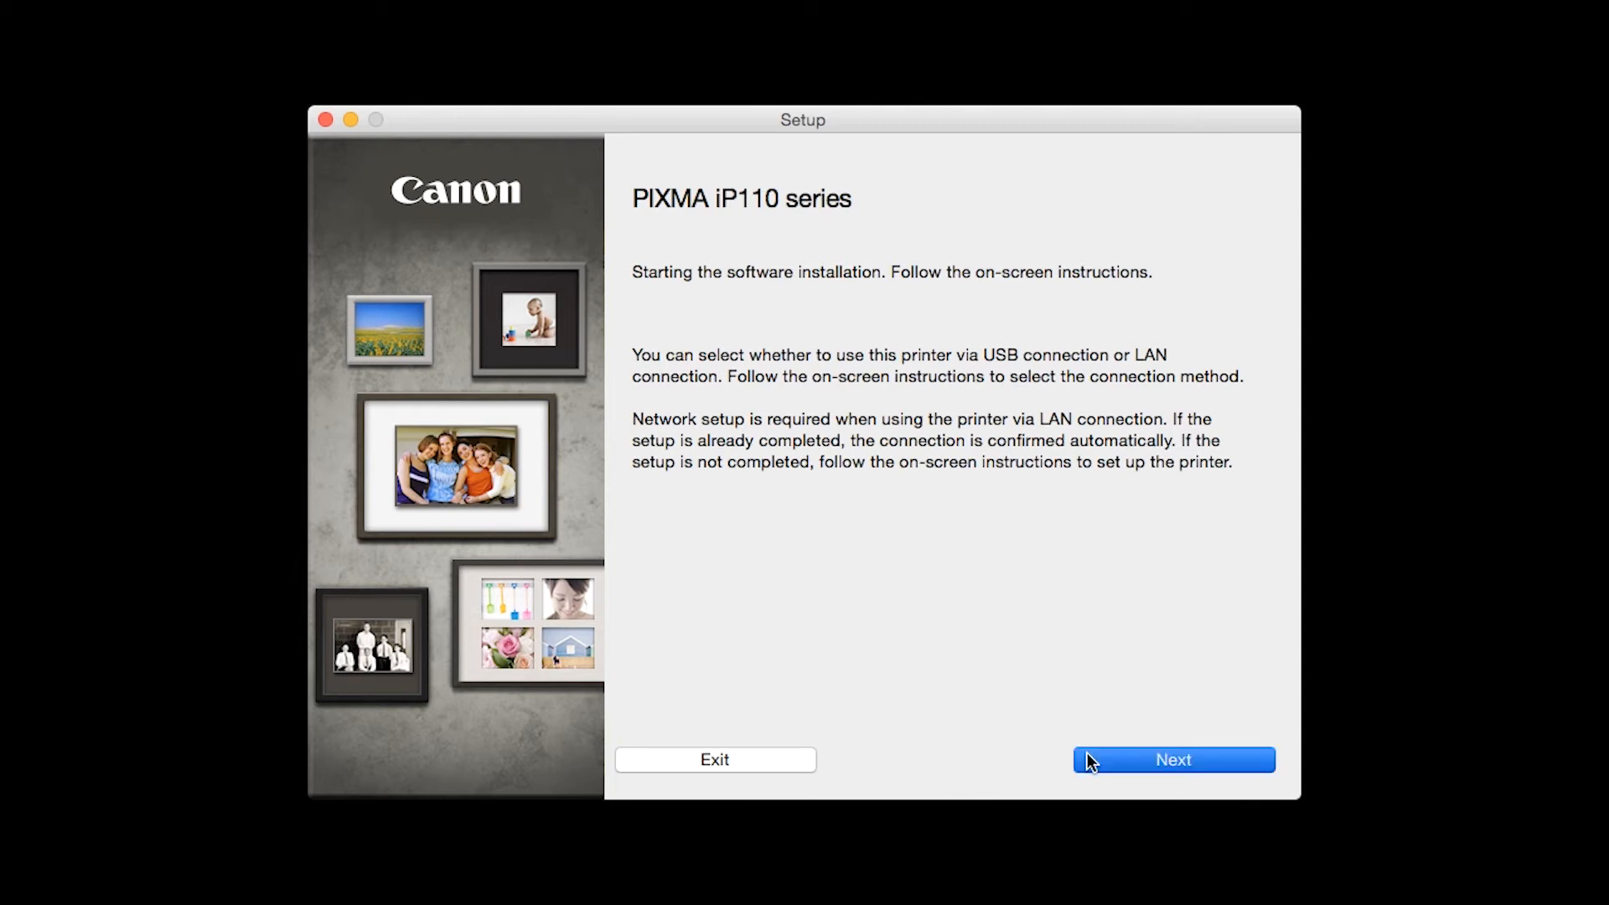
click(1173, 760)
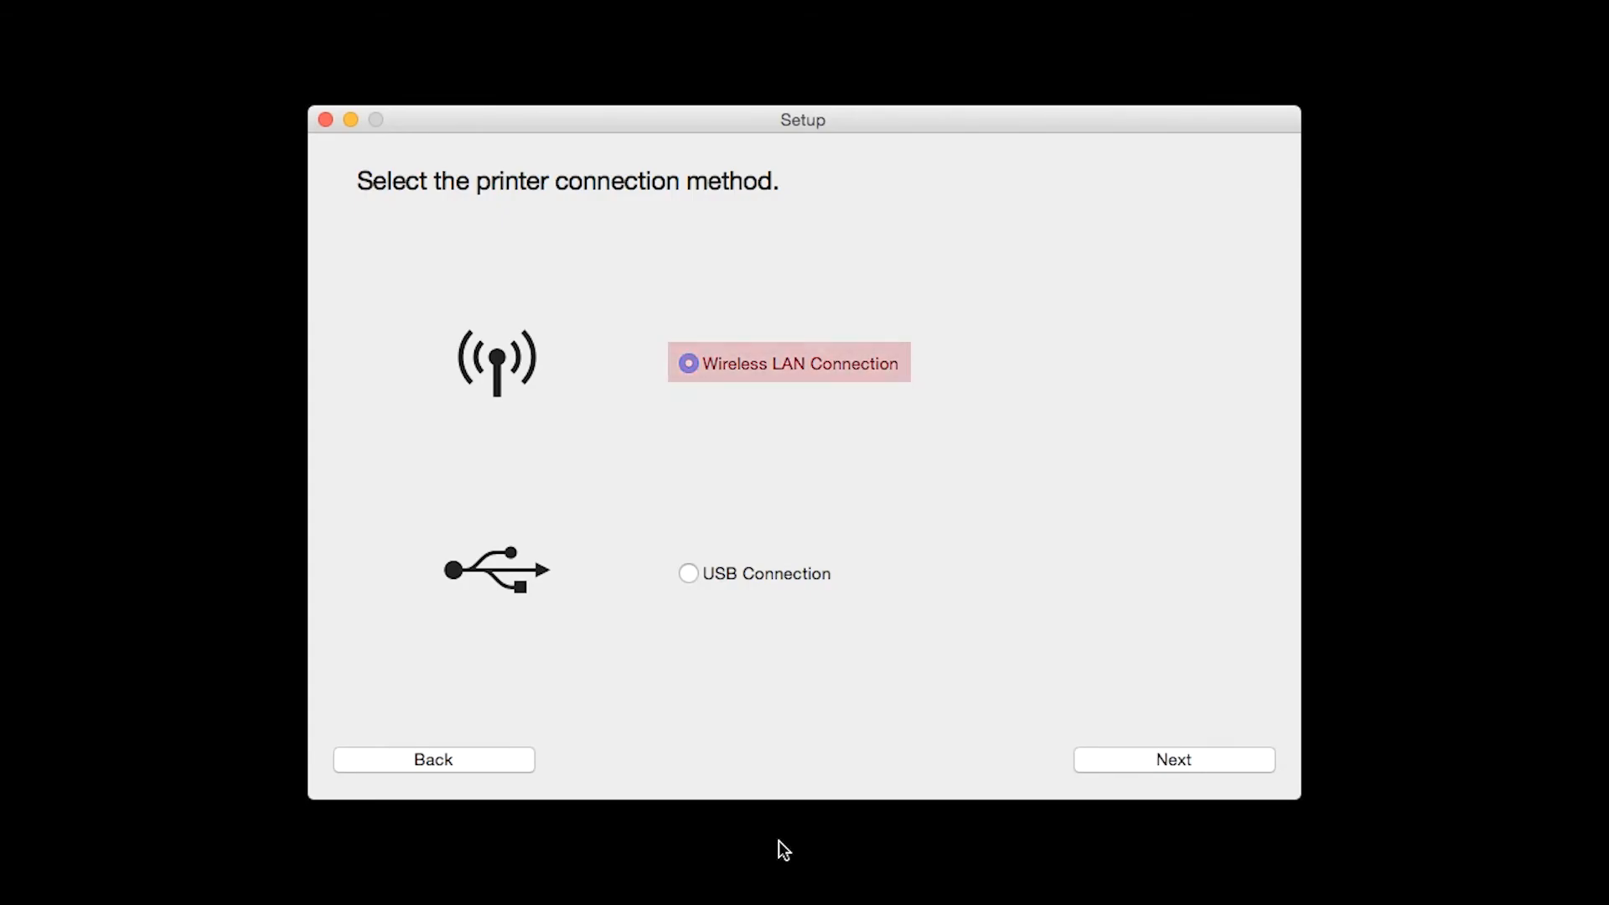
mouse_move(1096, 776)
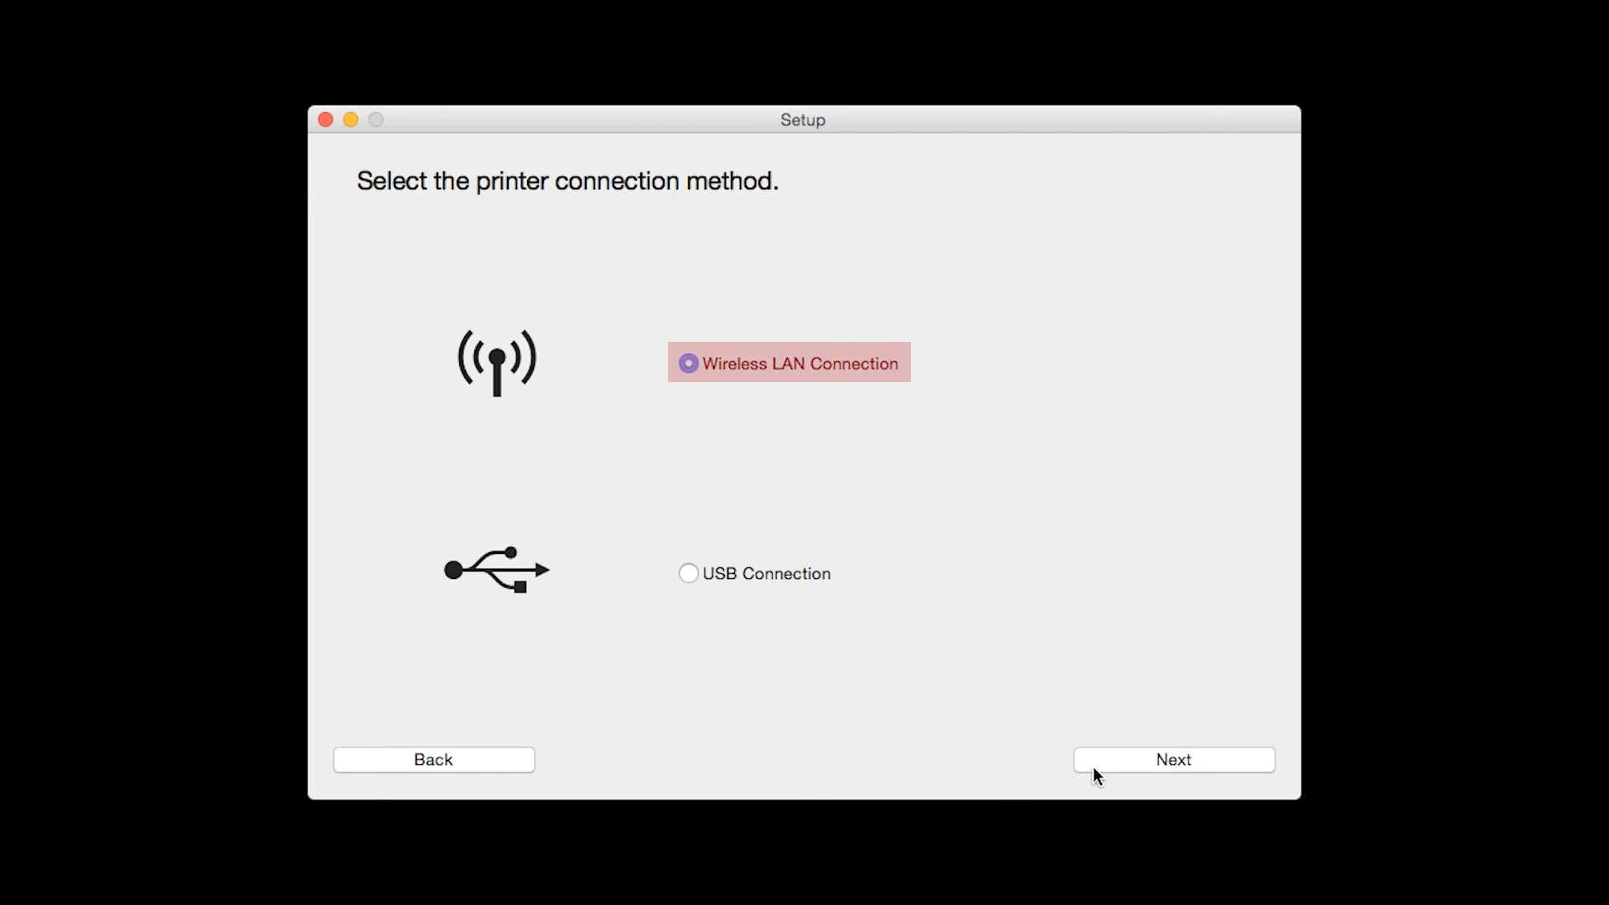
Step: Keep Wireless LAN and Access Point Connection, then confirm the printer is powered on
click(1173, 759)
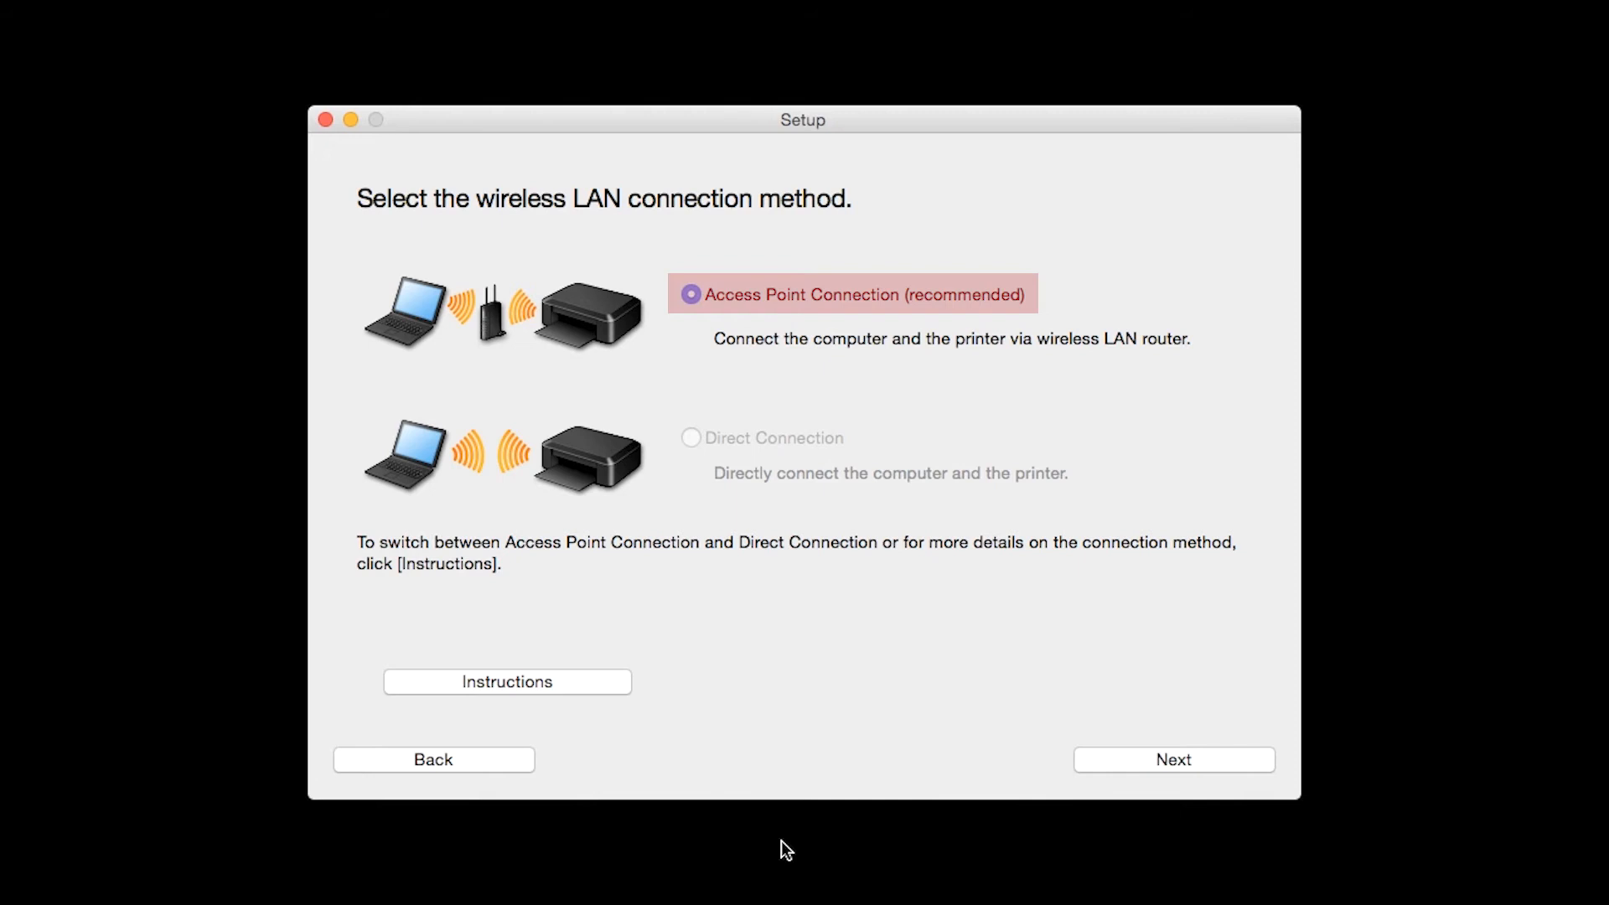
click(1173, 760)
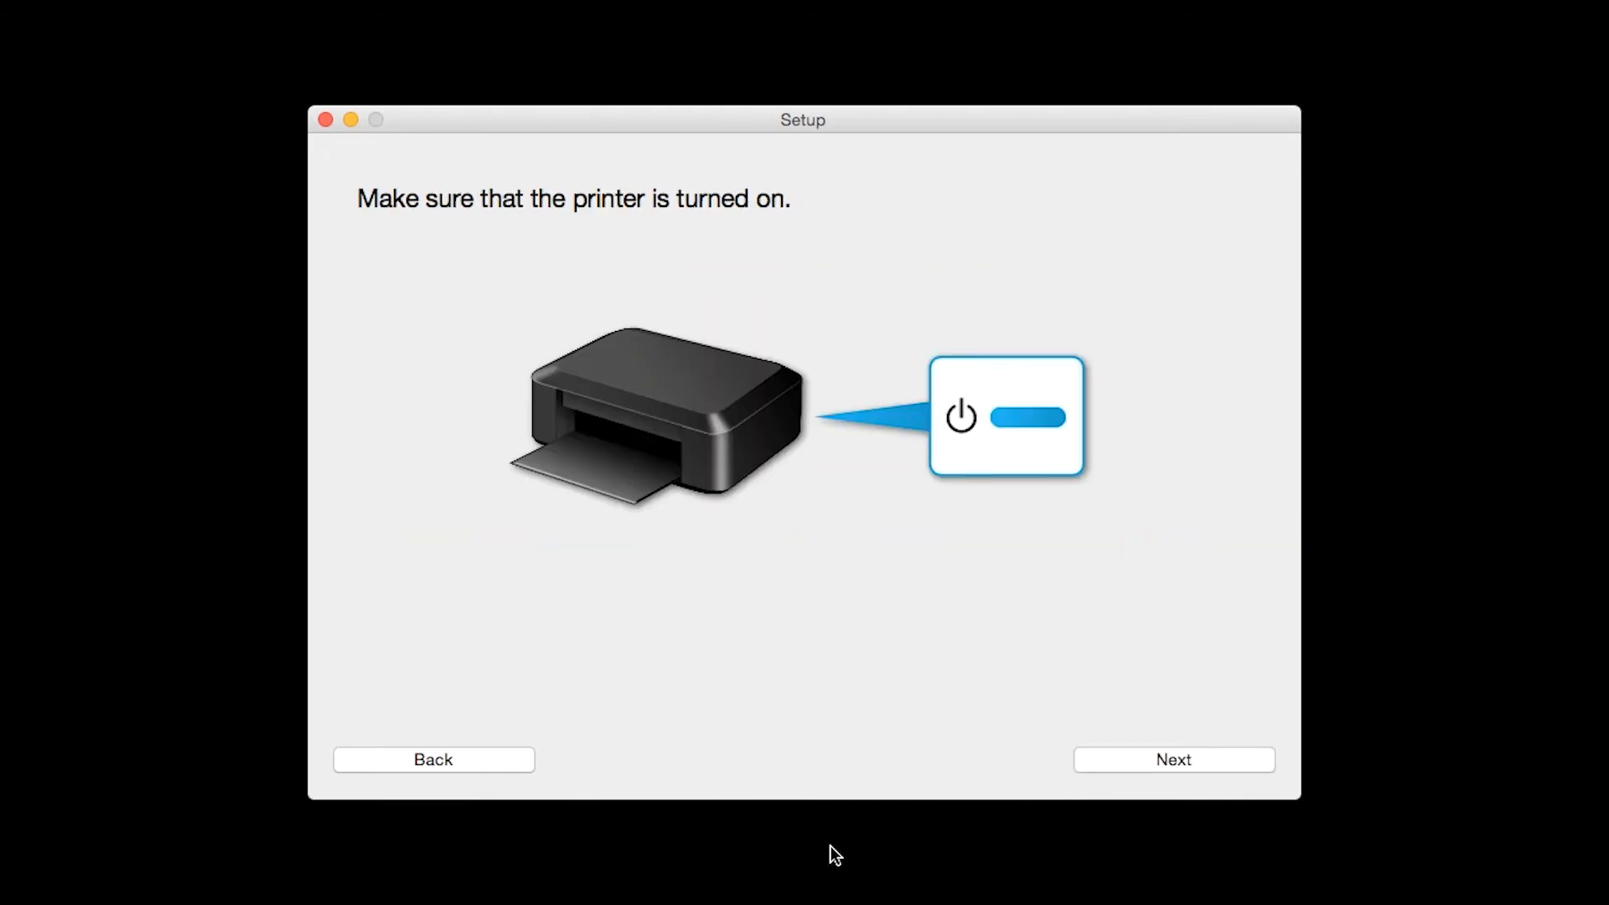
mouse_move(782, 850)
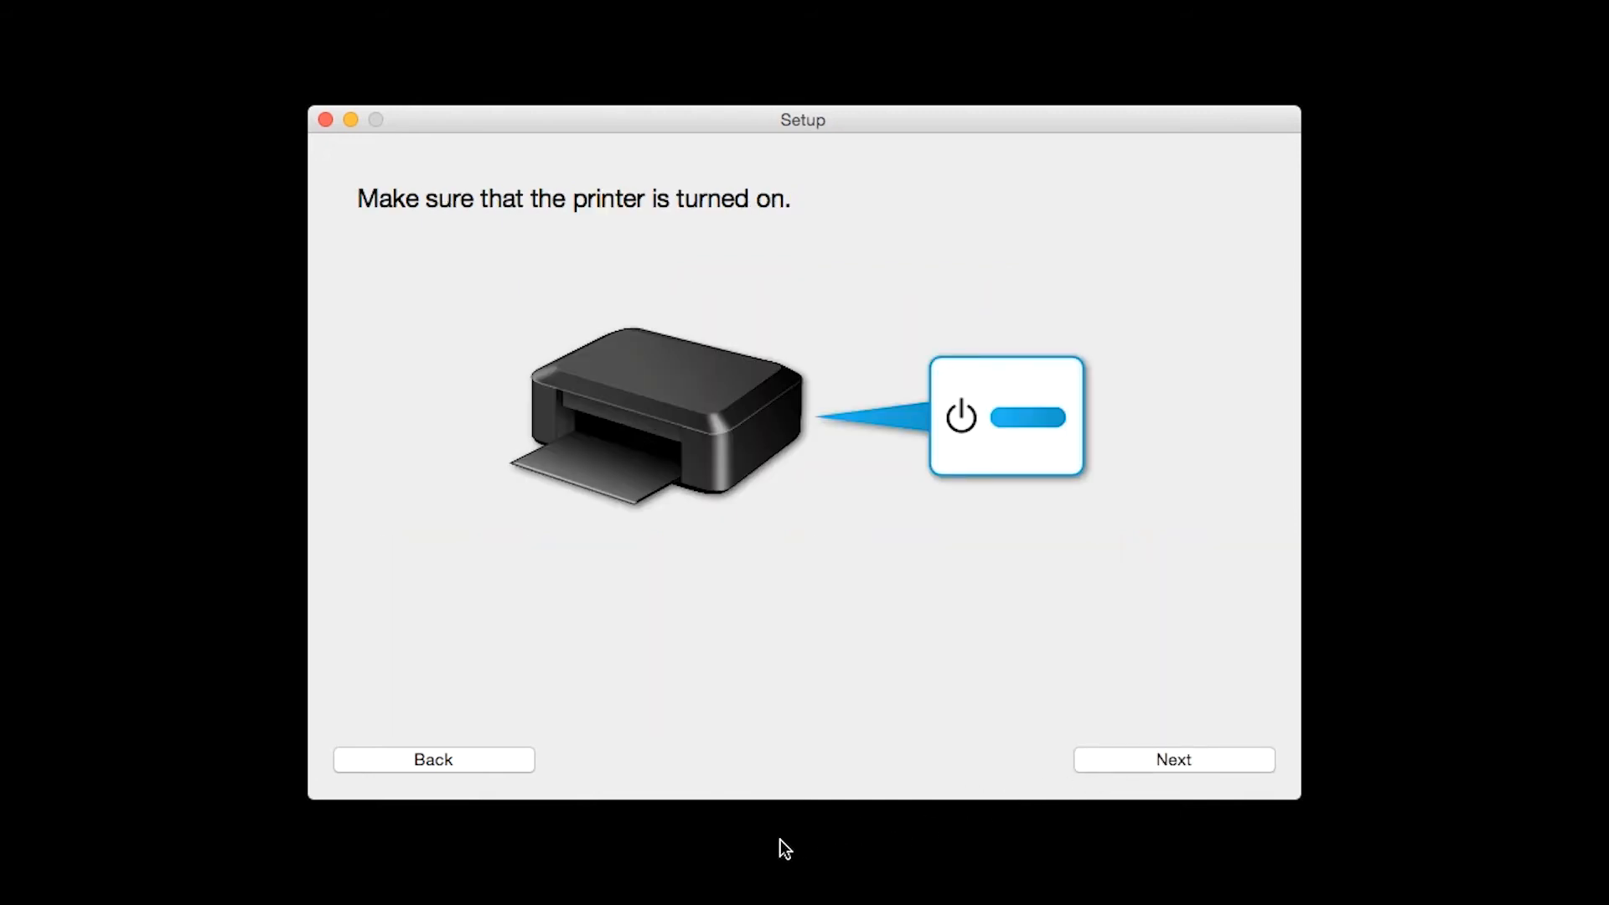
mouse_move(1106, 767)
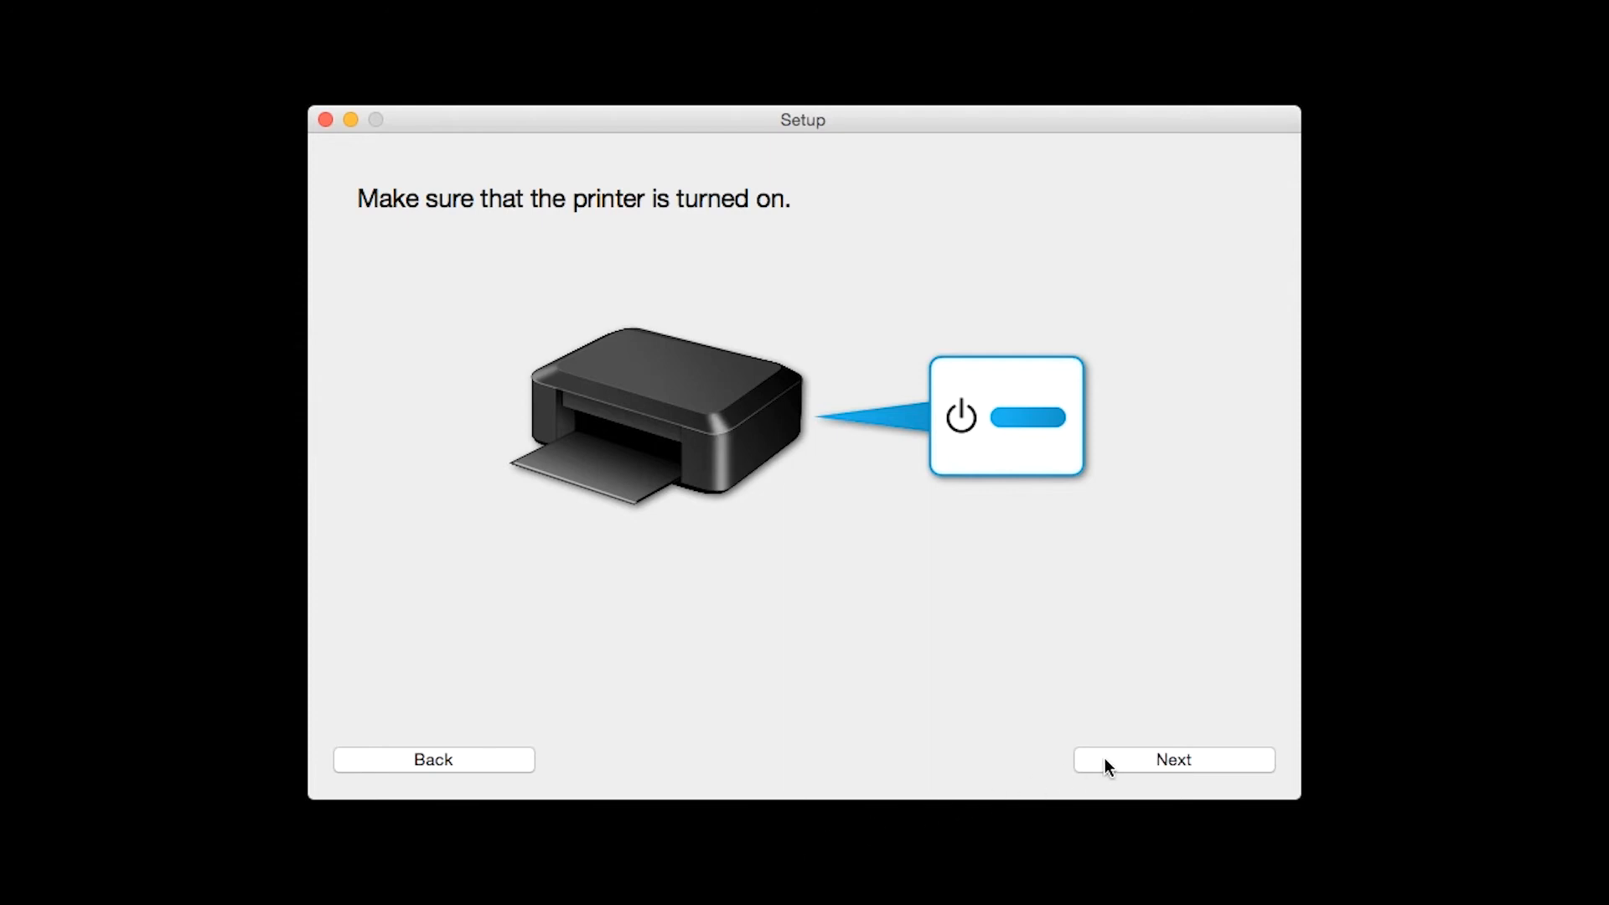
click(1173, 759)
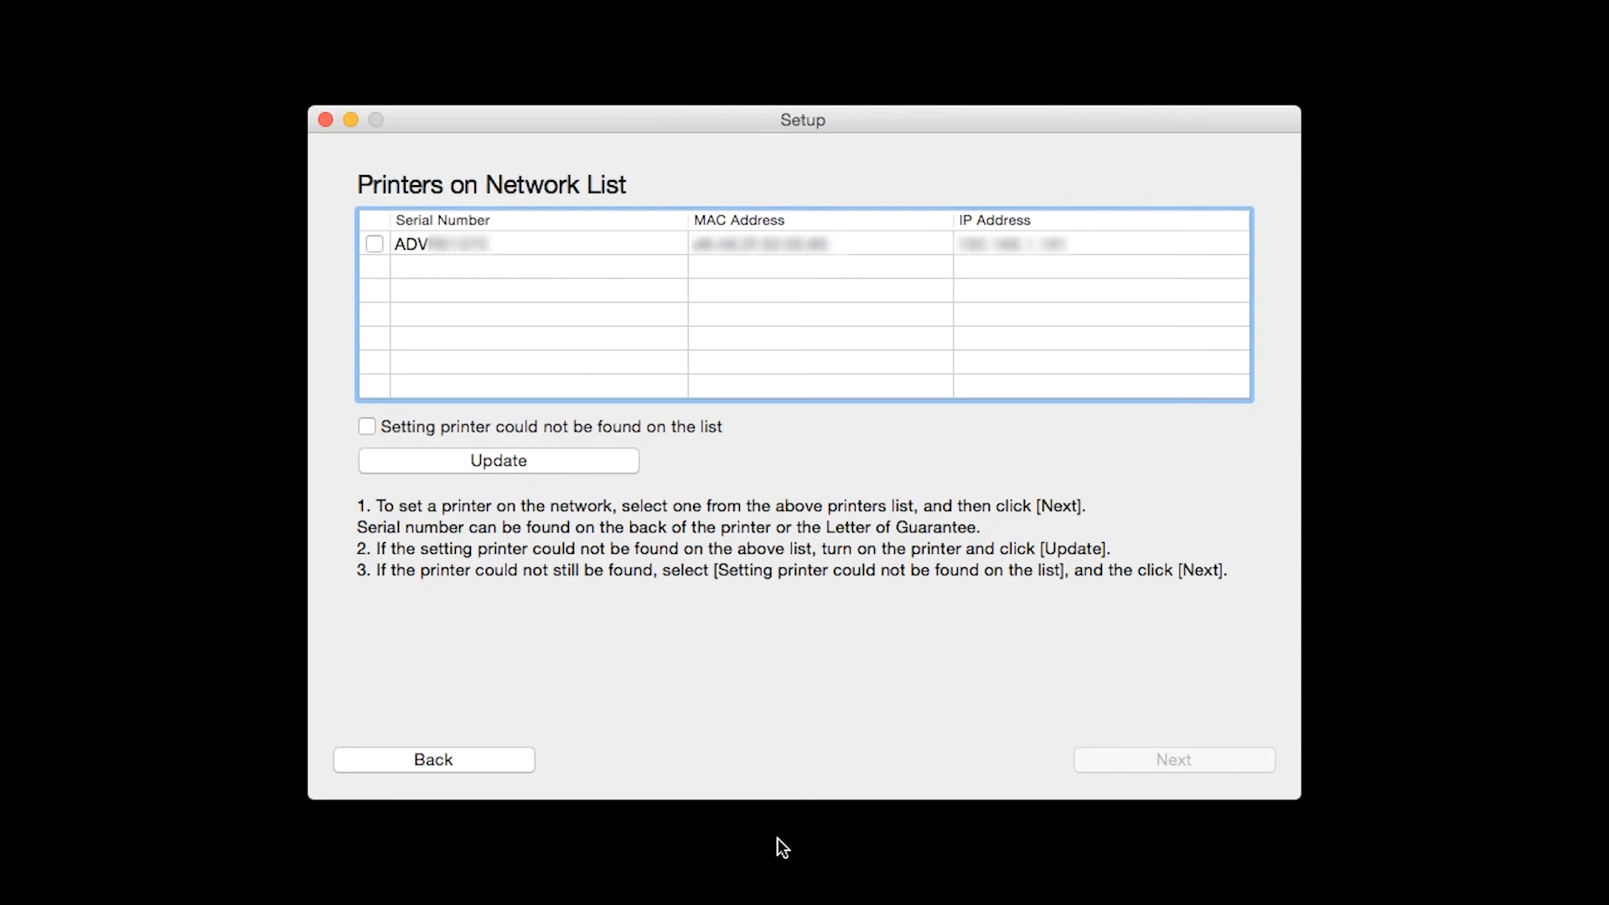
Step: Select the detected network printer and set residence to USA region, United States
click(374, 243)
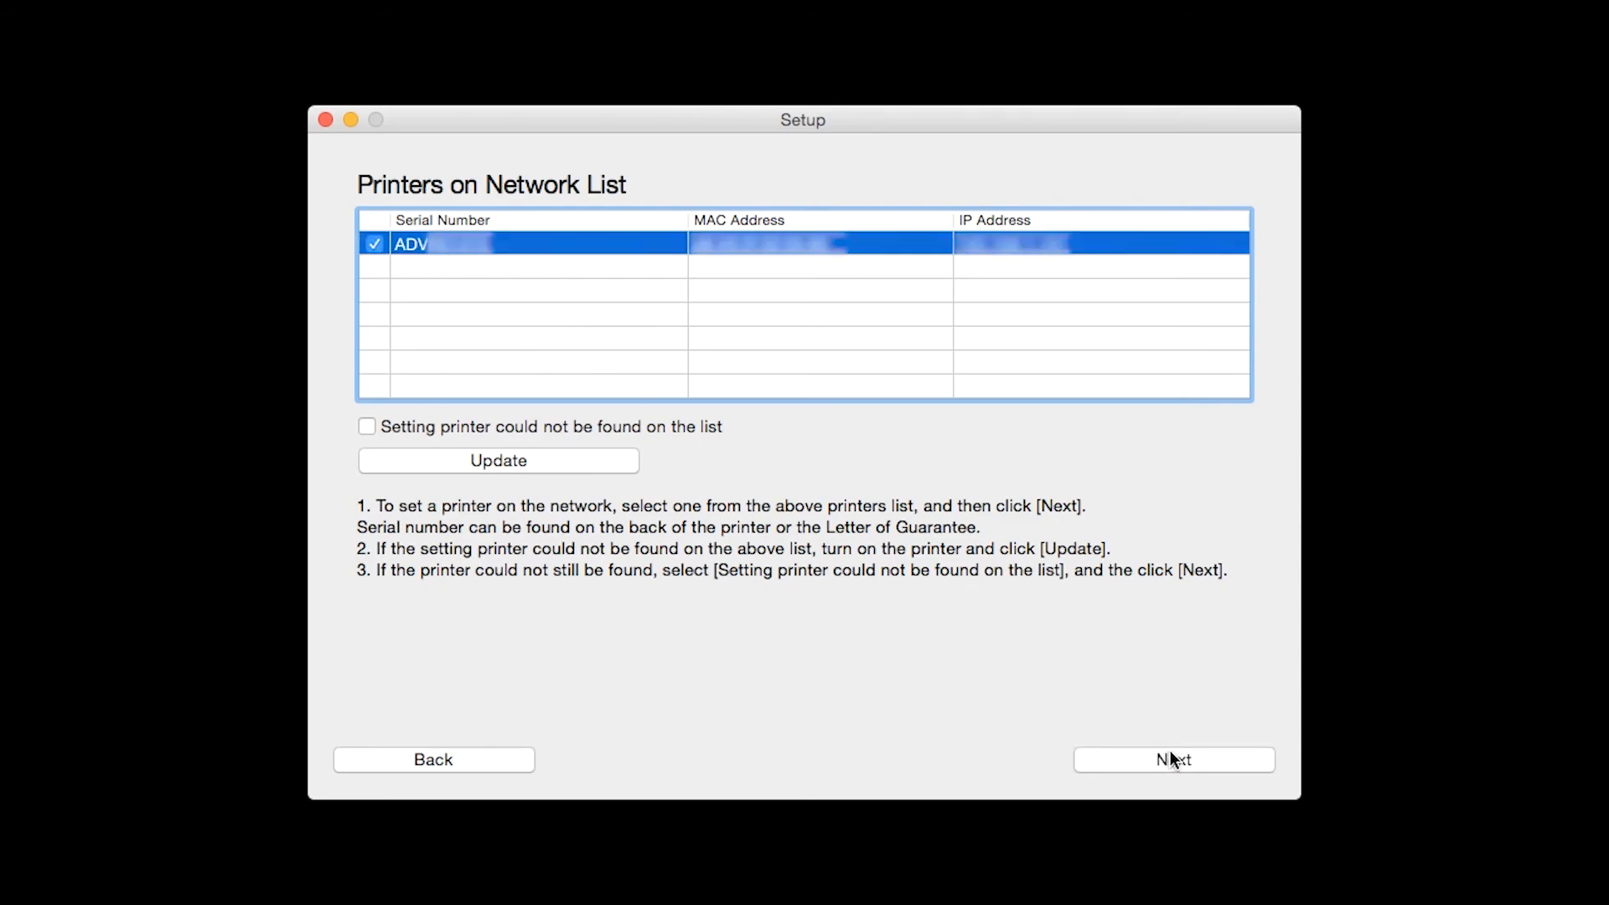
click(1172, 759)
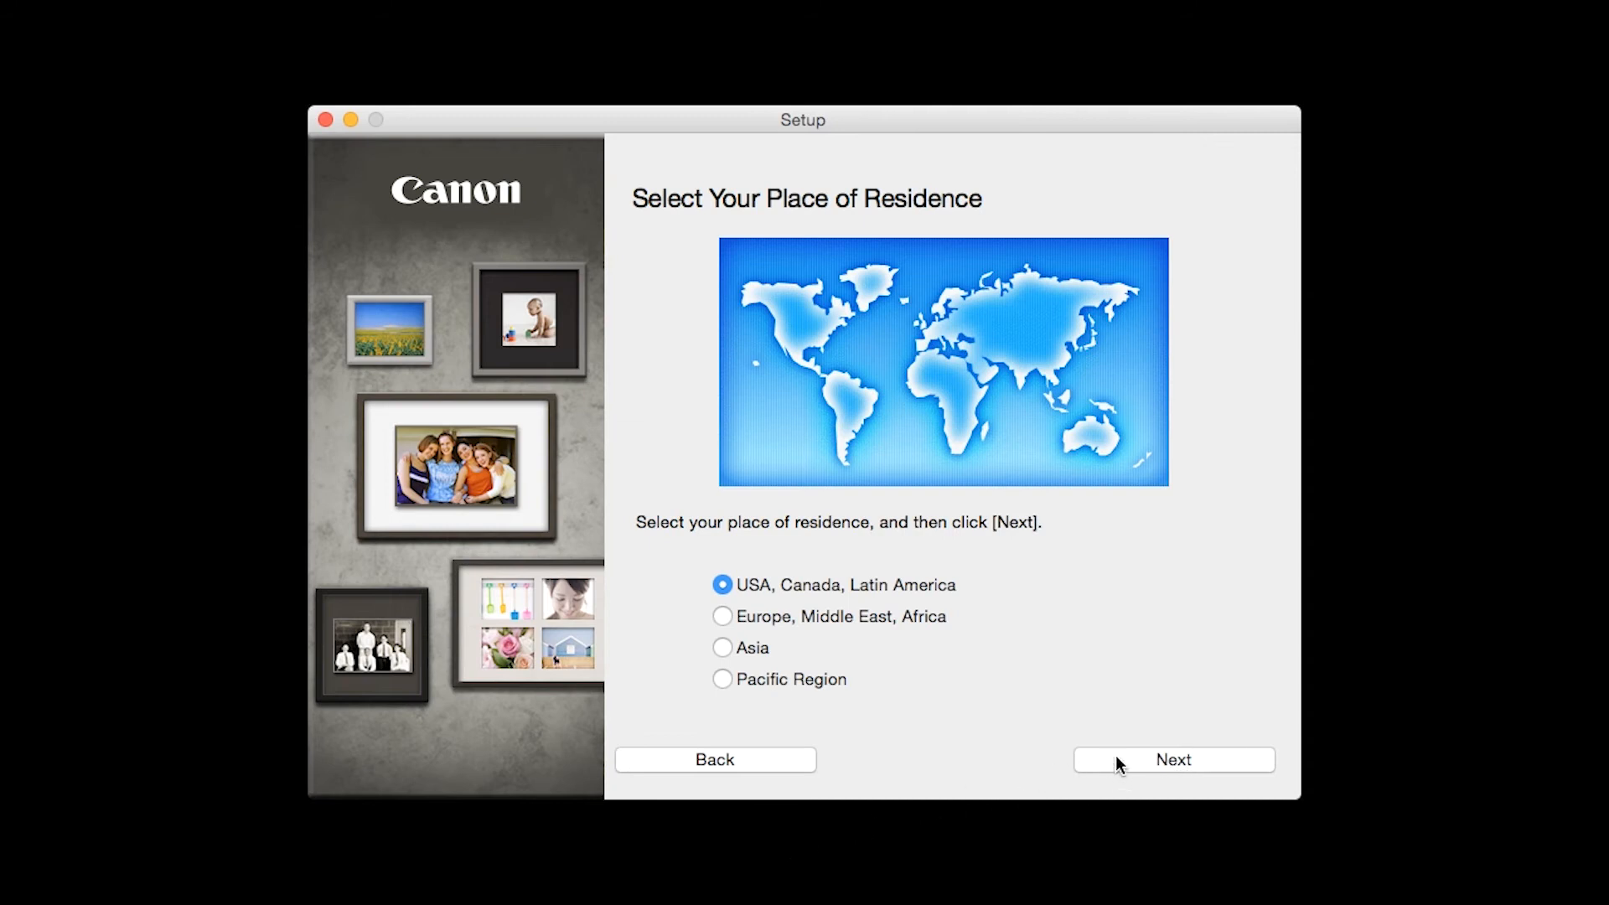
click(1172, 760)
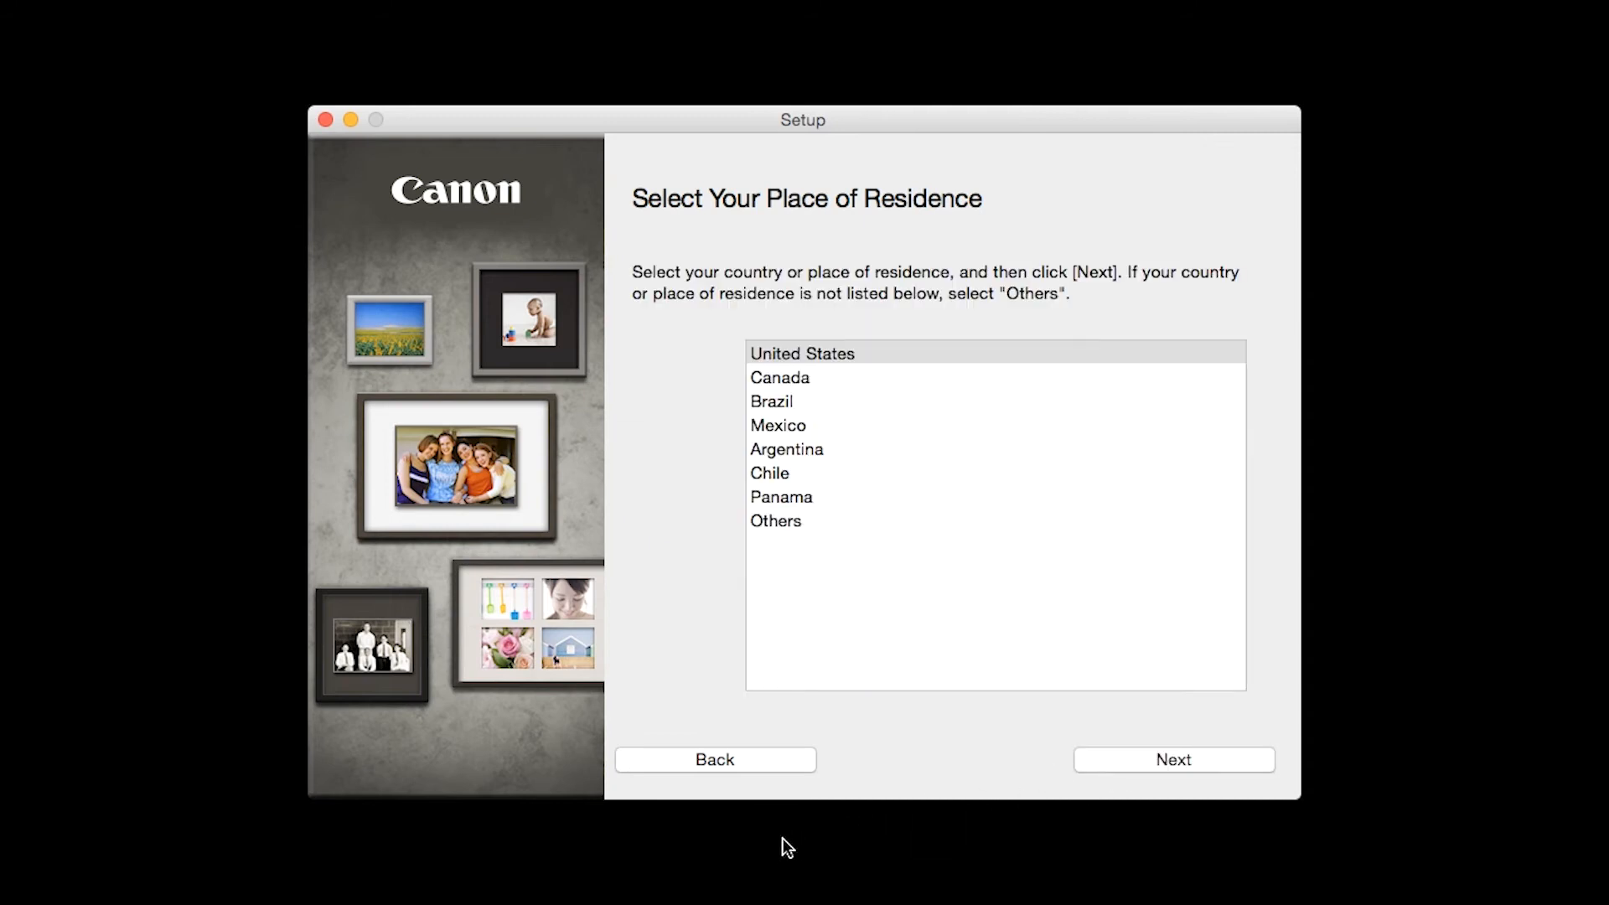
click(1173, 759)
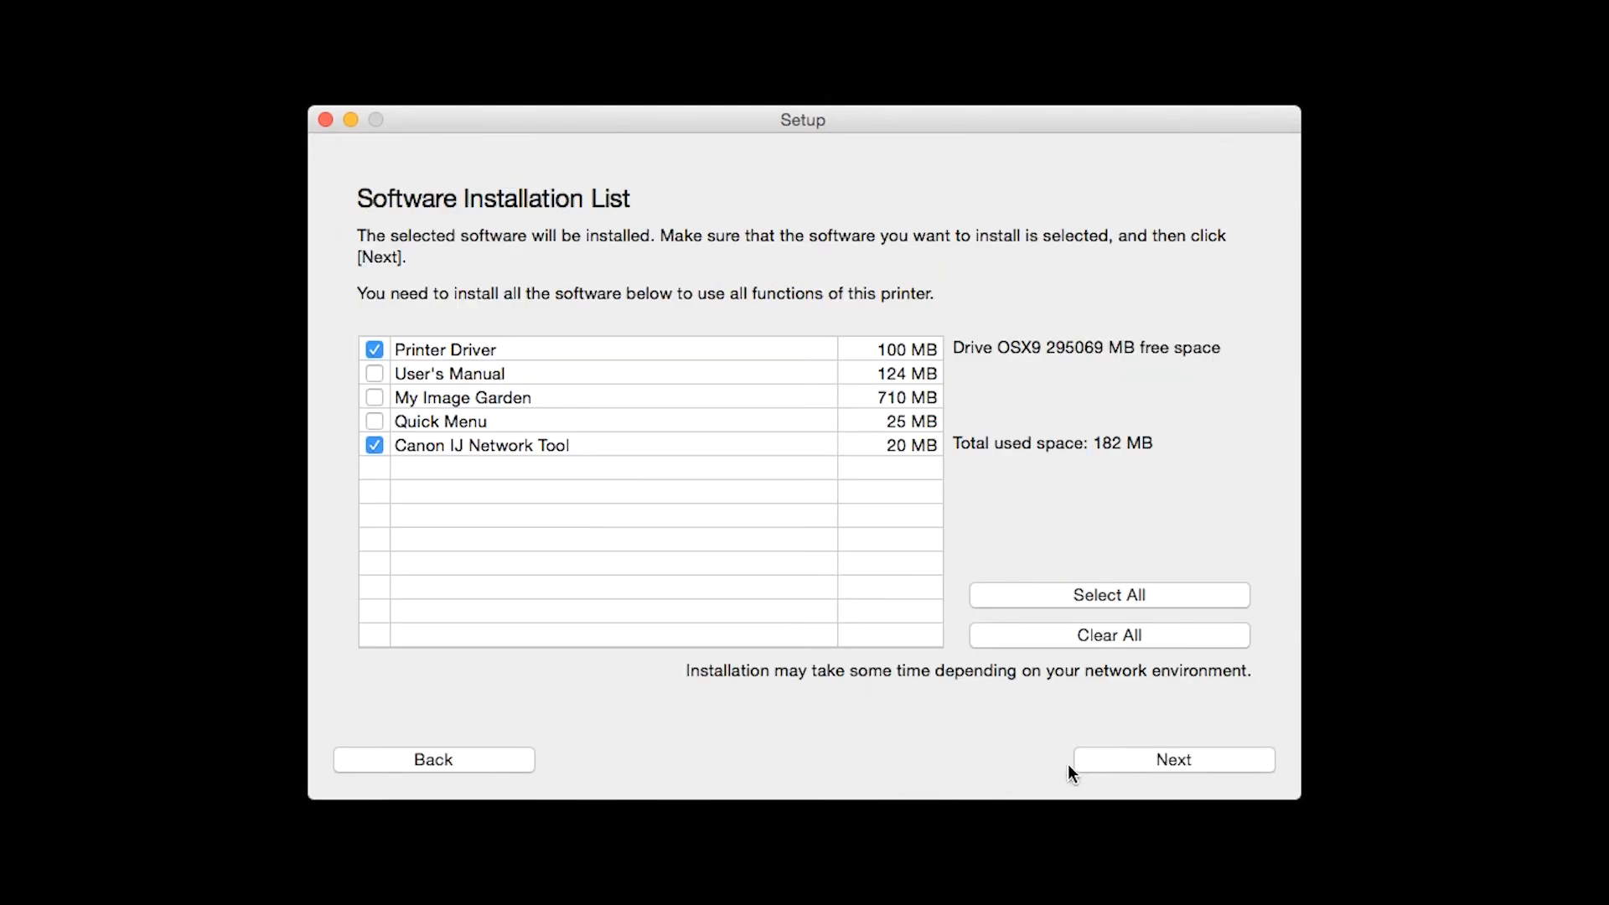
mouse_move(785, 851)
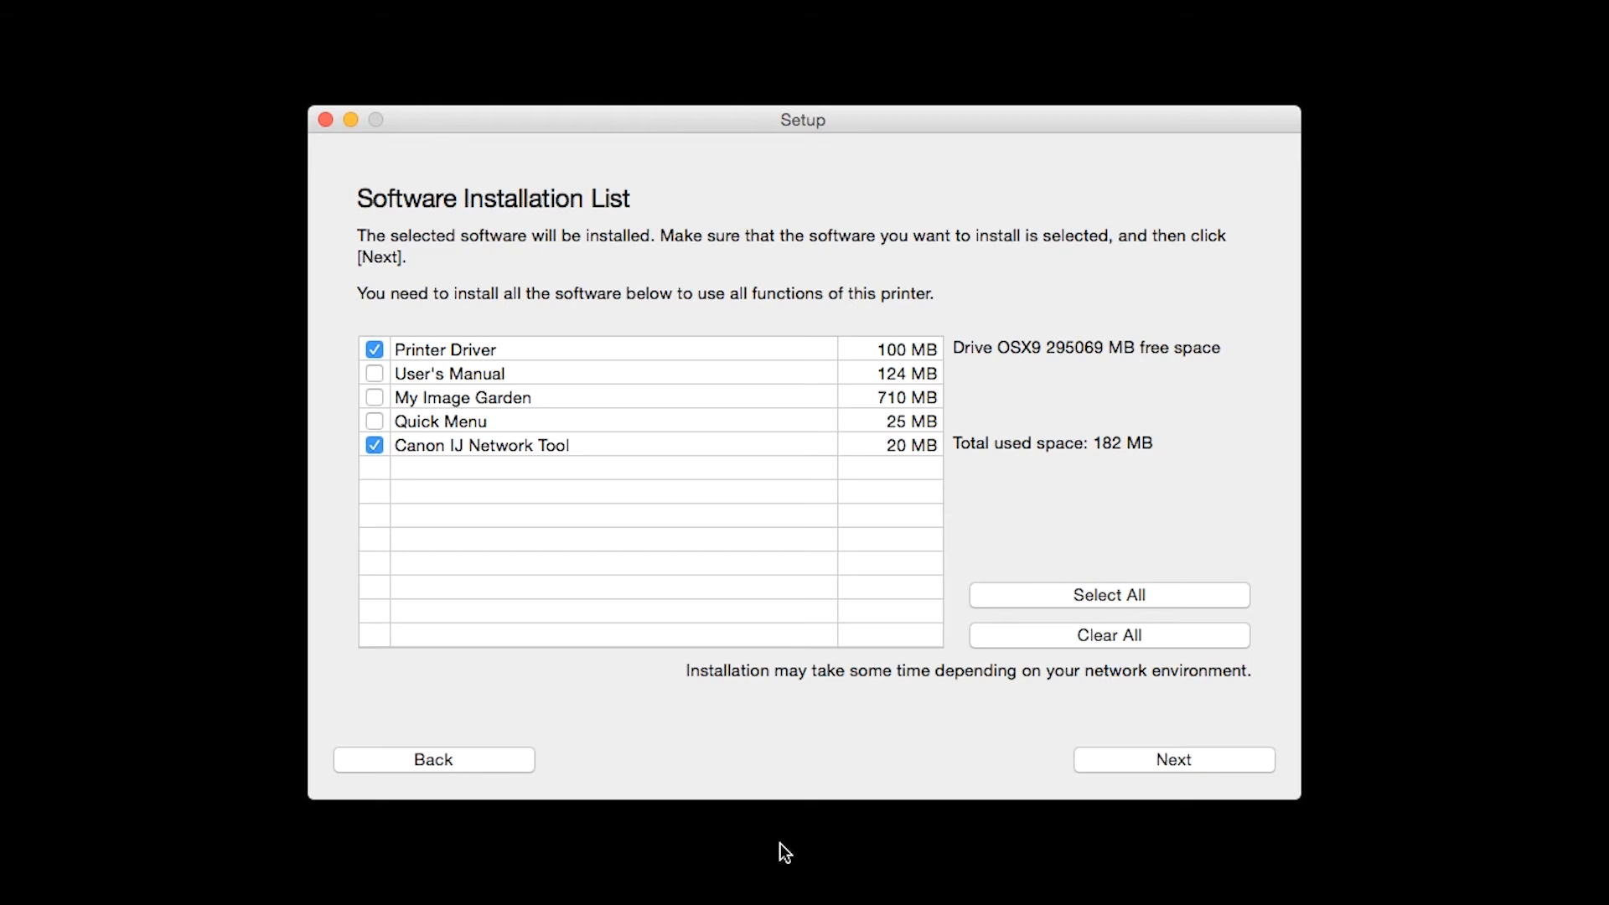
mouse_move(387, 389)
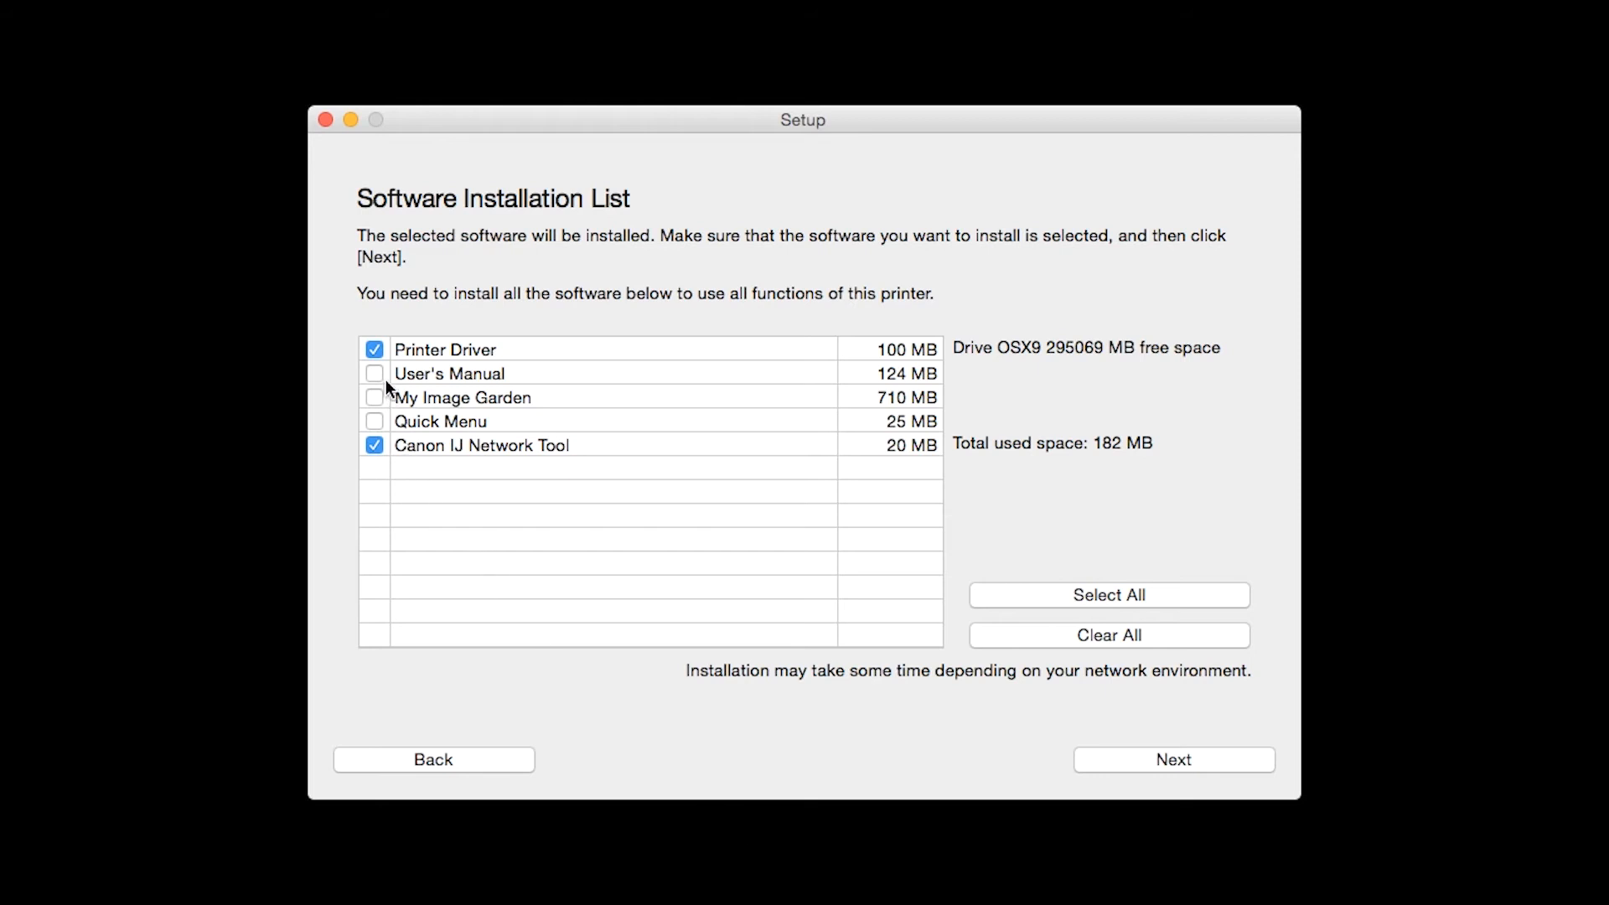
Step: Include My Image Garden and Quick Menu, then accept the license to start installing
click(374, 397)
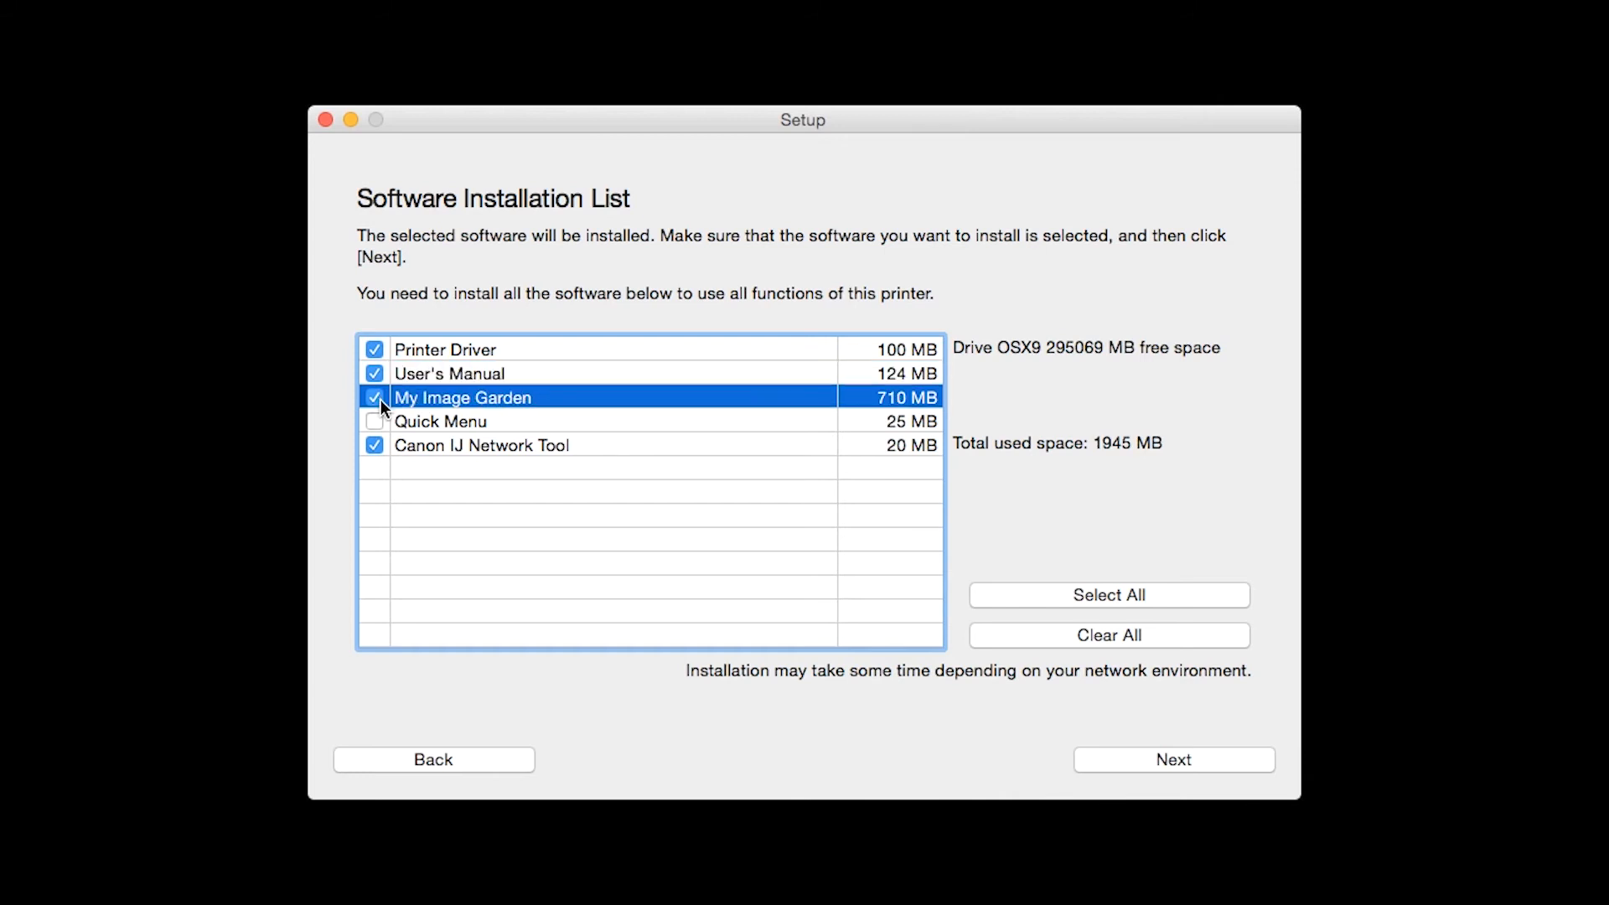
click(373, 421)
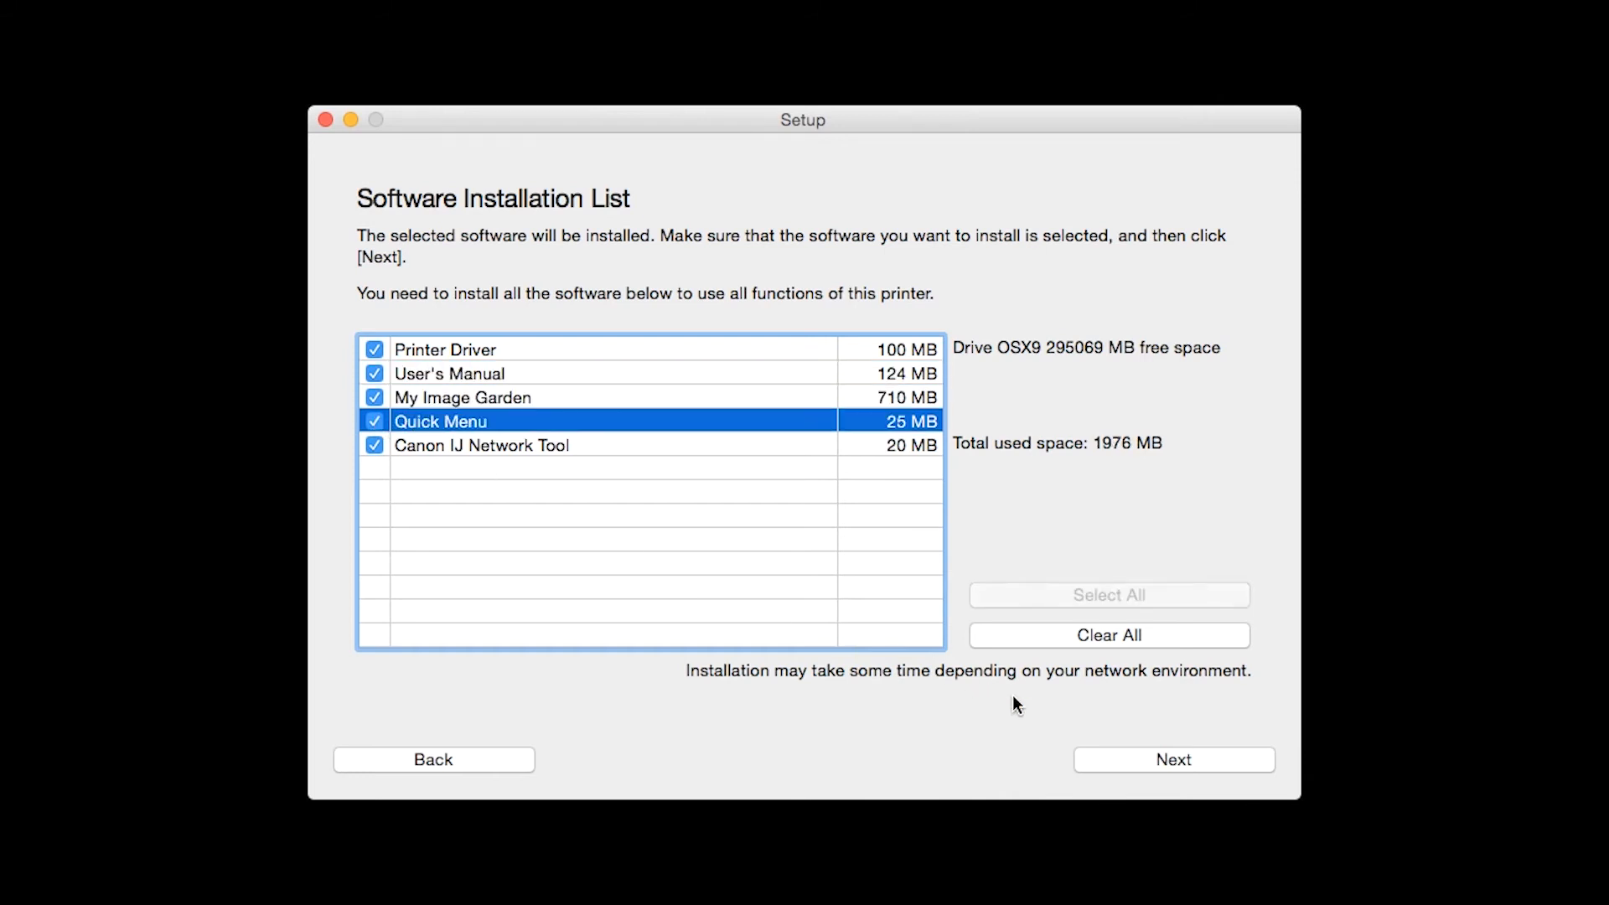
click(1173, 760)
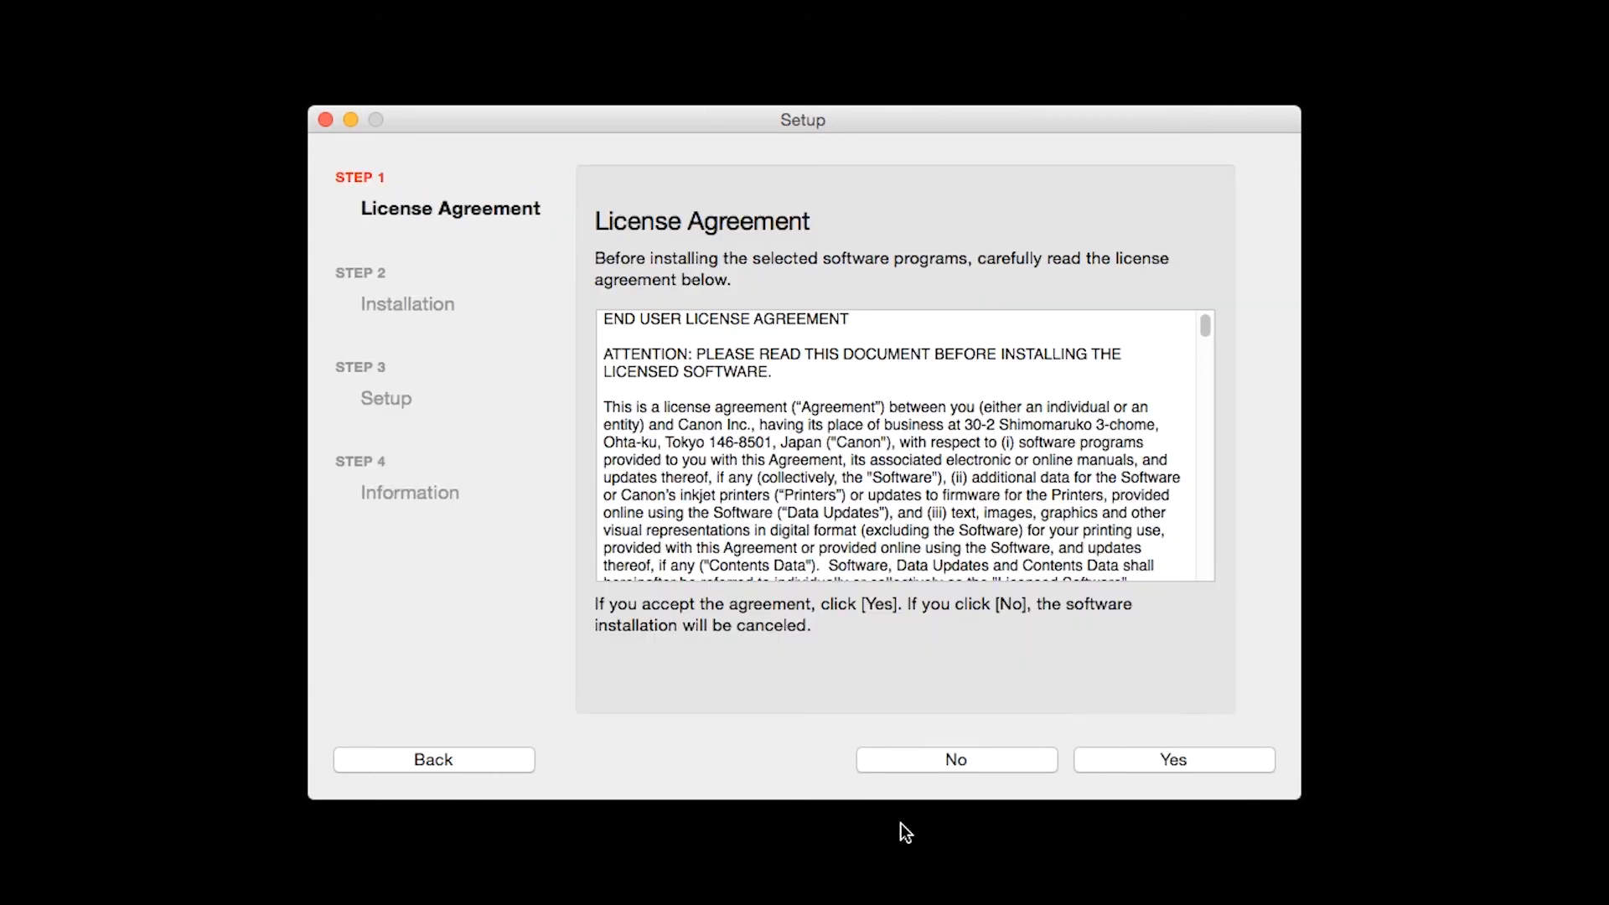
mouse_move(778, 848)
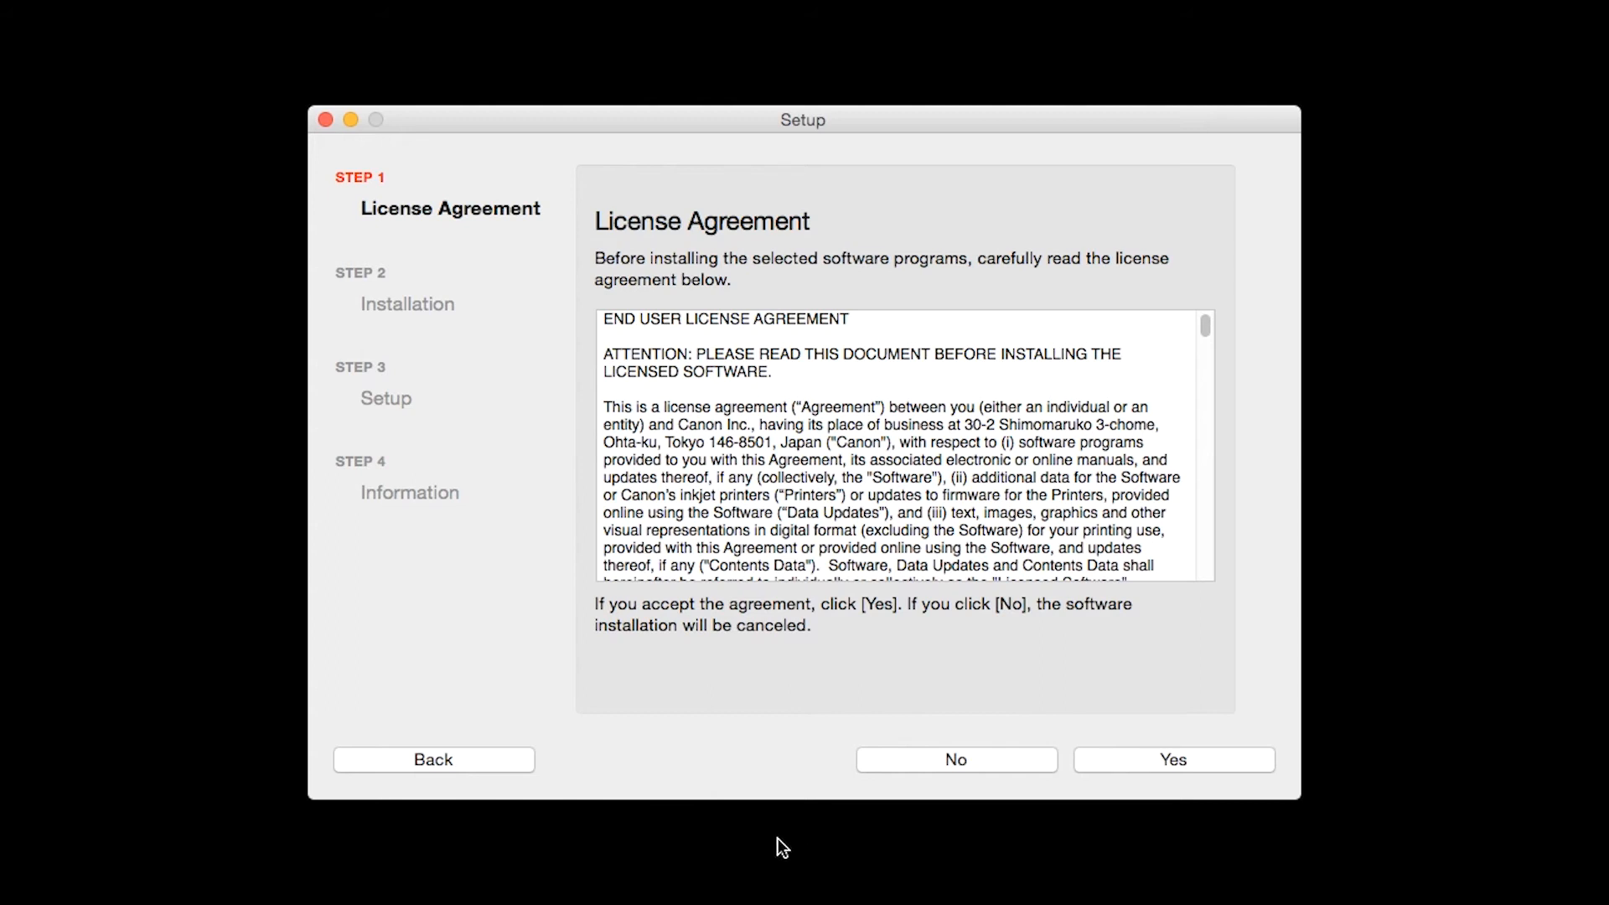
mouse_move(1086, 798)
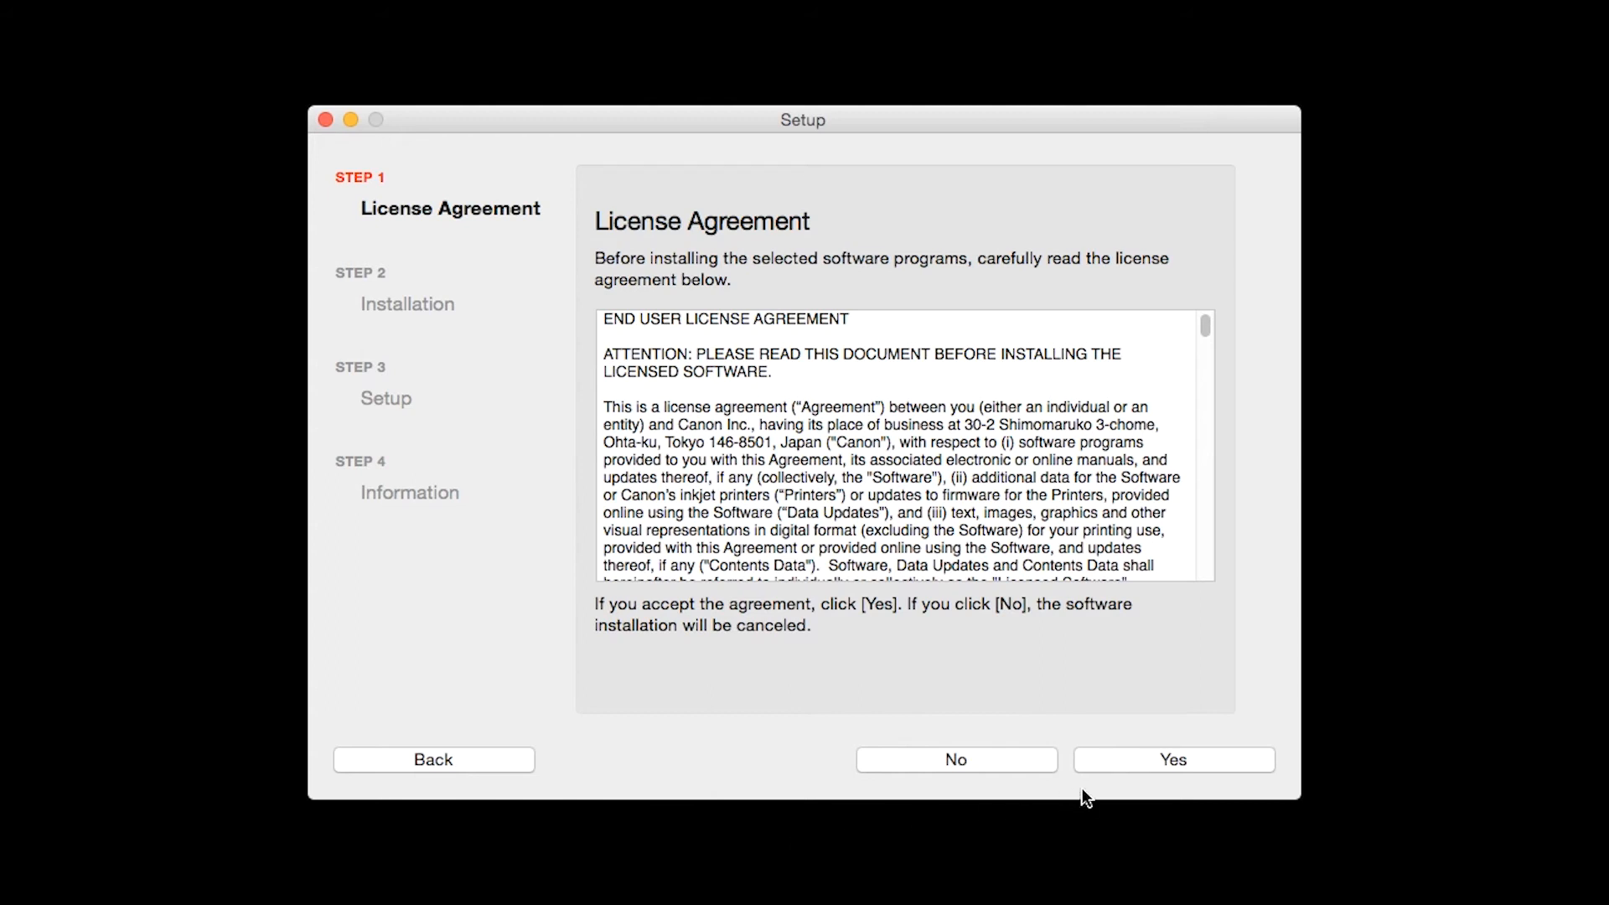
click(1173, 759)
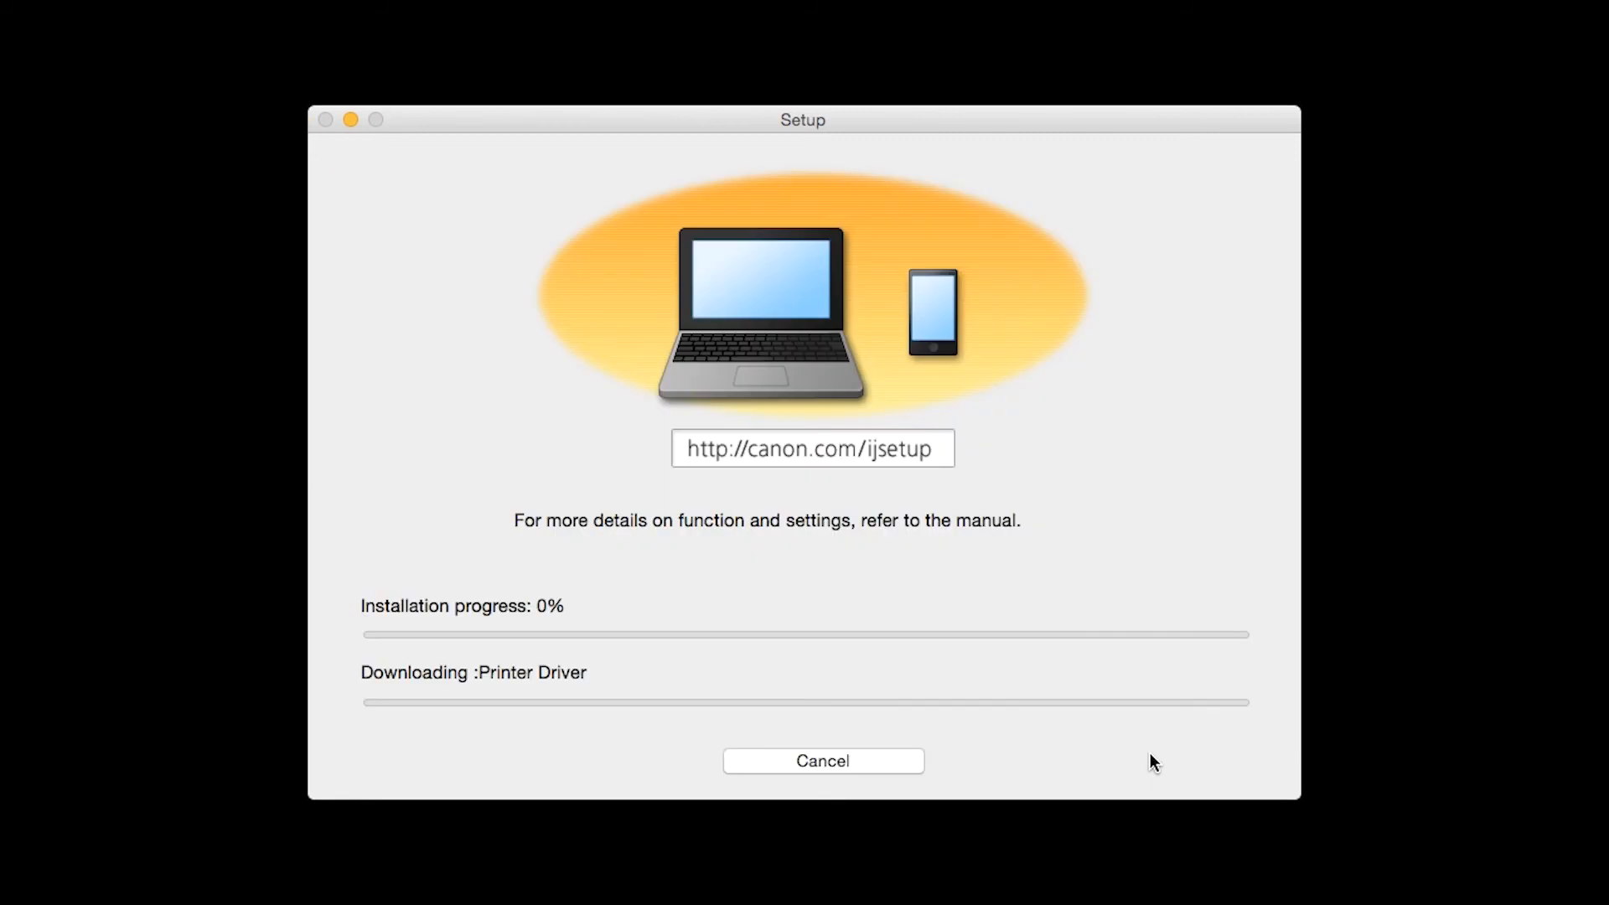
mouse_move(783, 844)
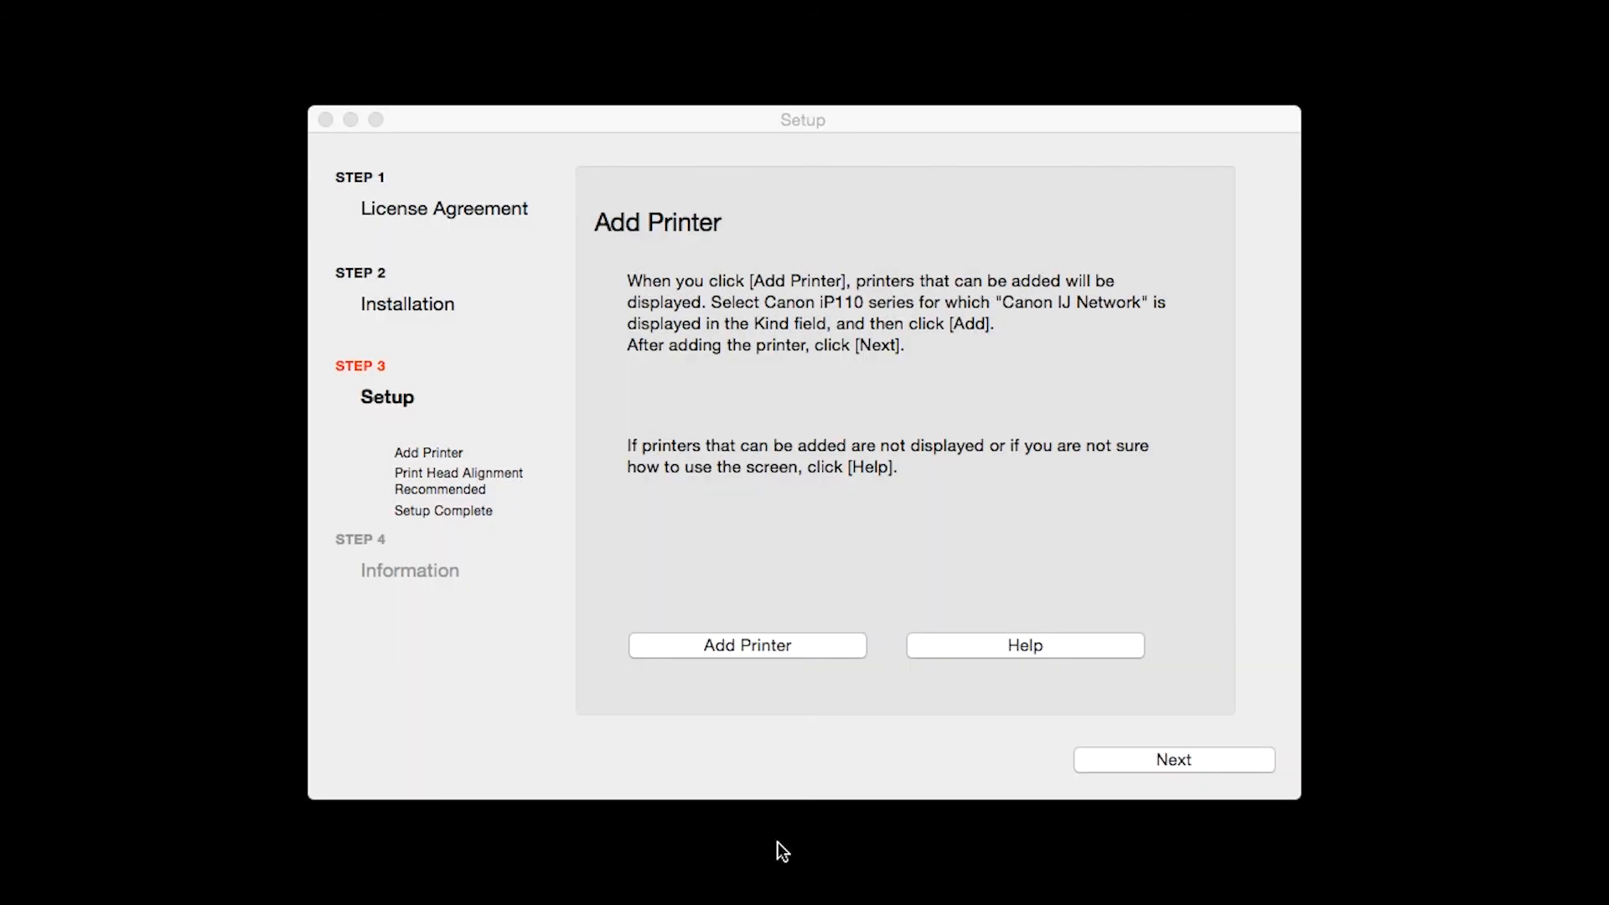
Step: Add the Canon iP110 series printer of kind Canon IJ Network and continue setup
click(746, 644)
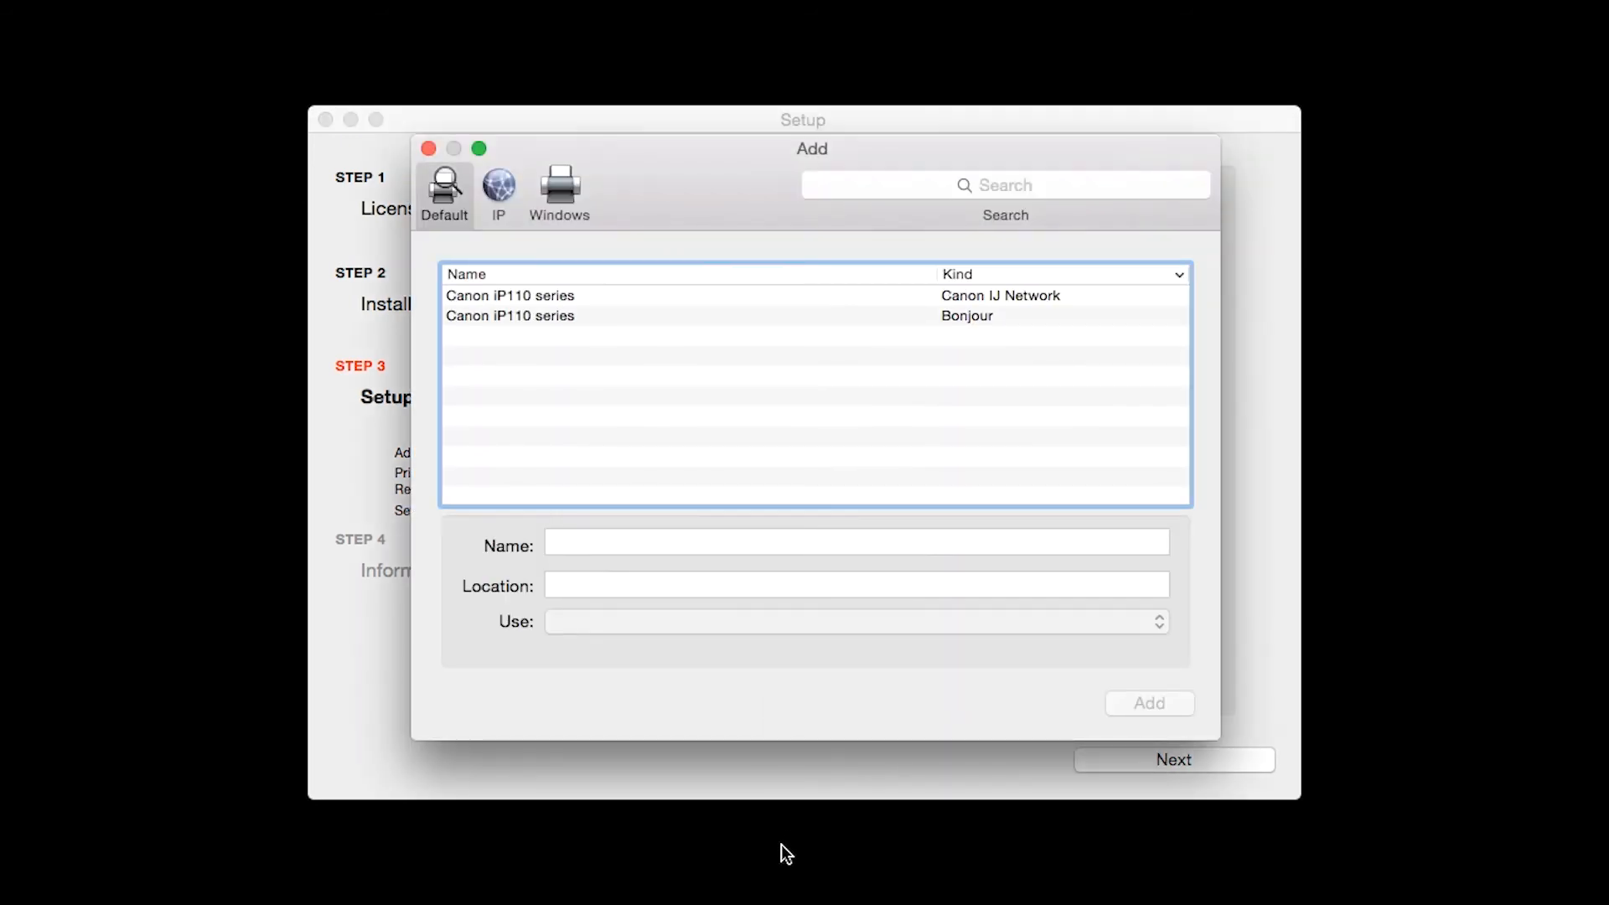
mouse_move(749, 582)
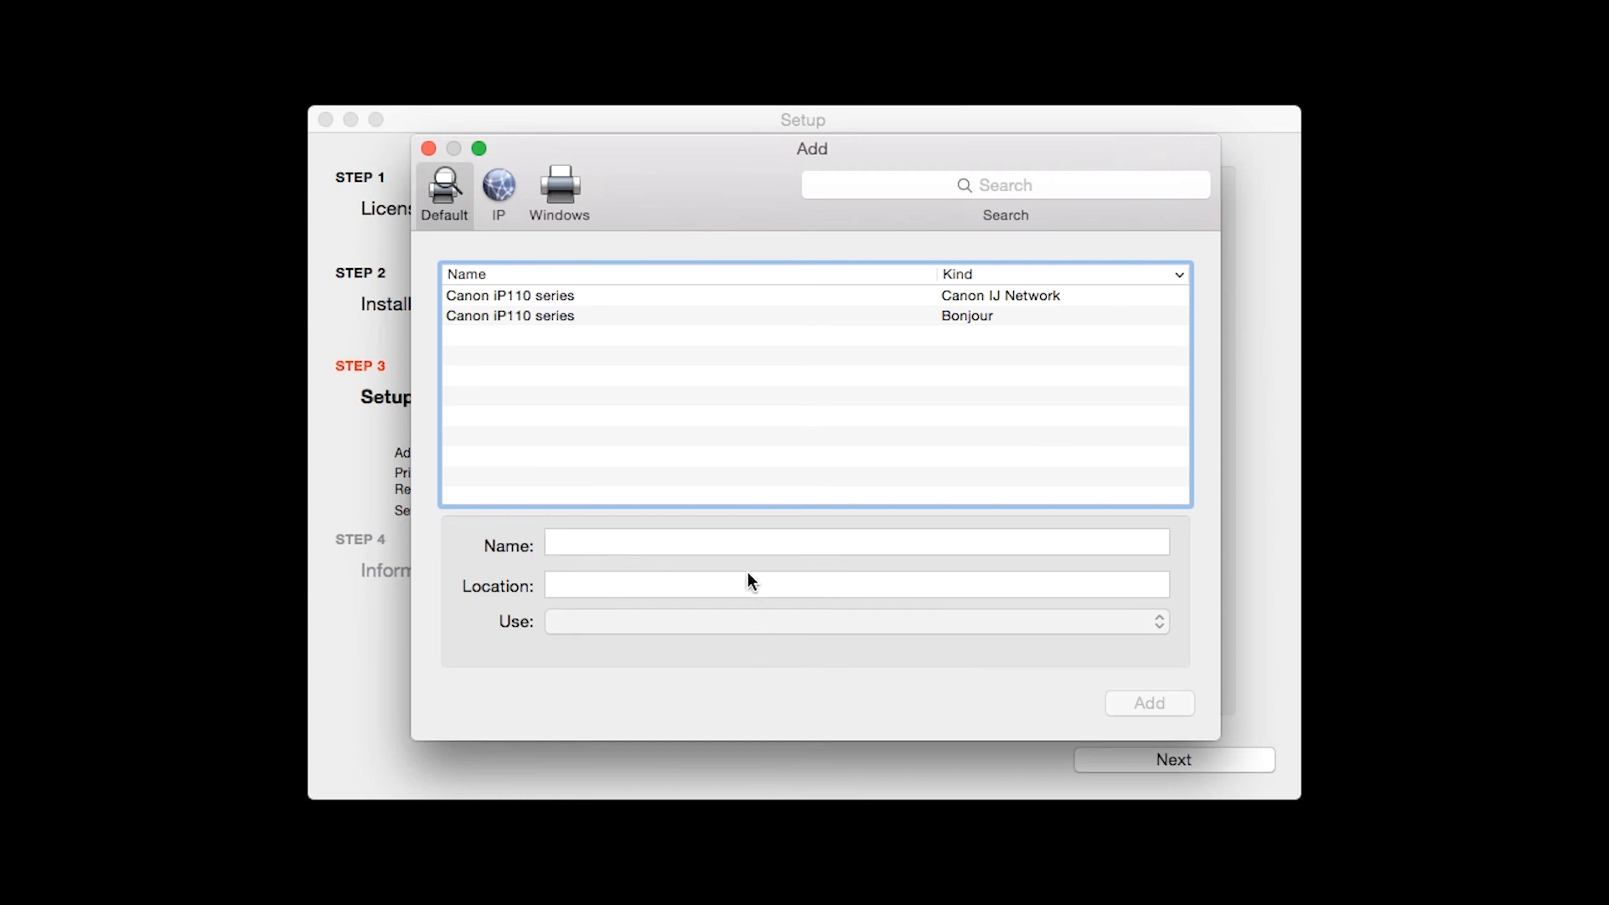
click(714, 295)
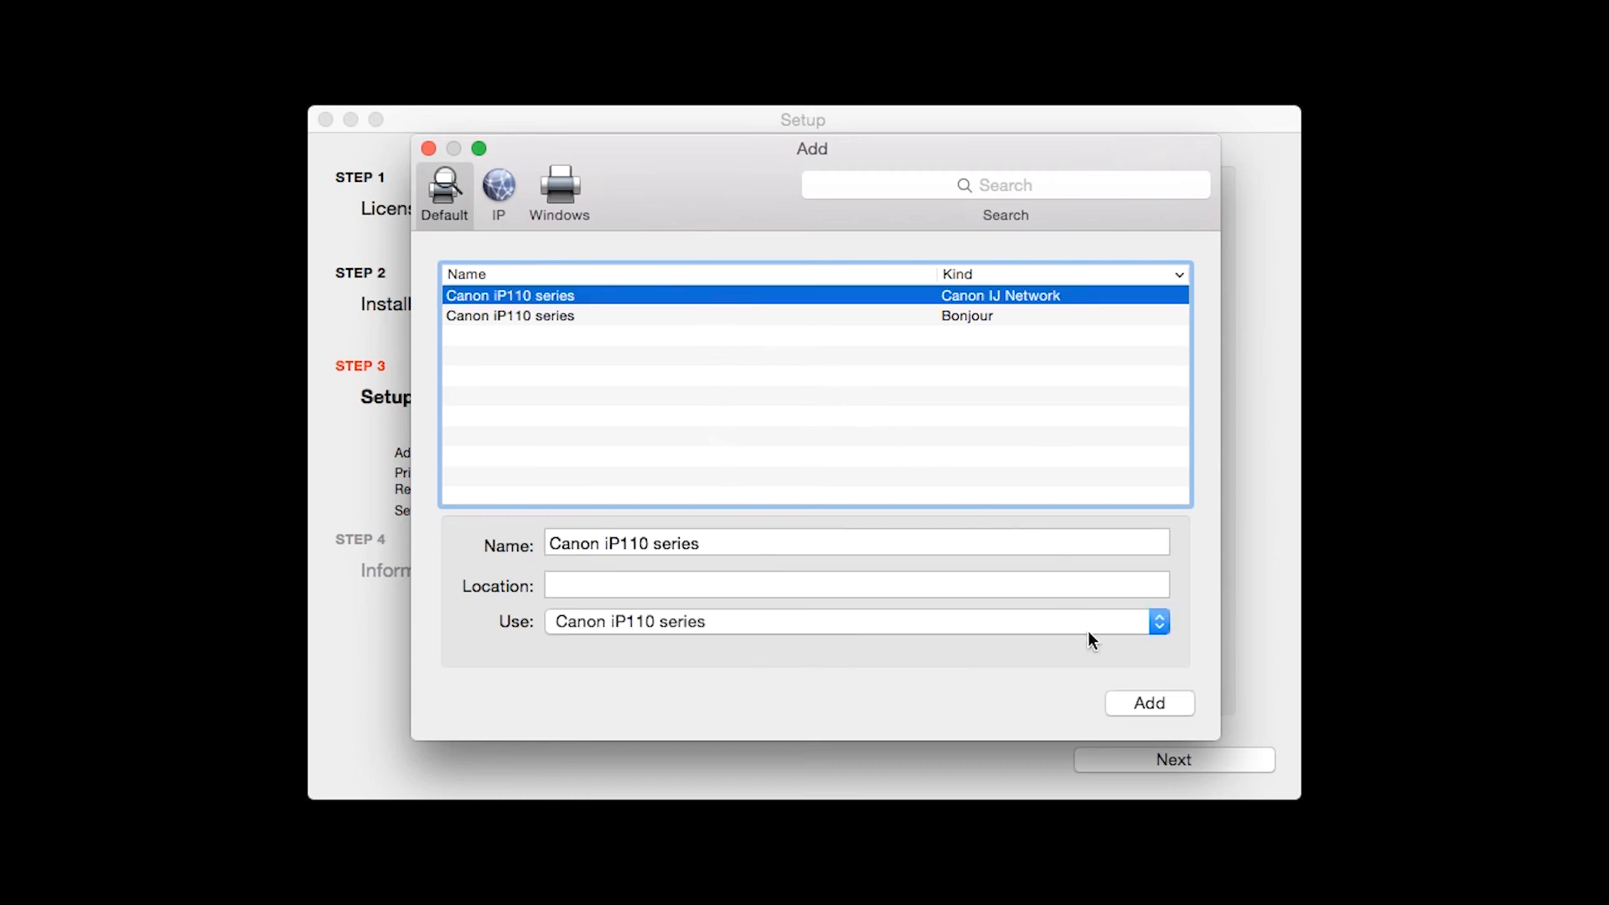
click(1148, 702)
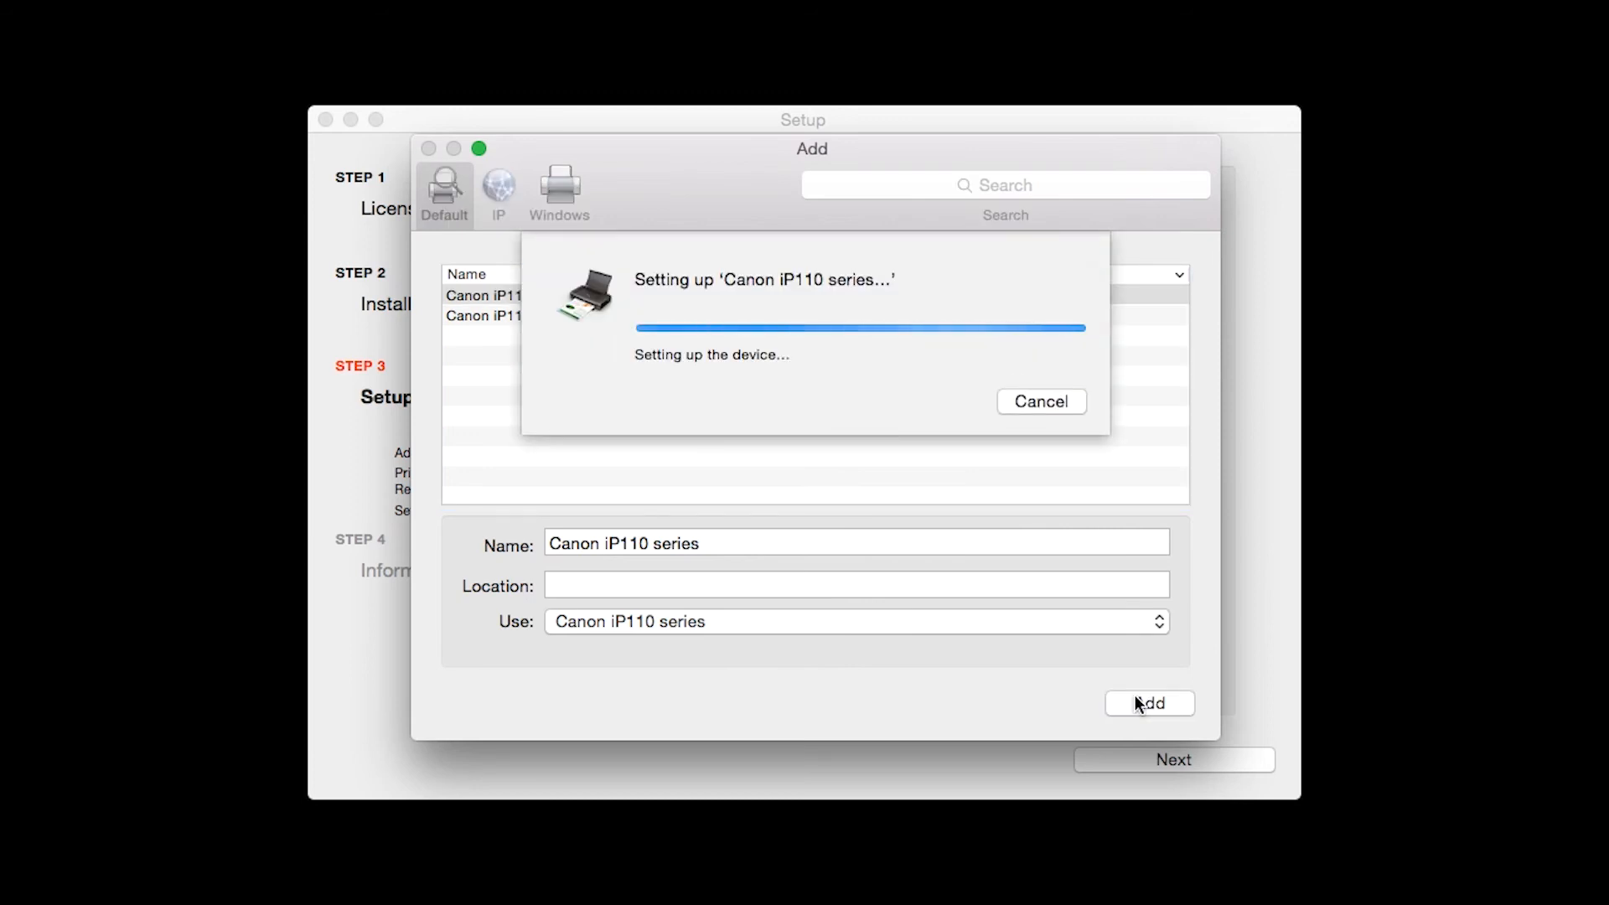
click(1148, 702)
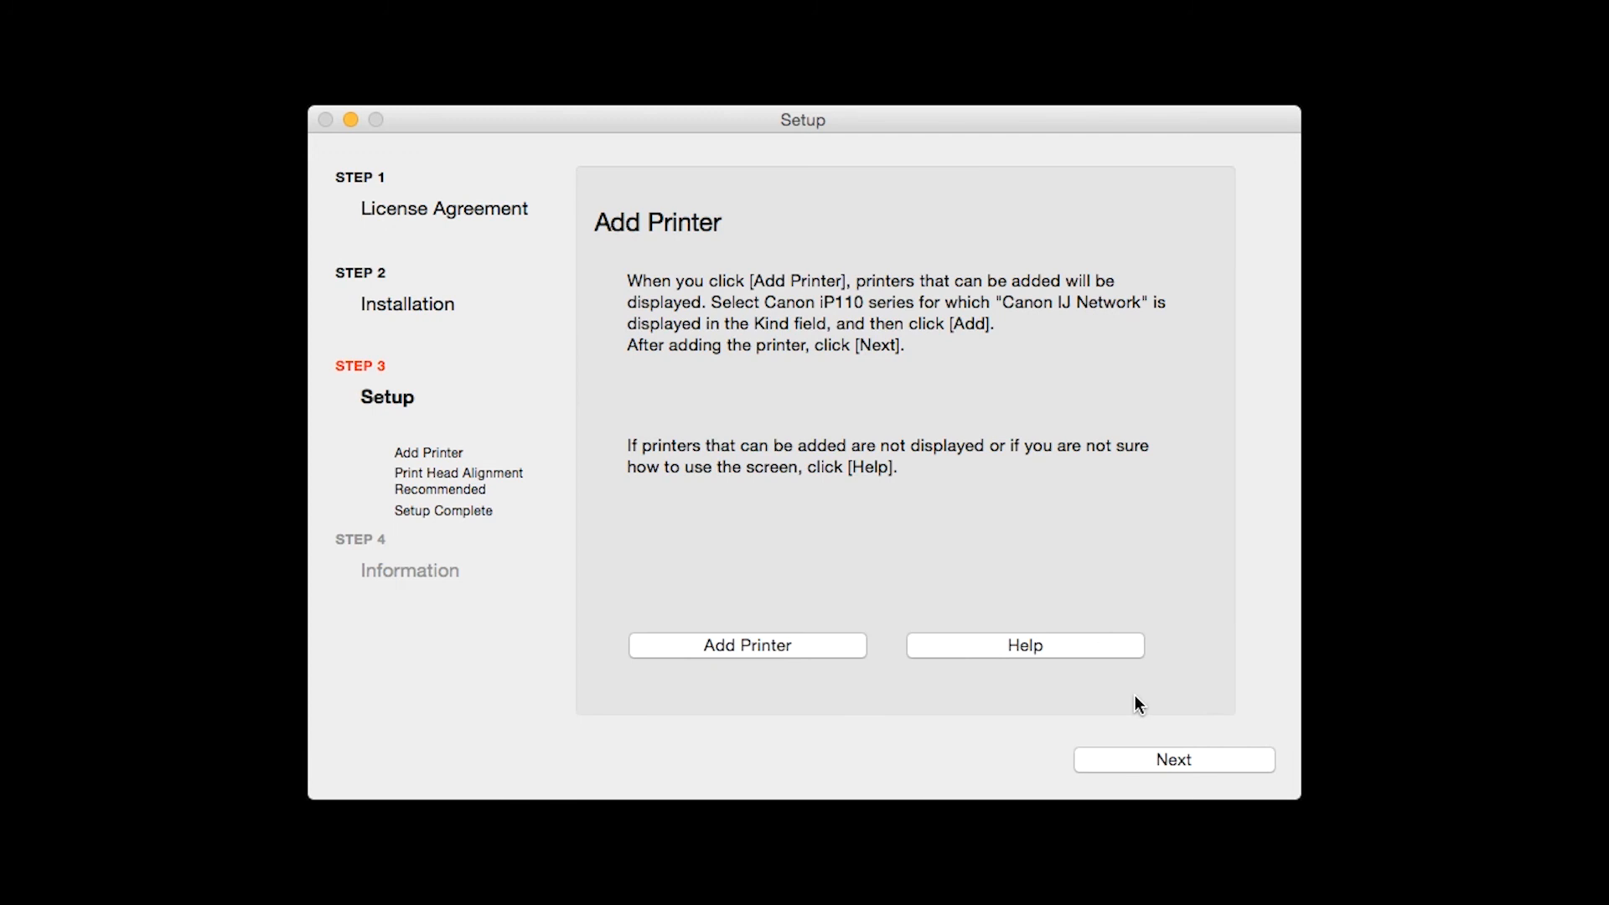
mouse_move(779, 844)
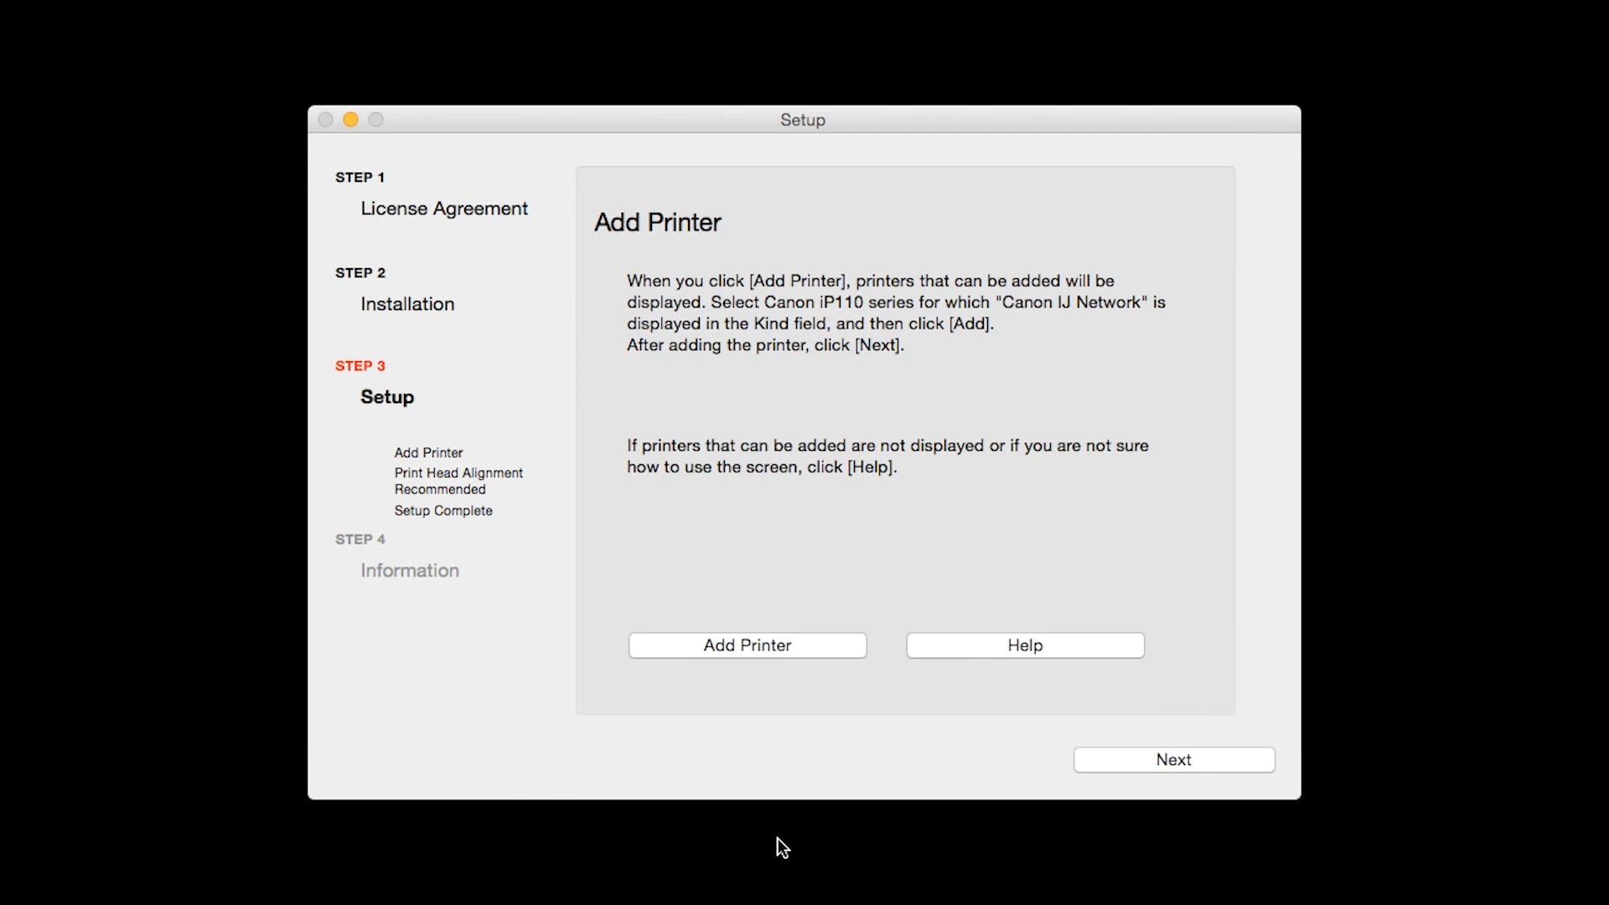
click(1172, 759)
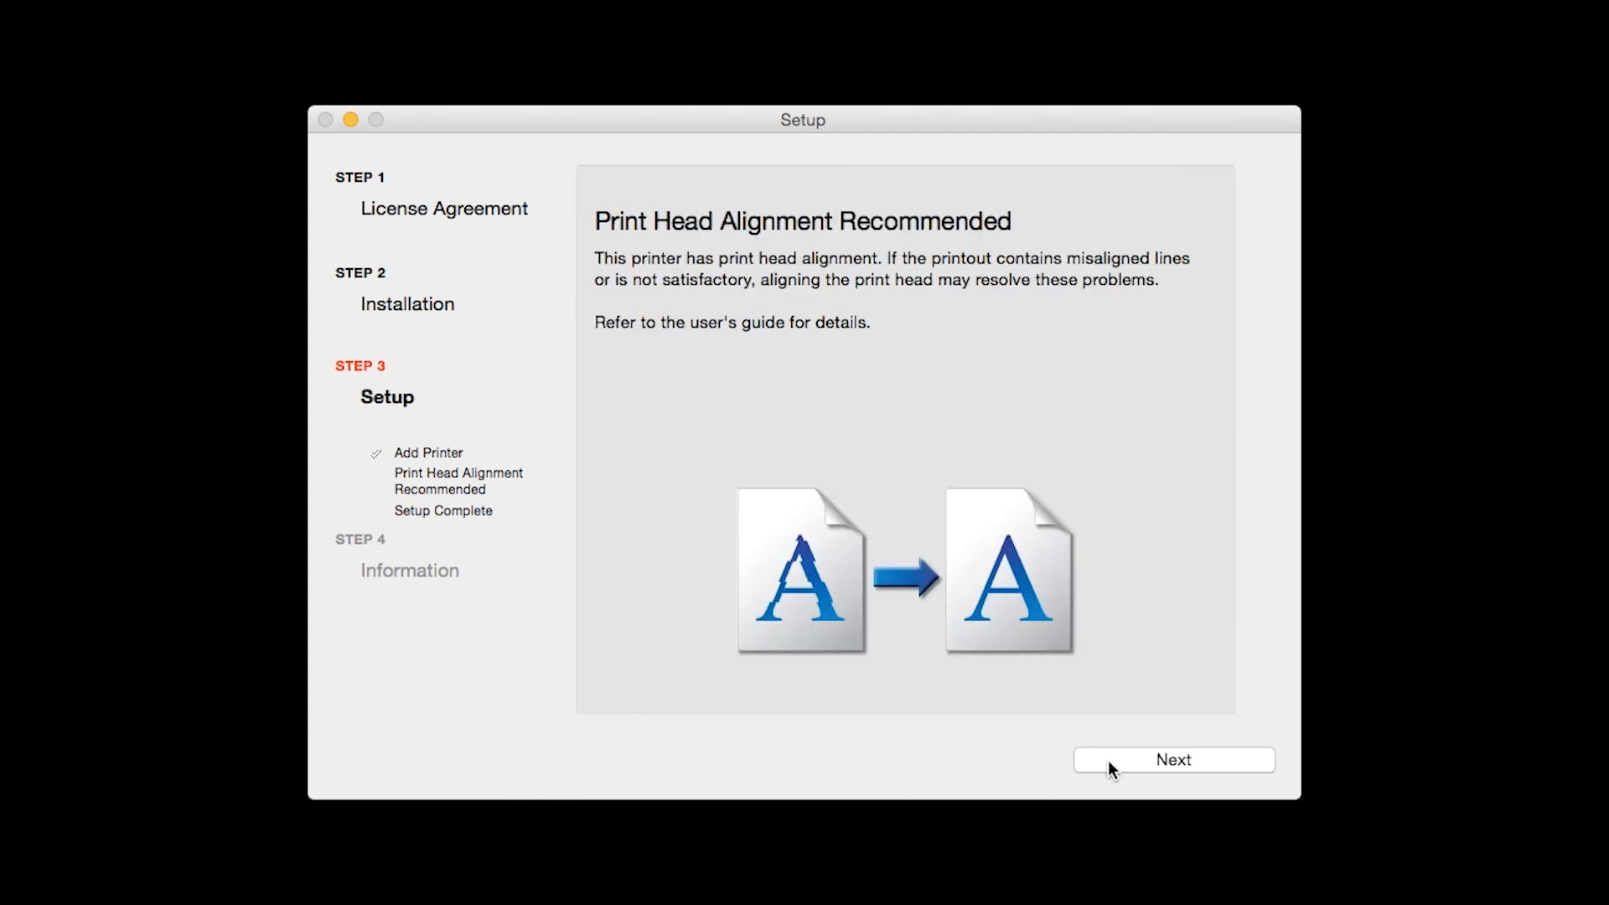
mouse_move(776, 851)
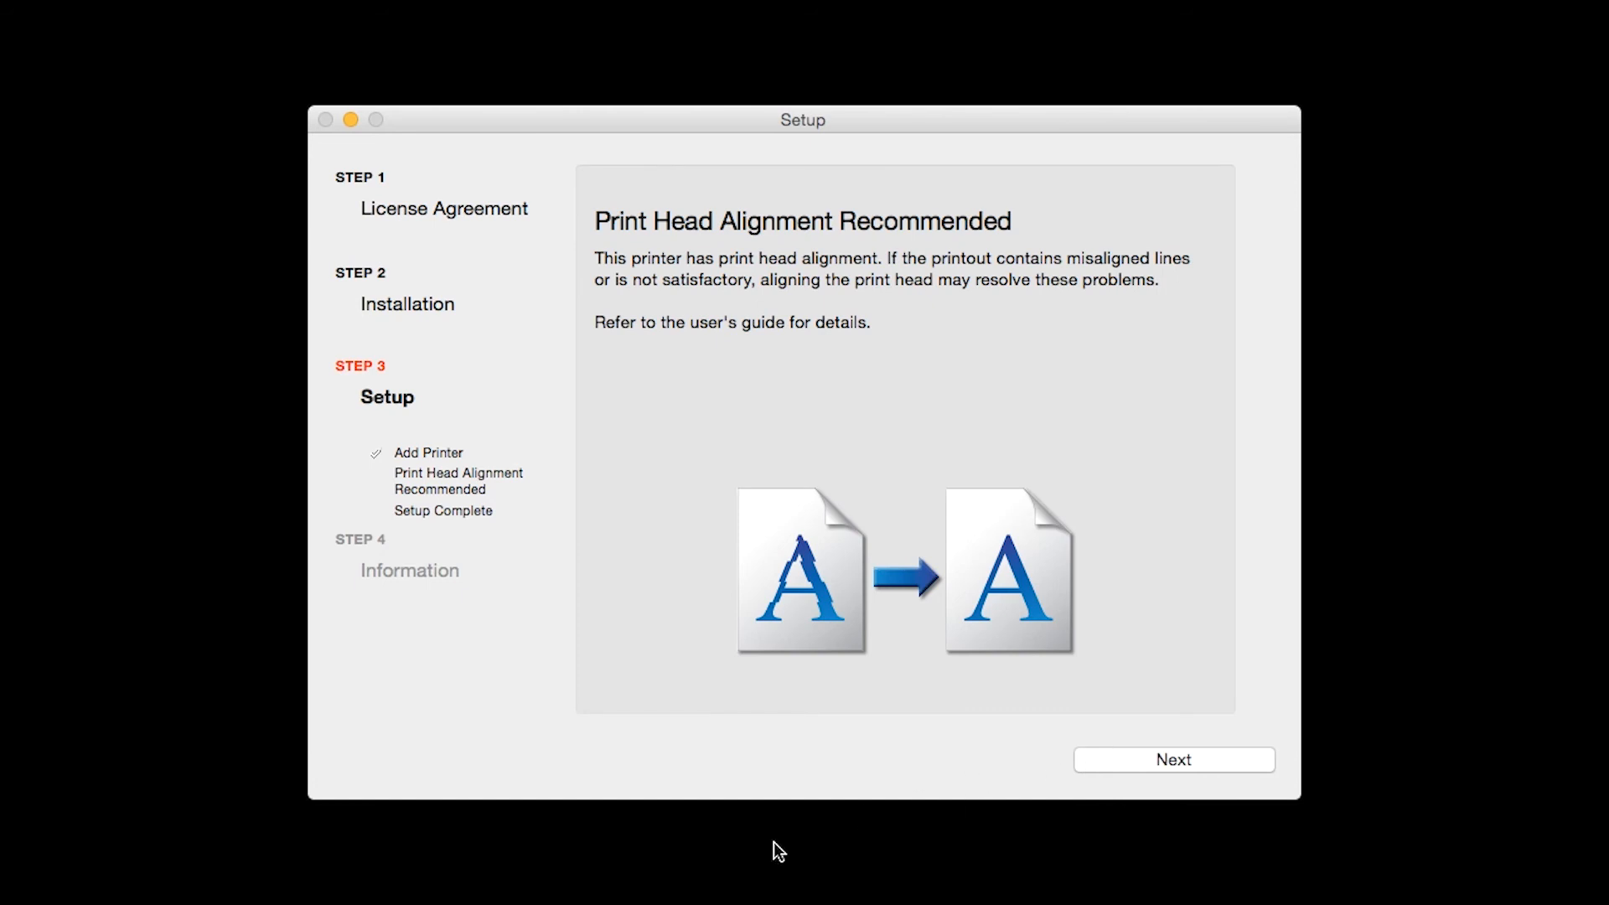
Step: Continue past Print Head Alignment Recommended and Setup Complete to User Registration
click(1172, 760)
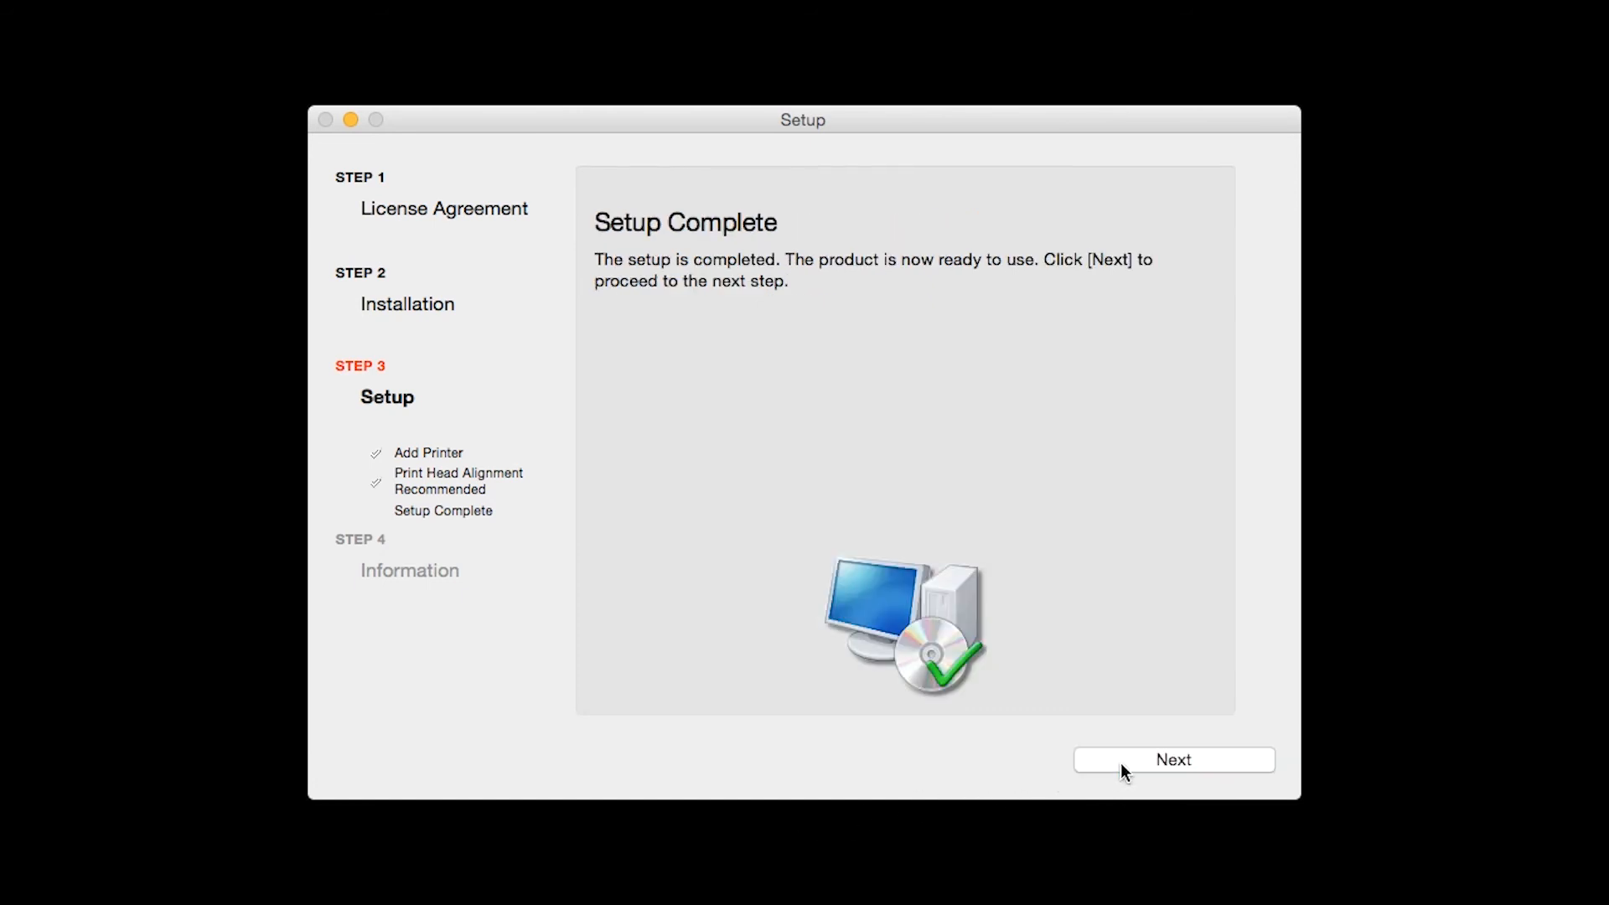
mouse_move(782, 848)
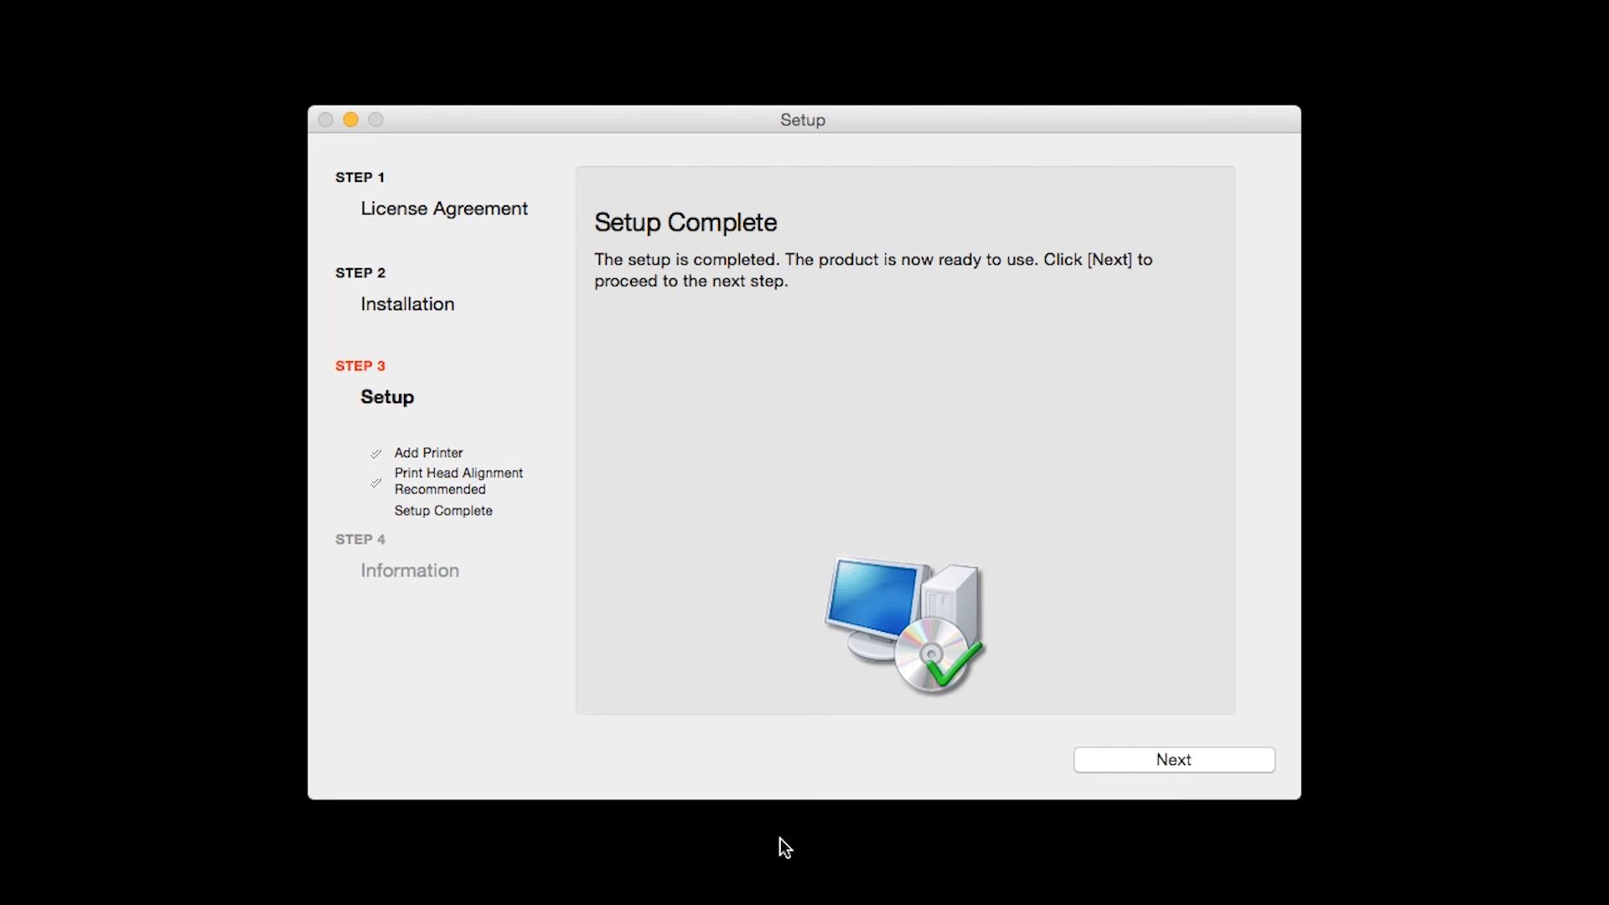
mouse_move(1118, 770)
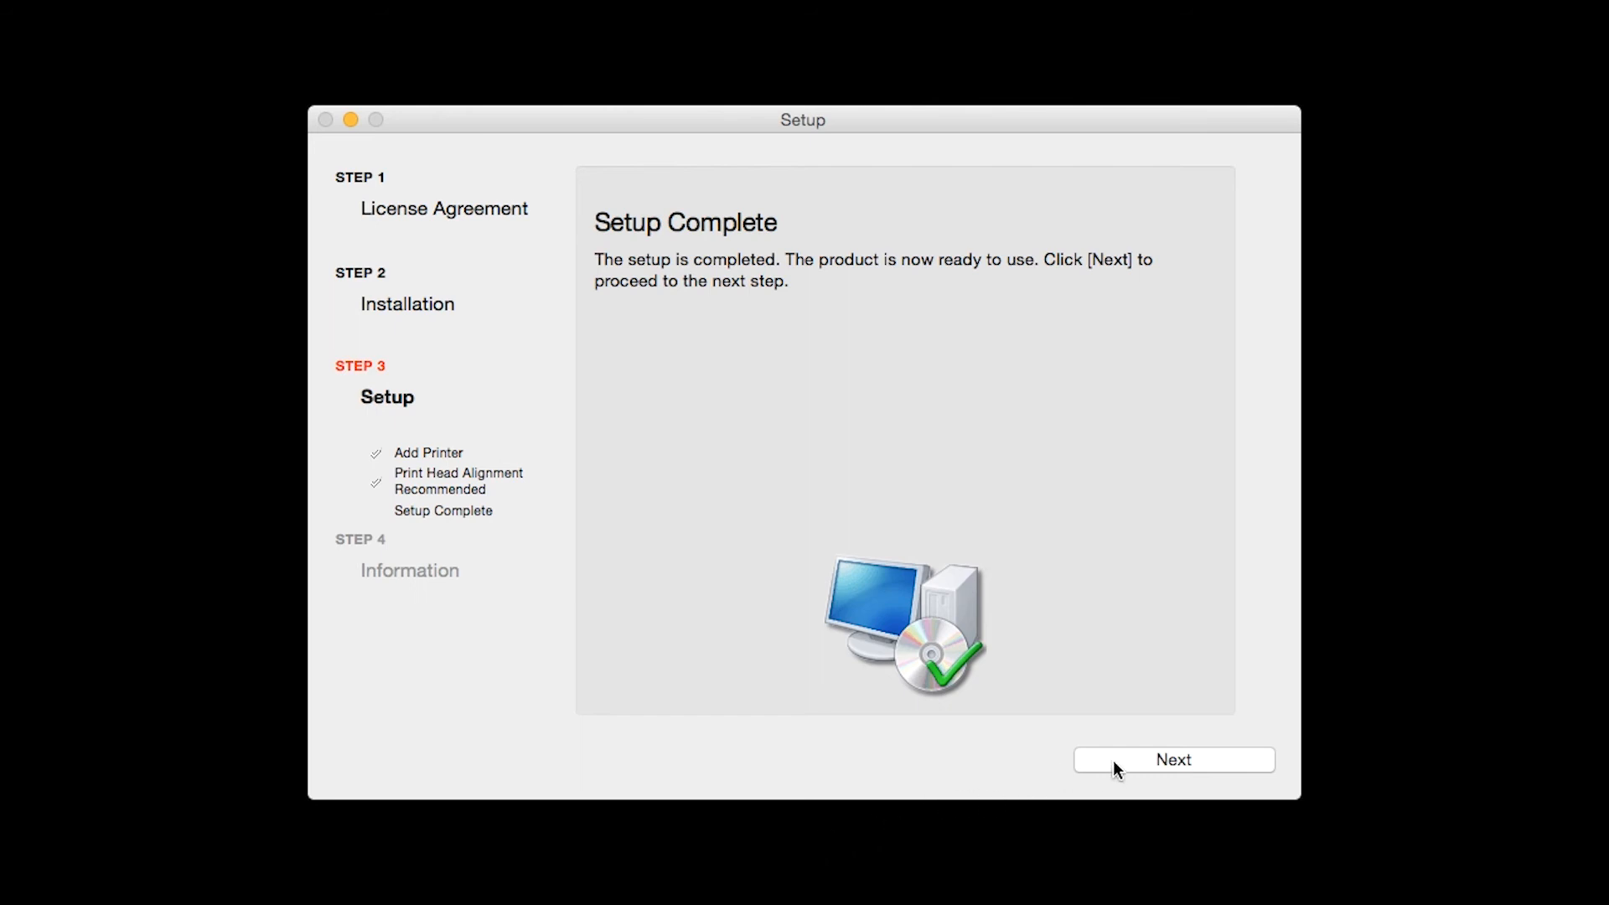
click(1173, 759)
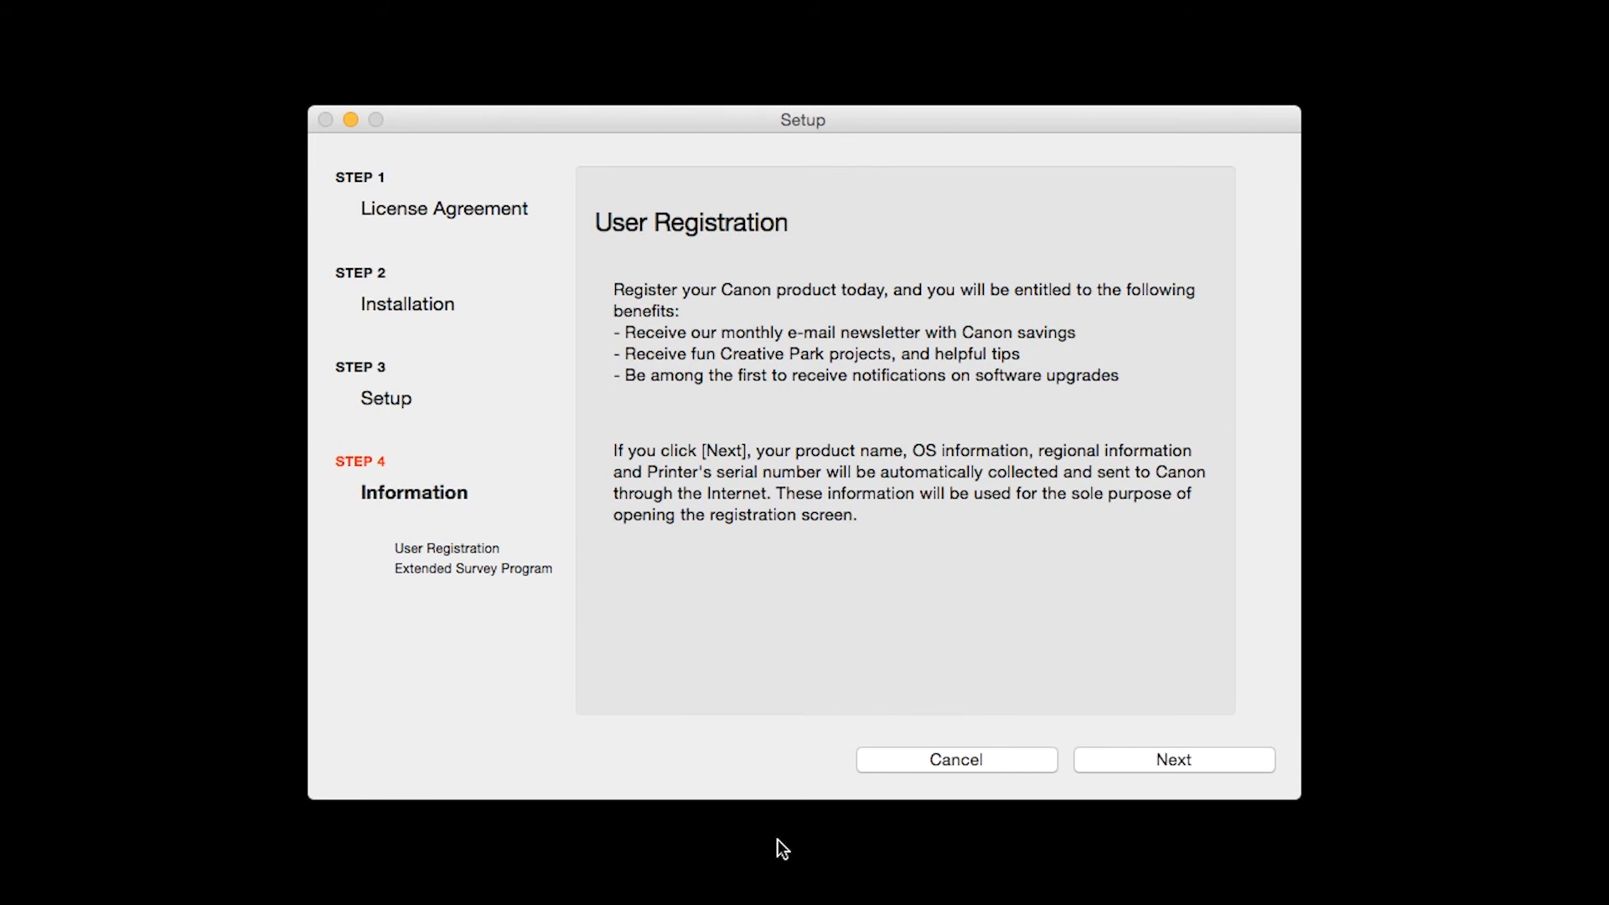
mouse_move(1073, 783)
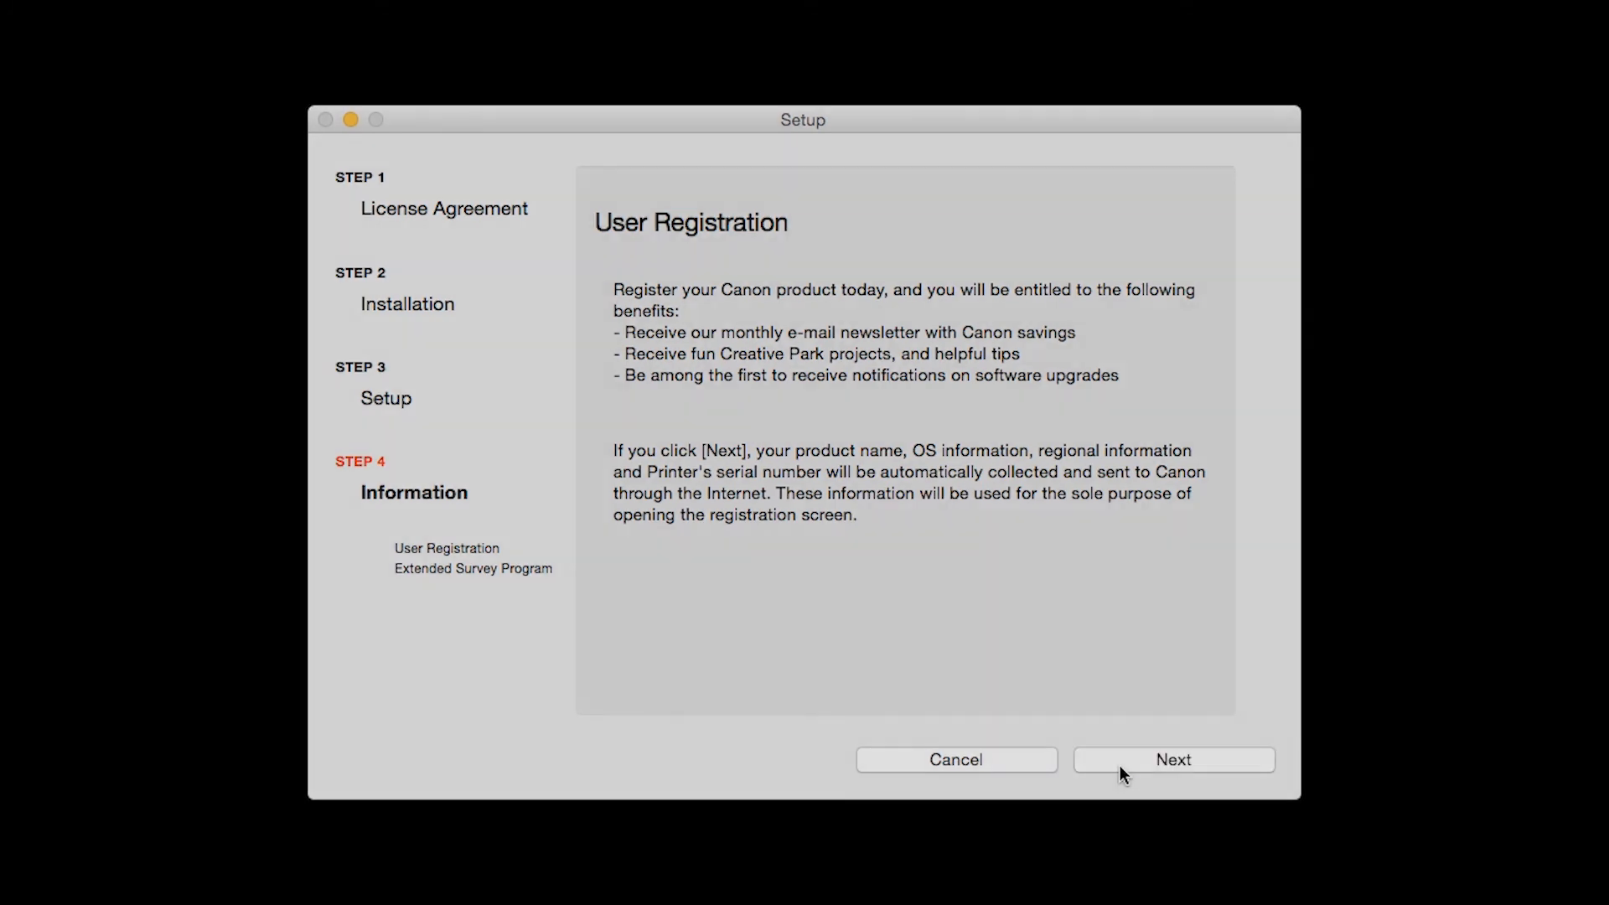
Step: Skip User Registration and agree to the Extended Survey Program, completing installation
click(1173, 759)
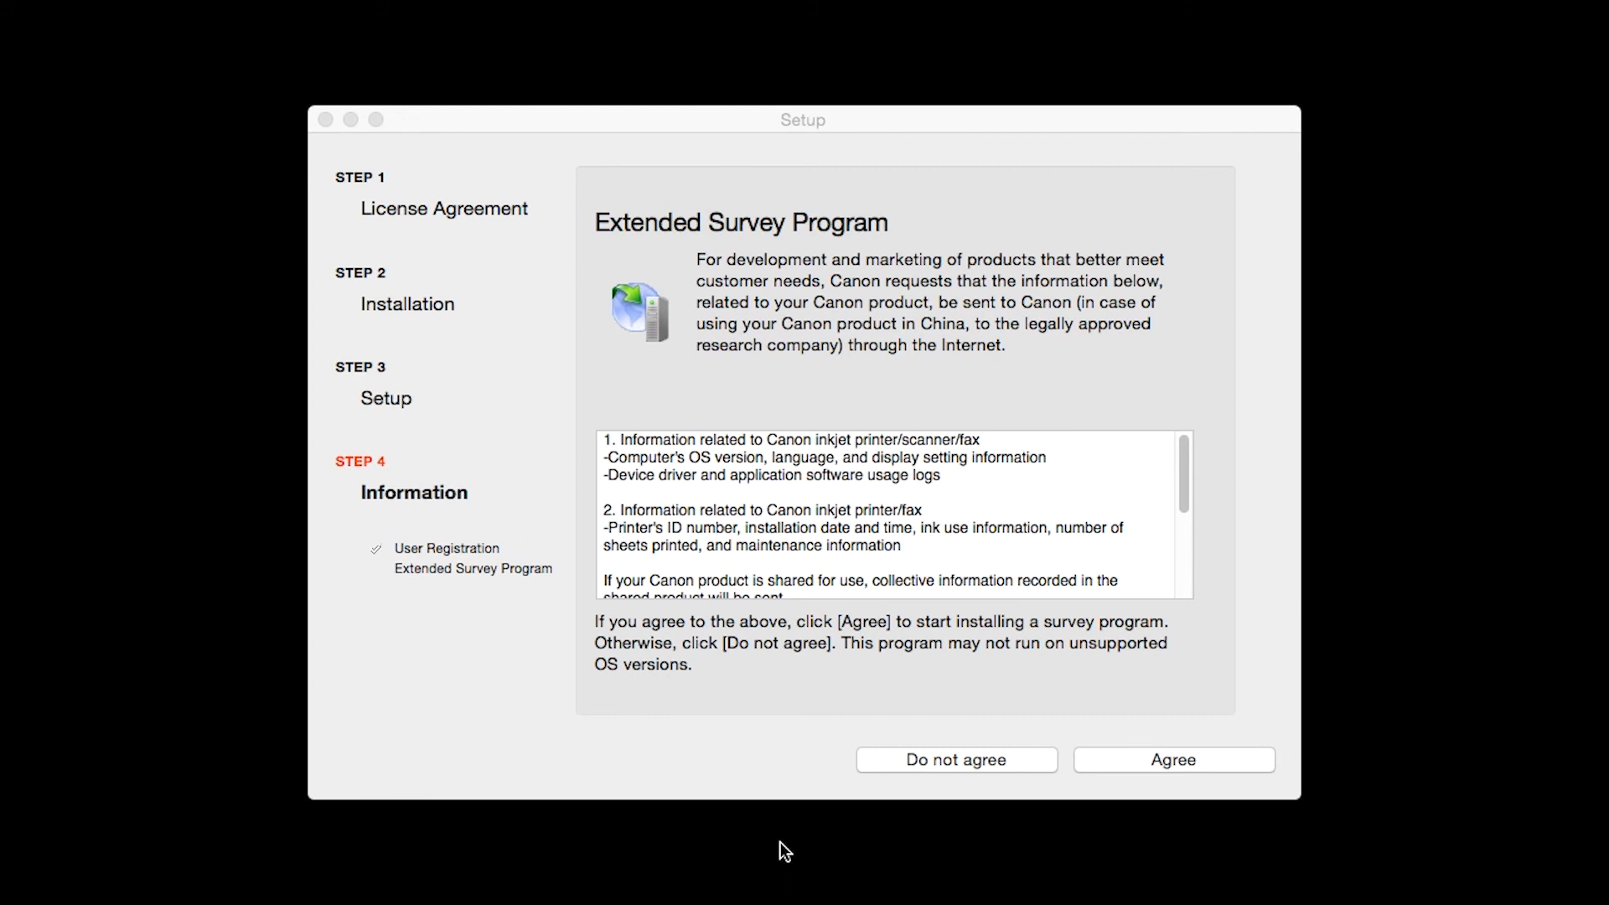
mouse_move(1165, 767)
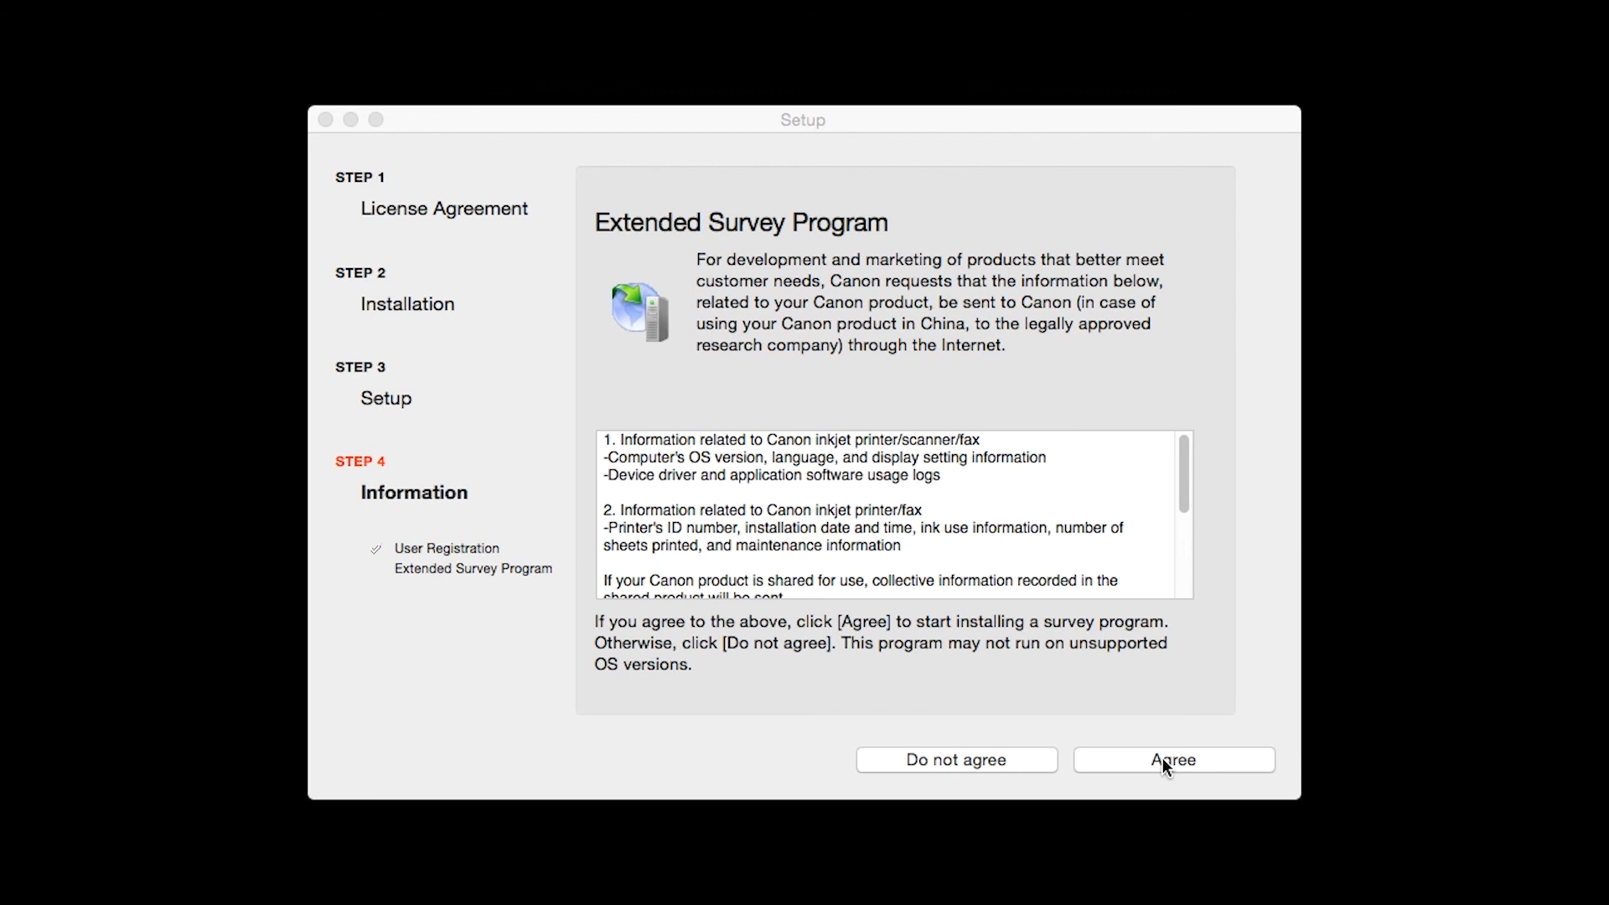
click(1173, 760)
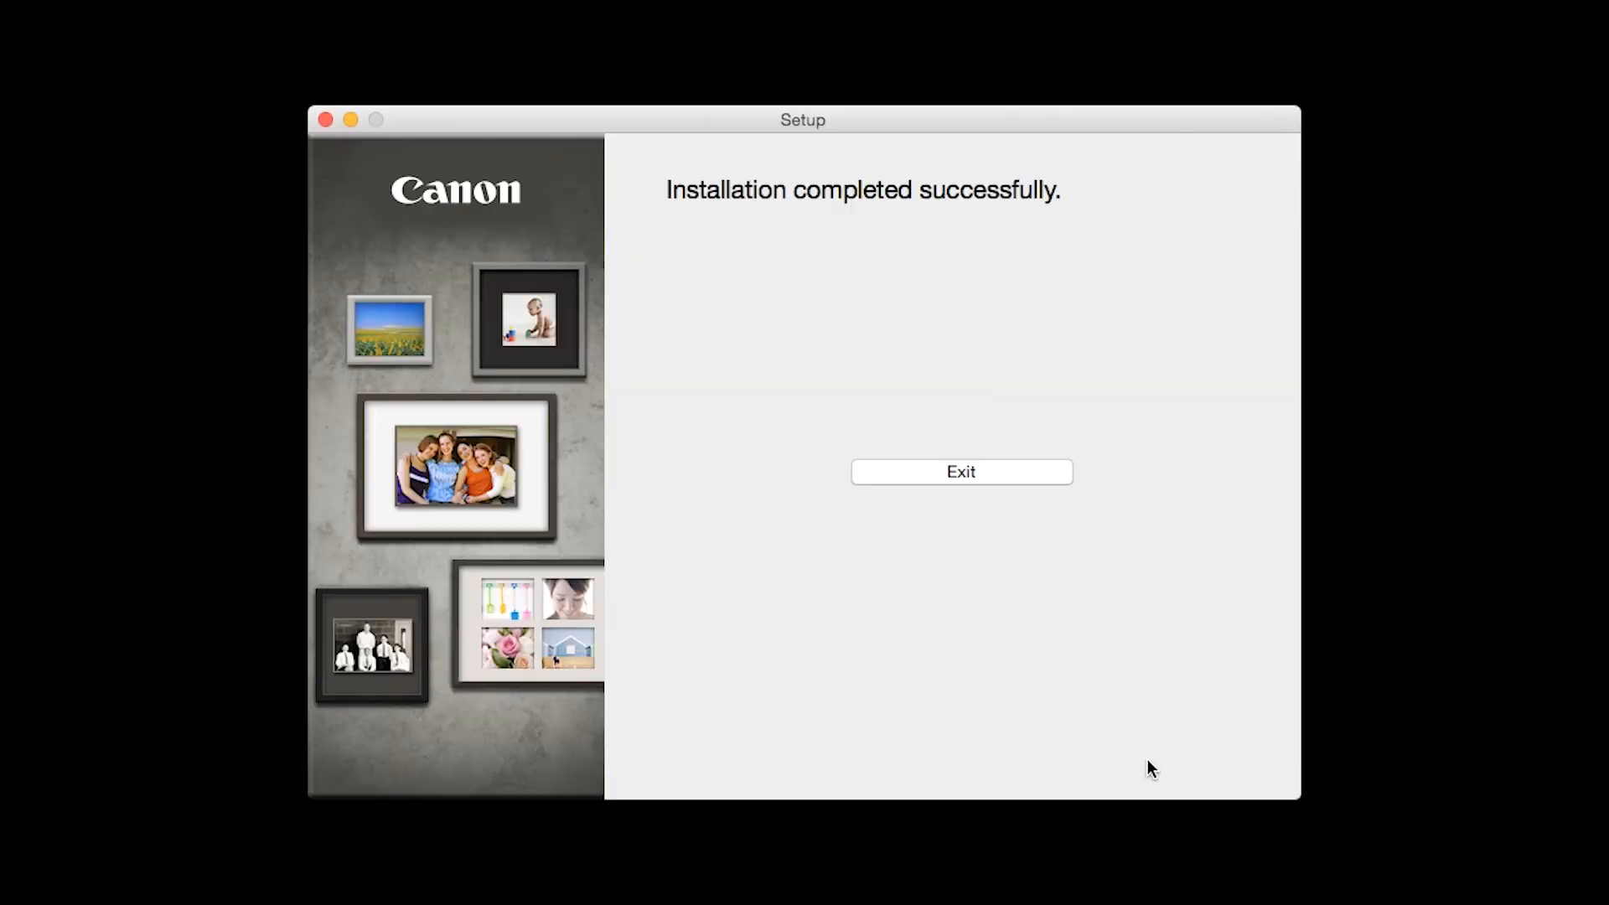
mouse_move(782, 850)
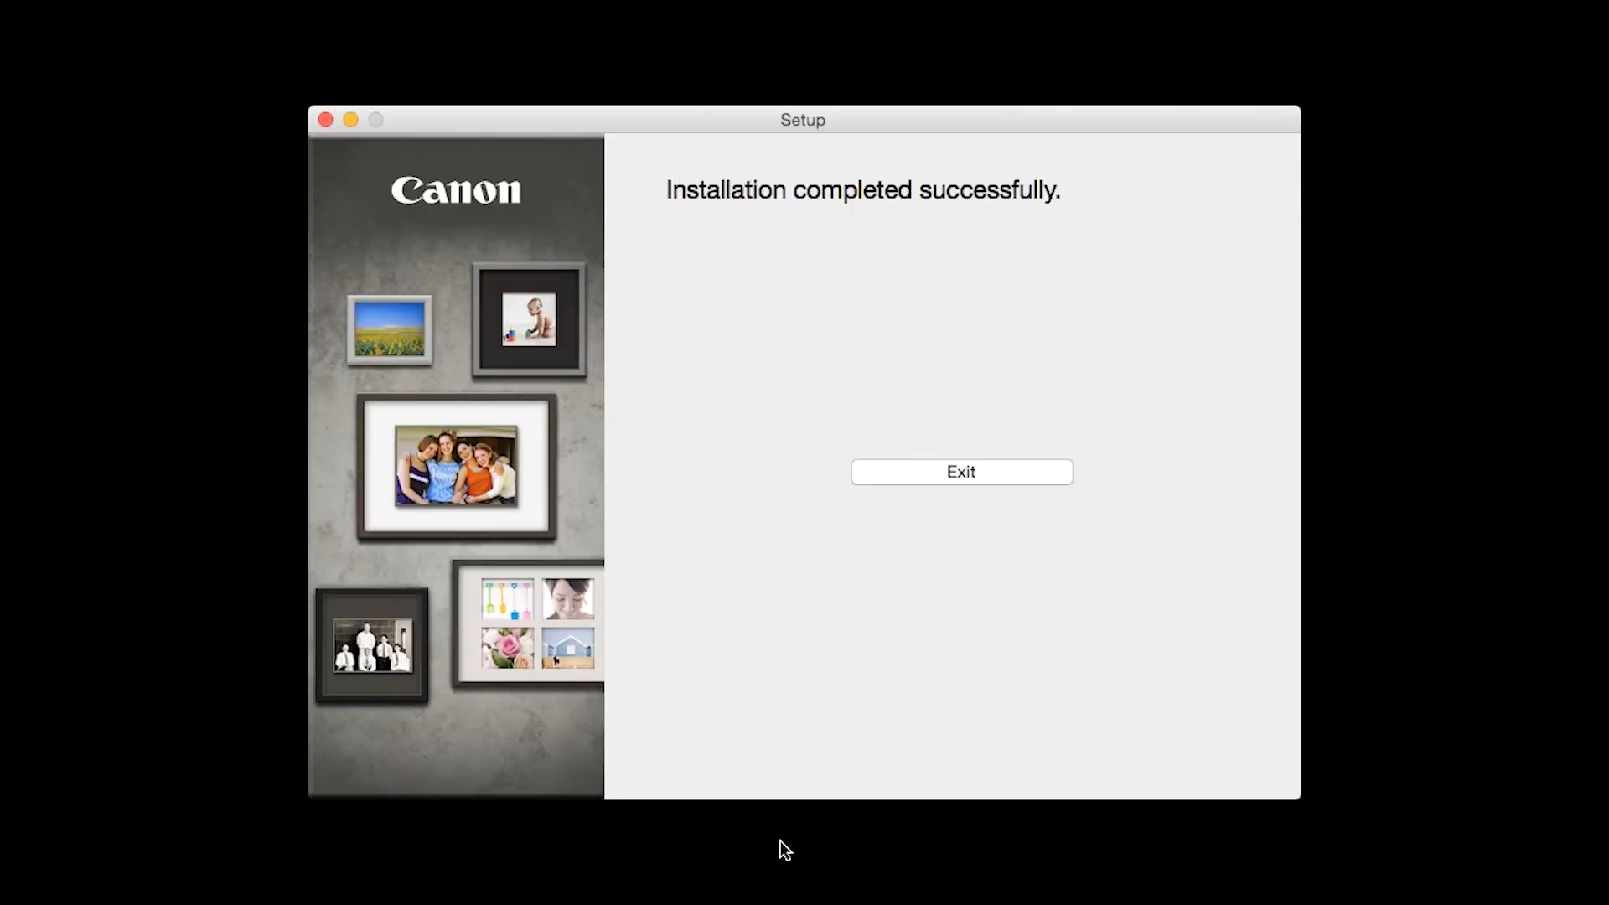
mouse_move(960, 471)
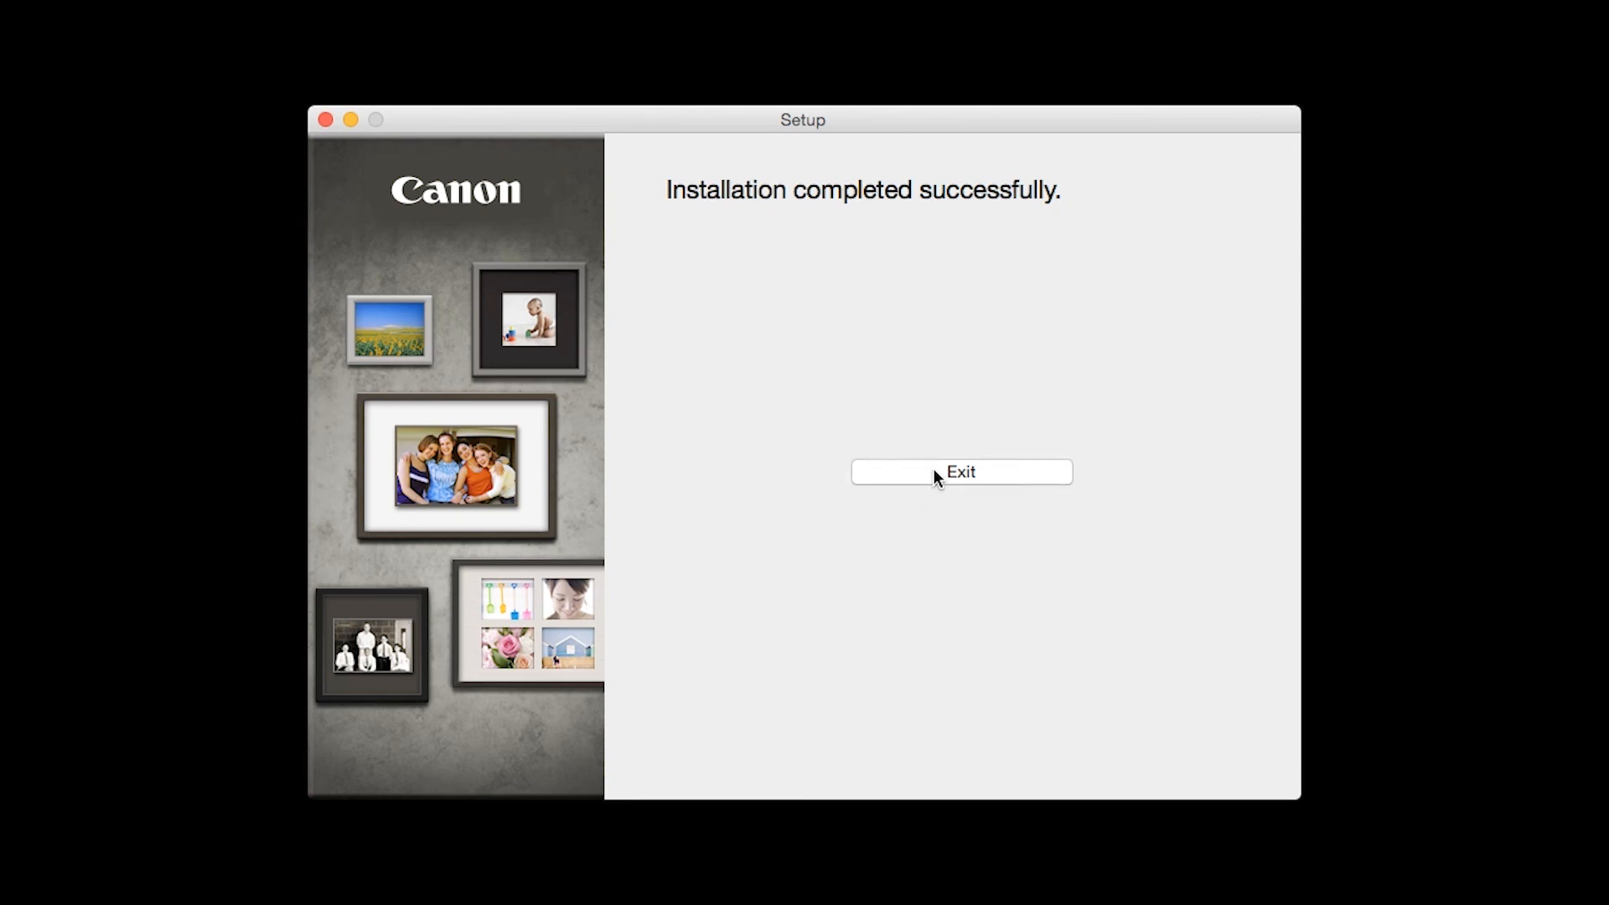